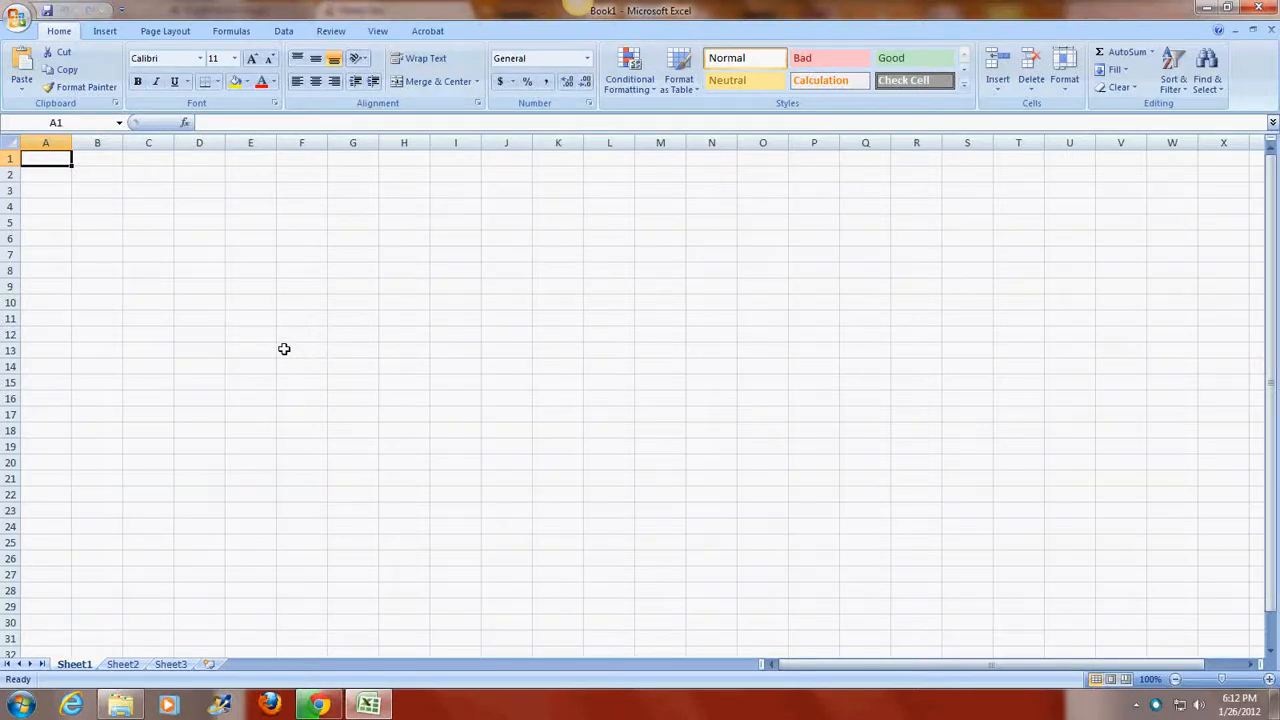
pyautogui.moveTo(247, 327)
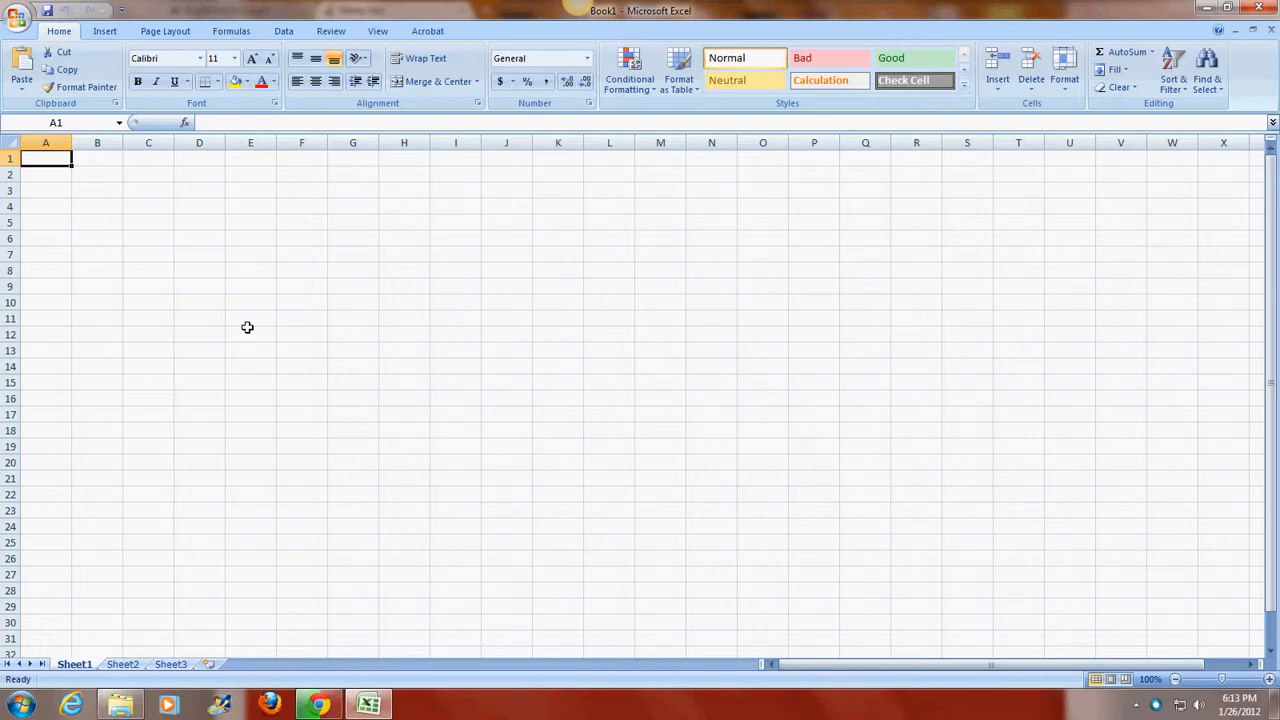
# Step: Enter 'Element' in A1 and 'Molar Mass (g/mol)' in B1, widening column B
pyautogui.write('Ele')
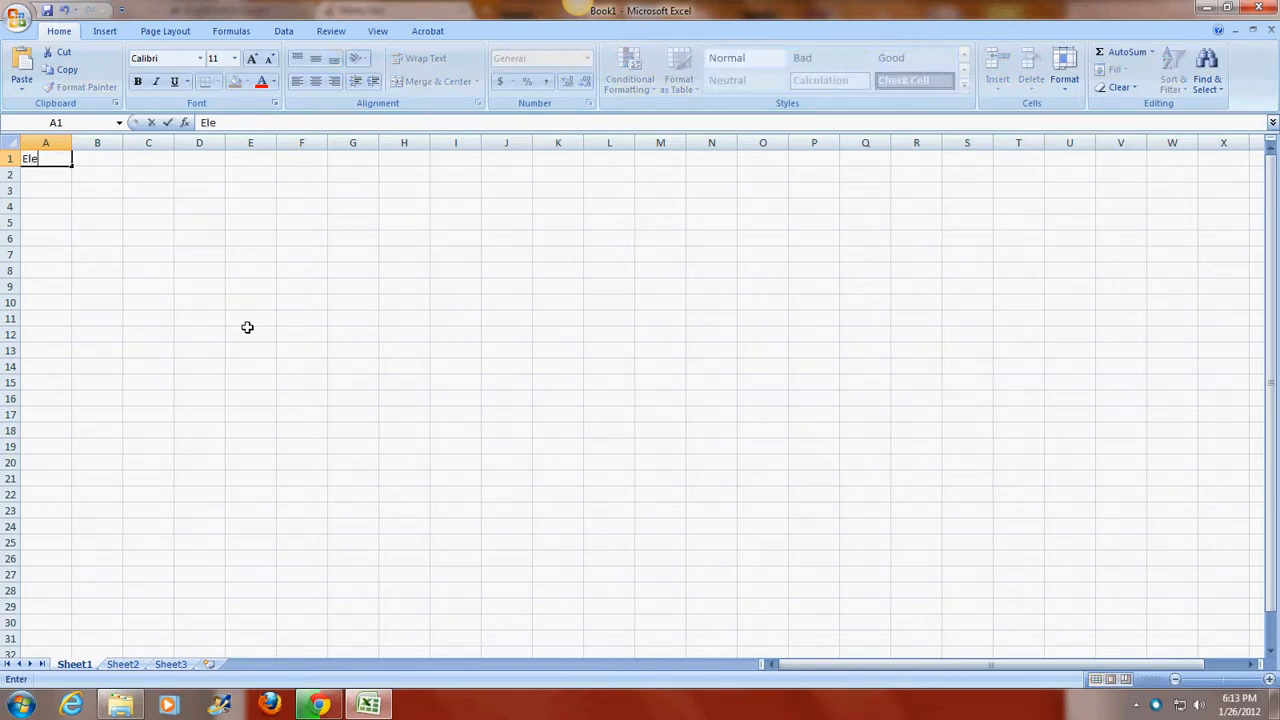
pyautogui.write('ment')
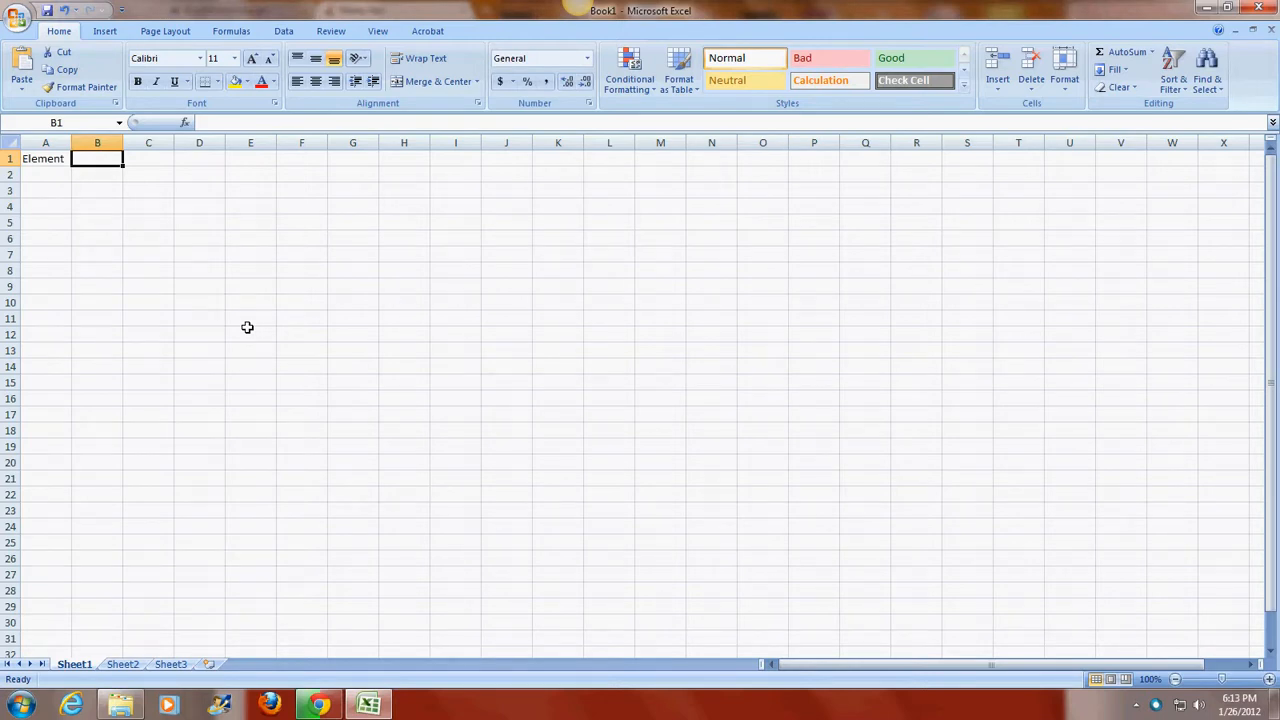
pyautogui.write('Molar Mass (g/')
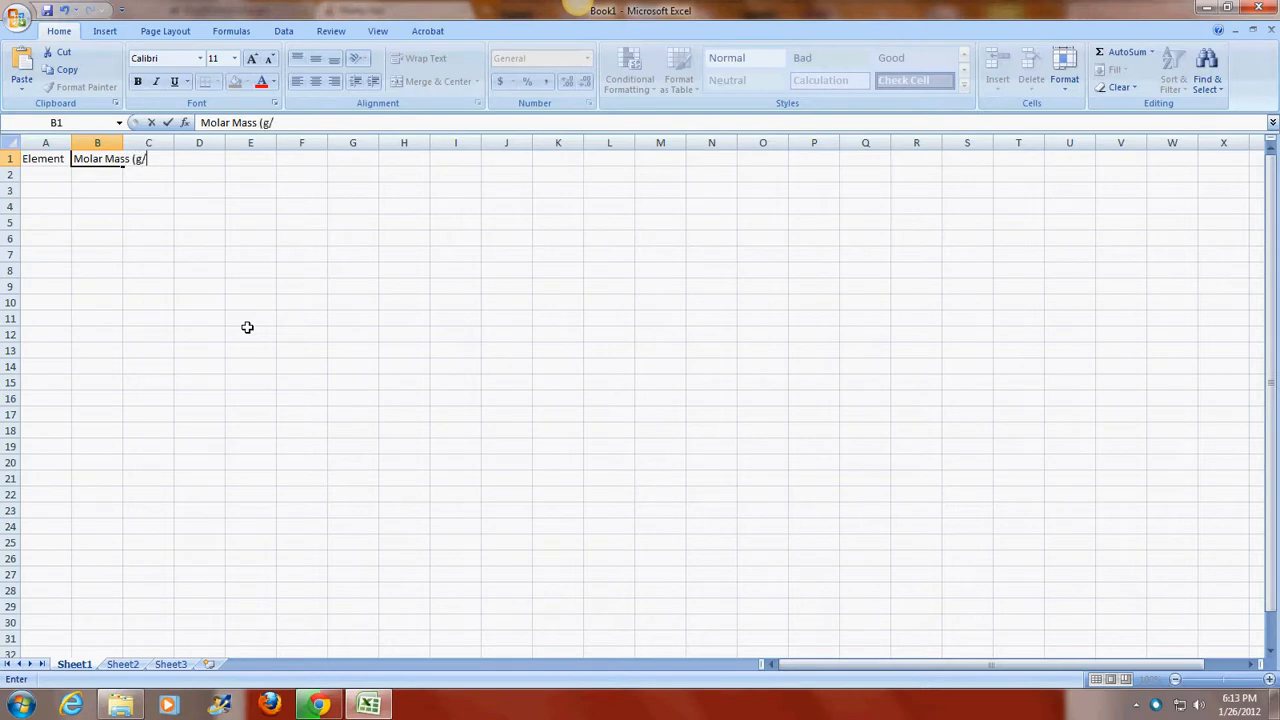
pyautogui.write('mol)')
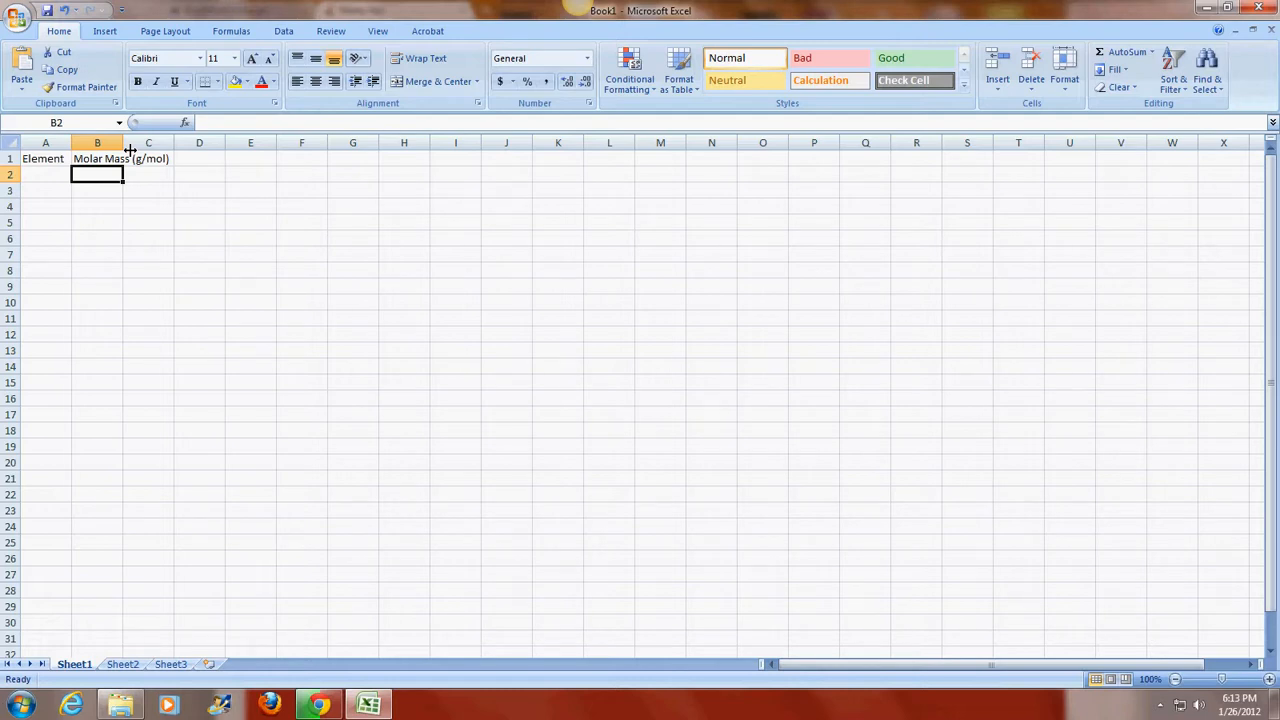
pyautogui.moveTo(127, 142); pyautogui.dragTo(152, 142)
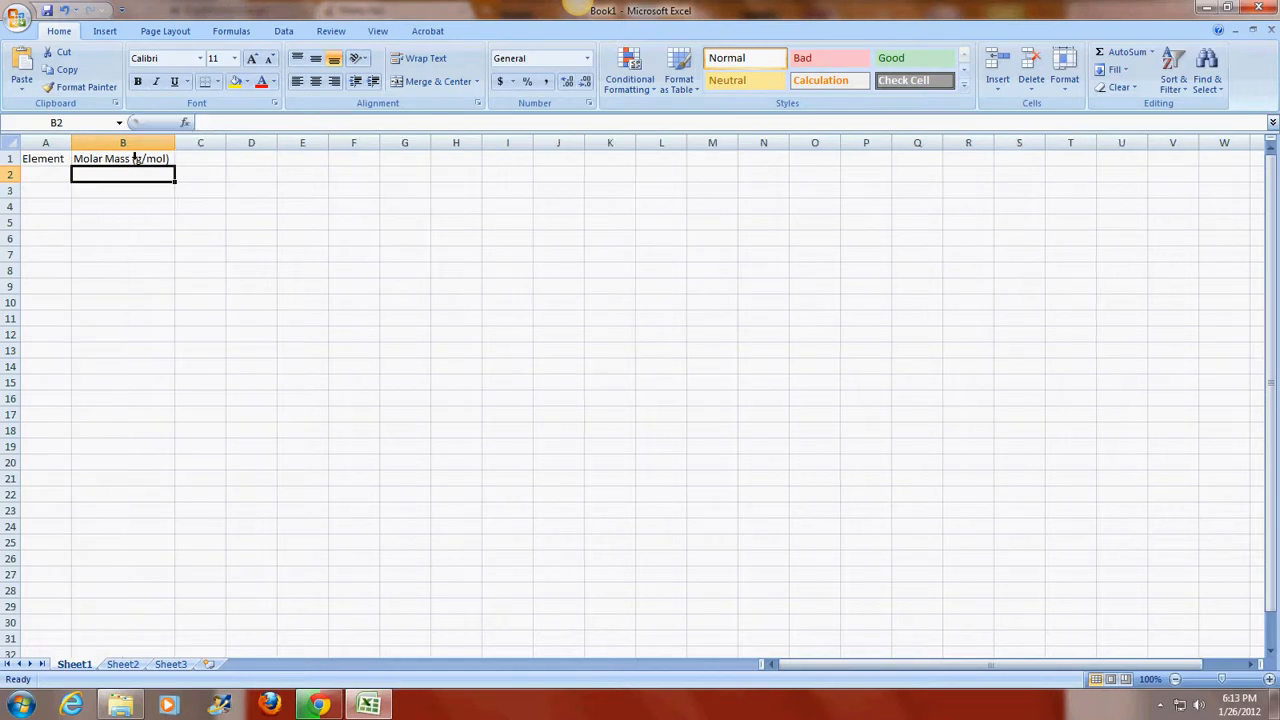
pyautogui.moveTo(205, 181)
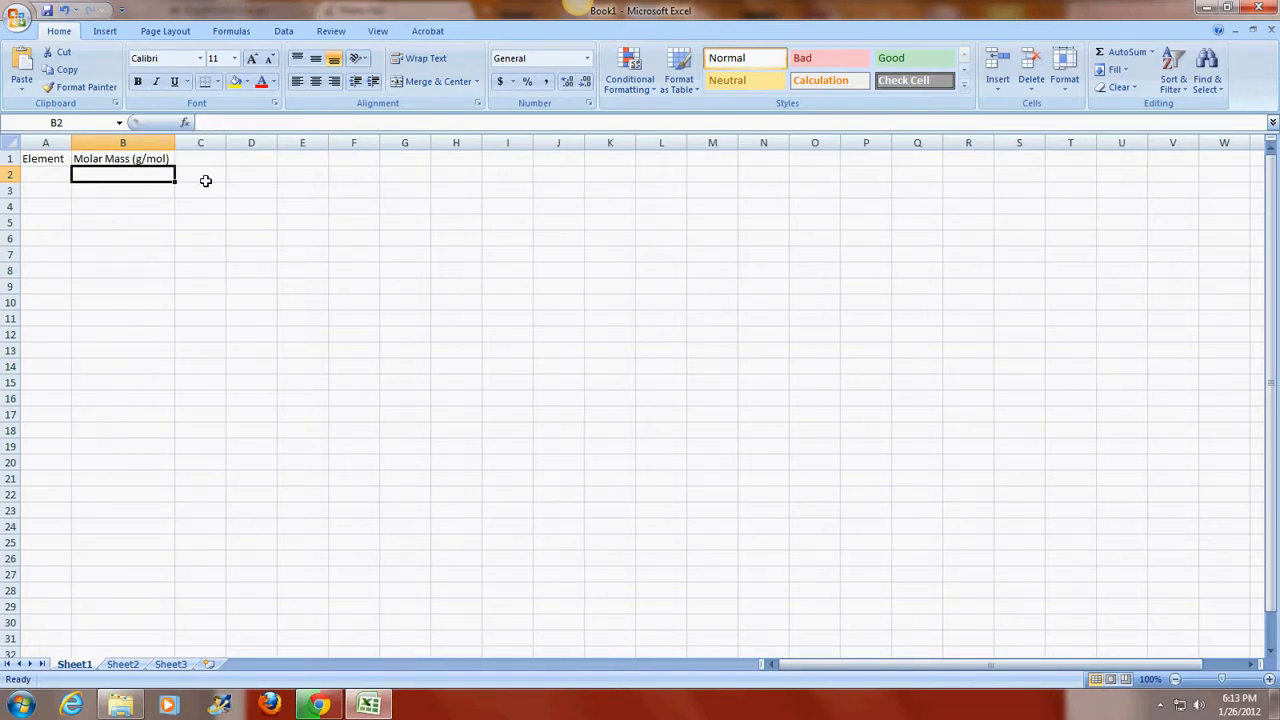
# Step: Enter '1/Molar Mass (mol/g)' in C1 and widen column C to fit it
pyautogui.click(200, 158)
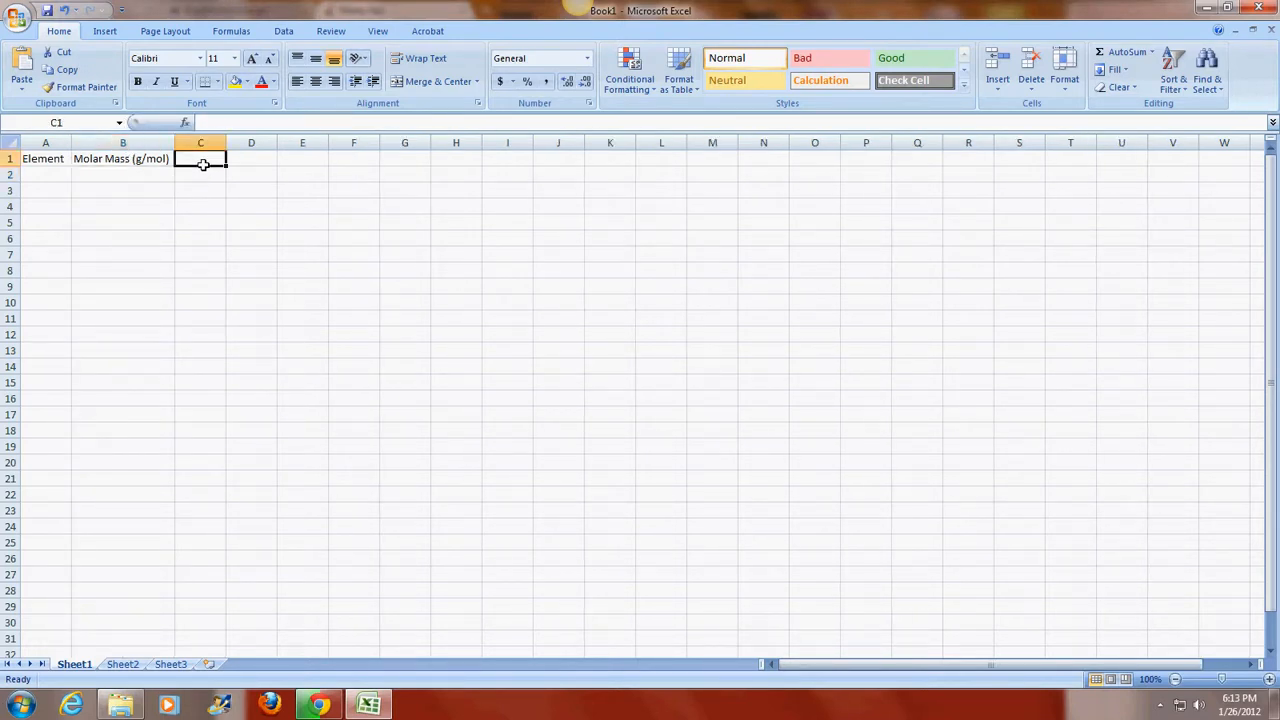
pyautogui.write('1/')
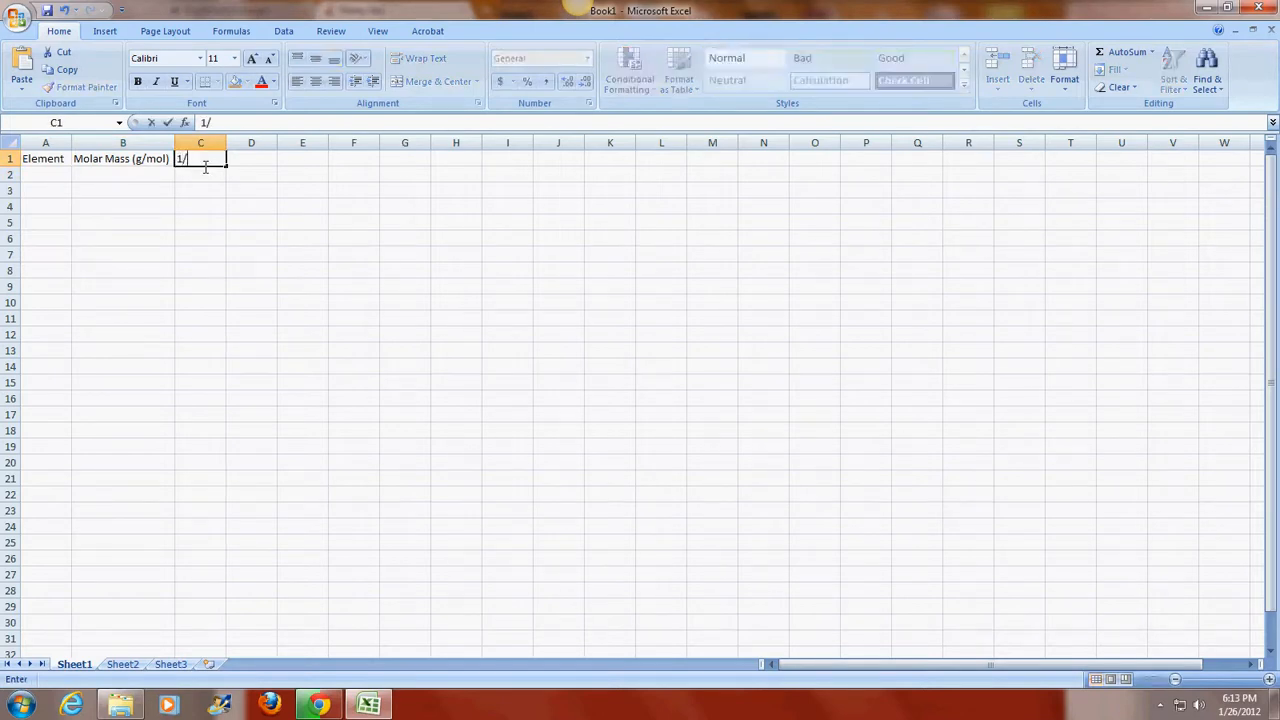
pyautogui.write('Molar')
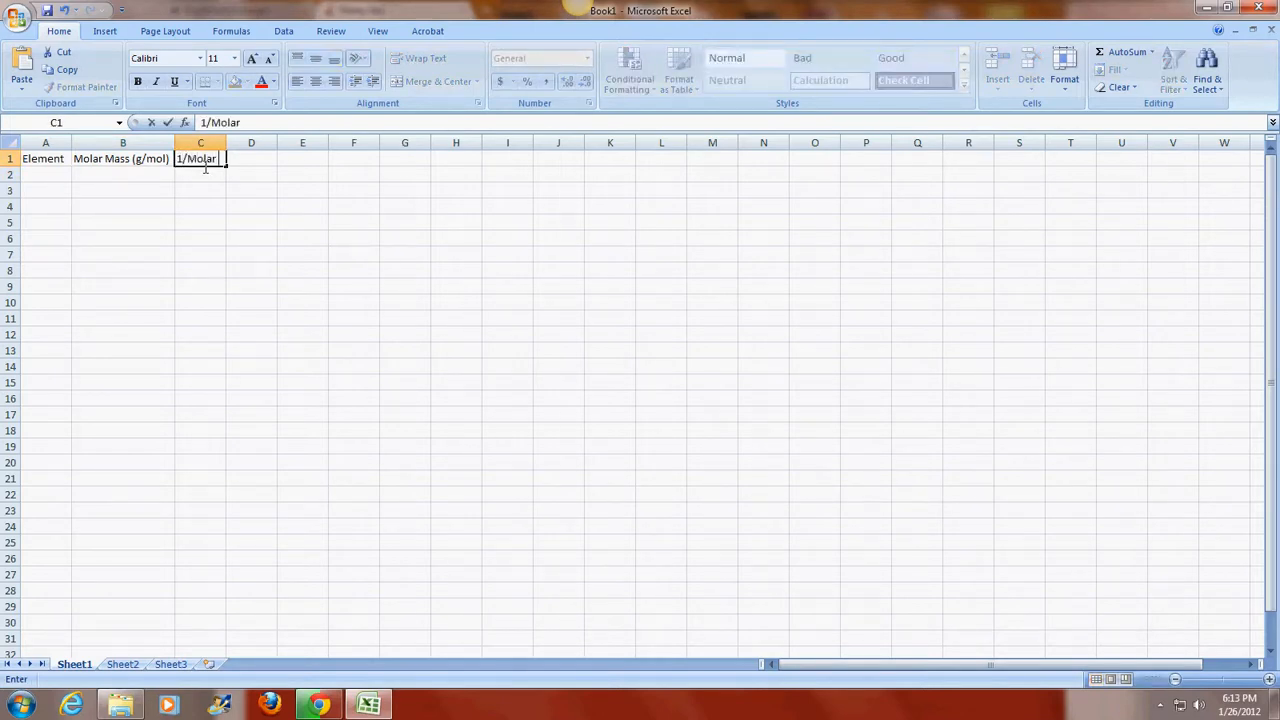
pyautogui.write('Mass (')
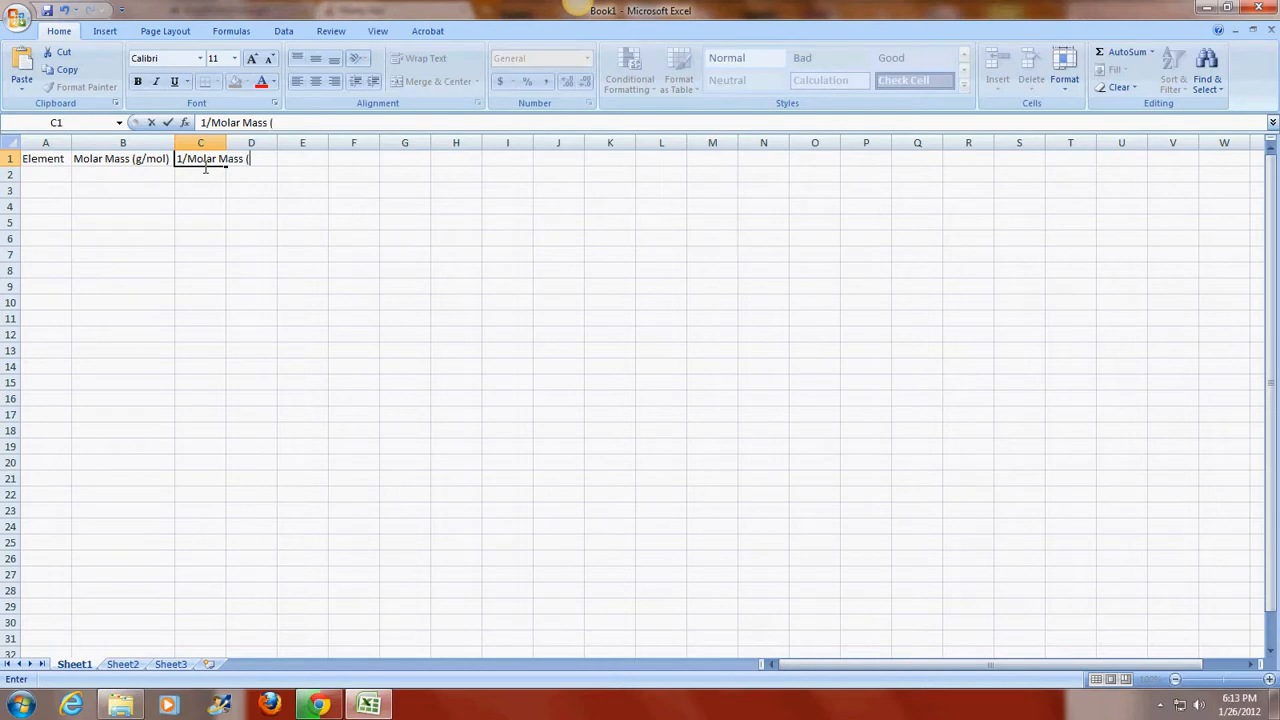
pyautogui.write('molg')
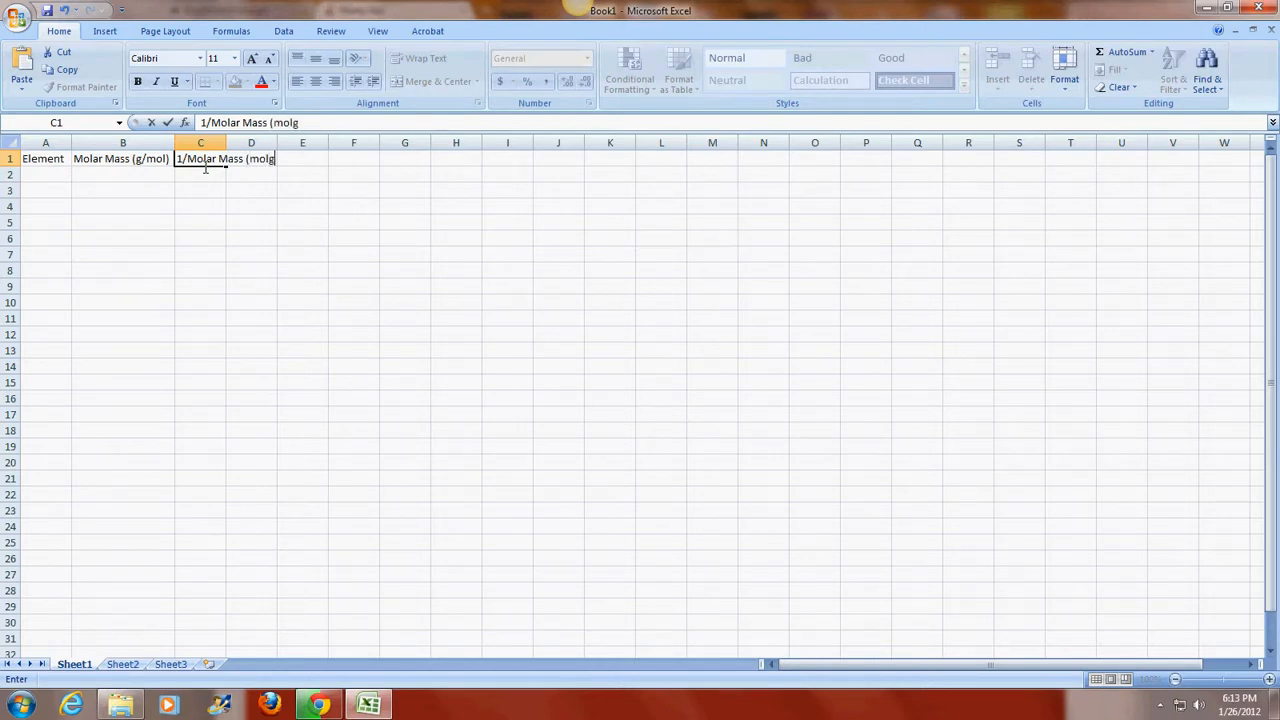
pyautogui.write('/g')
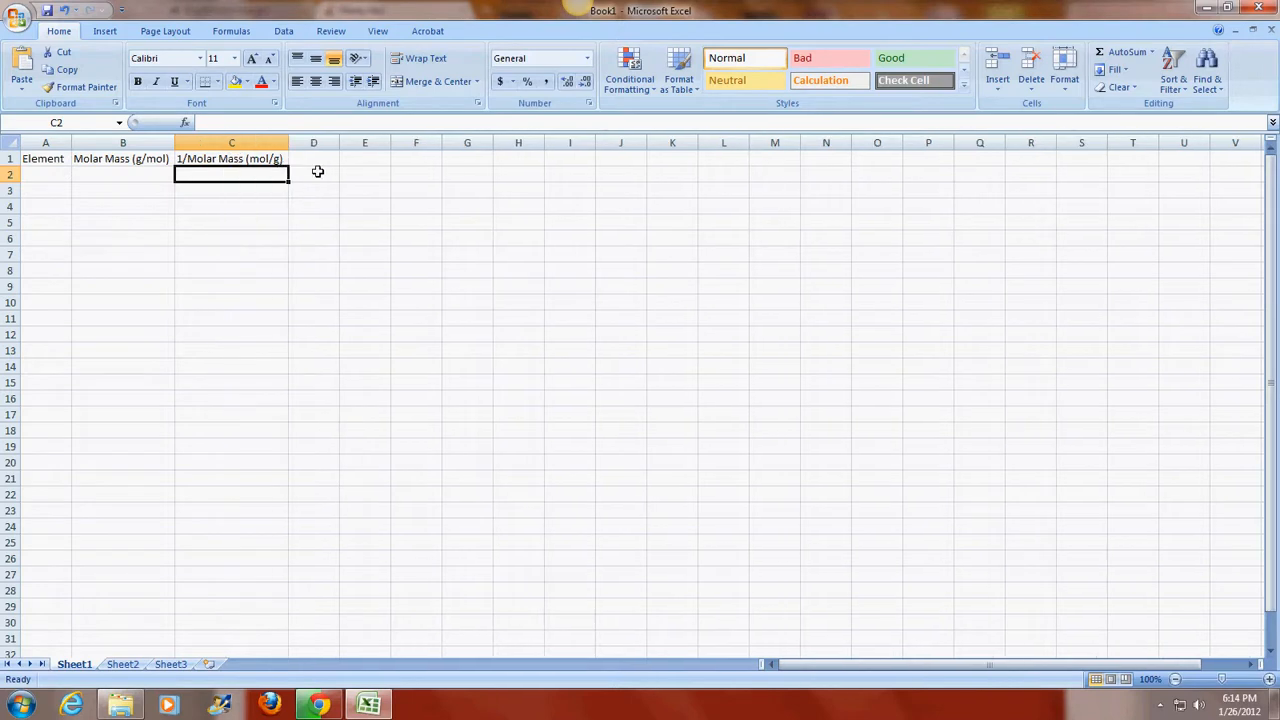
pyautogui.click(313, 158)
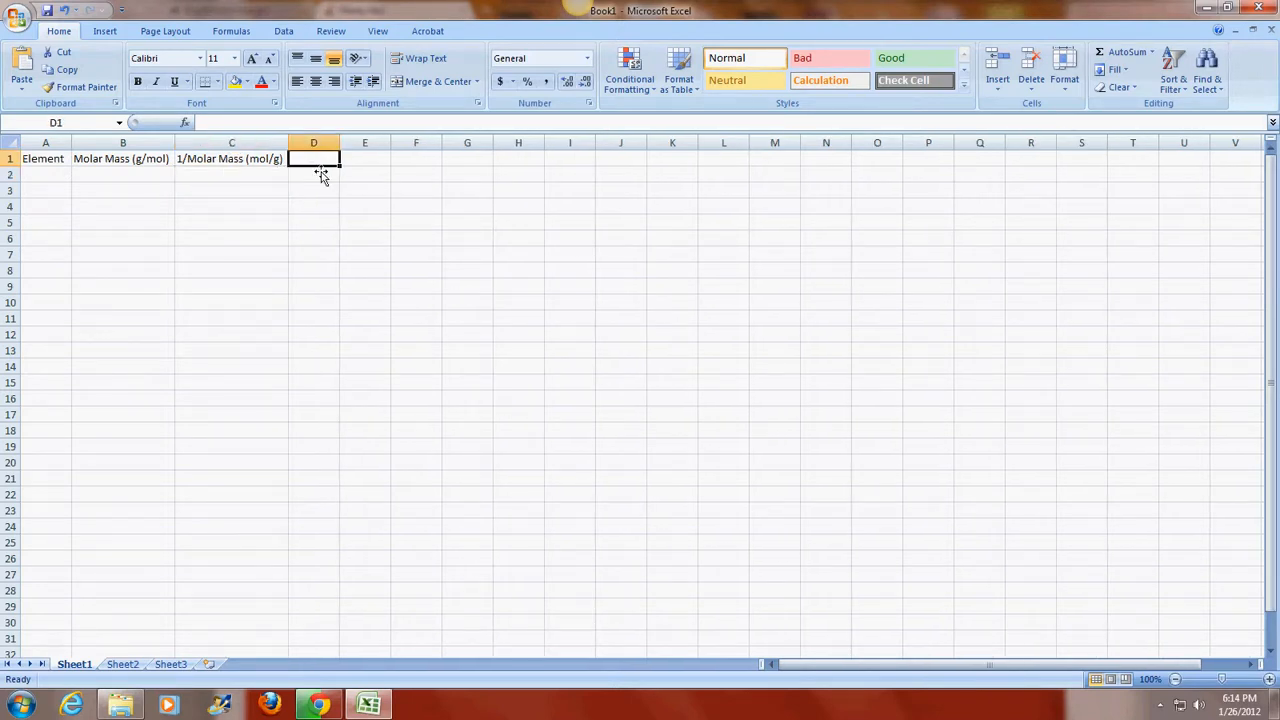
# Step: Enter 'Specific Heat Capacity (J/g°C)' in D1, inserting the degree sign from Symbols
pyautogui.write('Specific Heat')
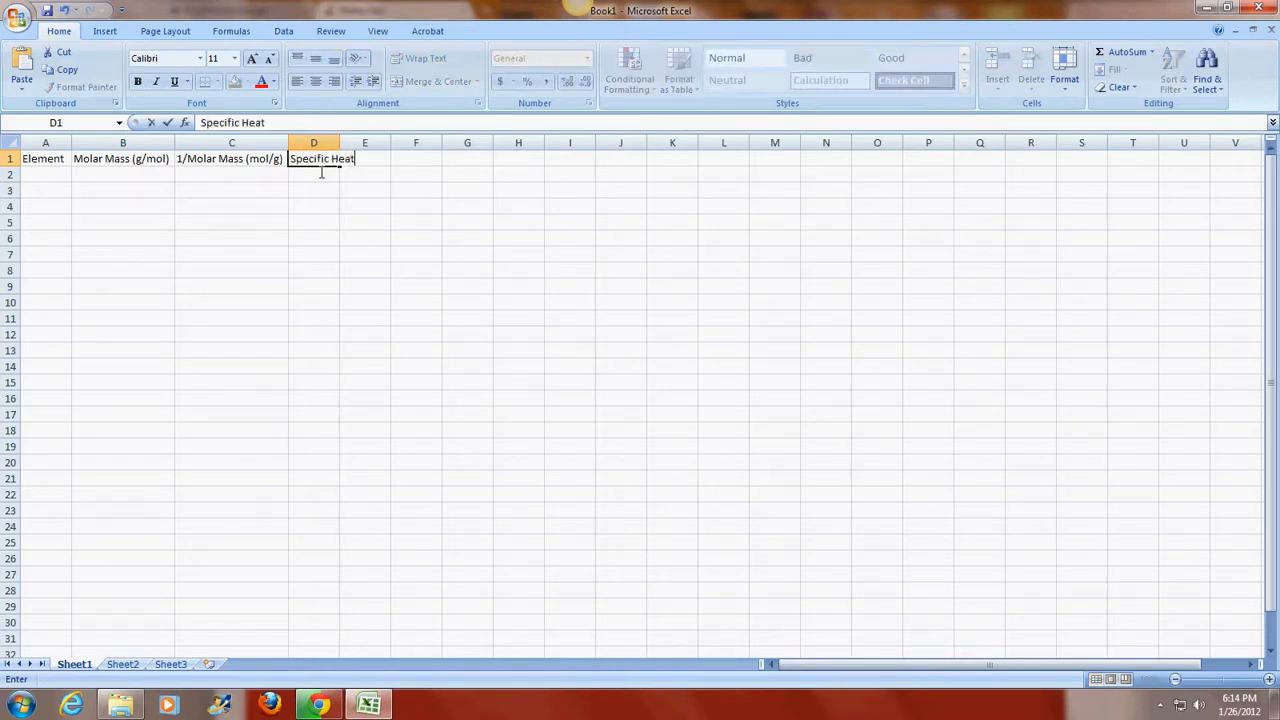
pyautogui.write('Capacity')
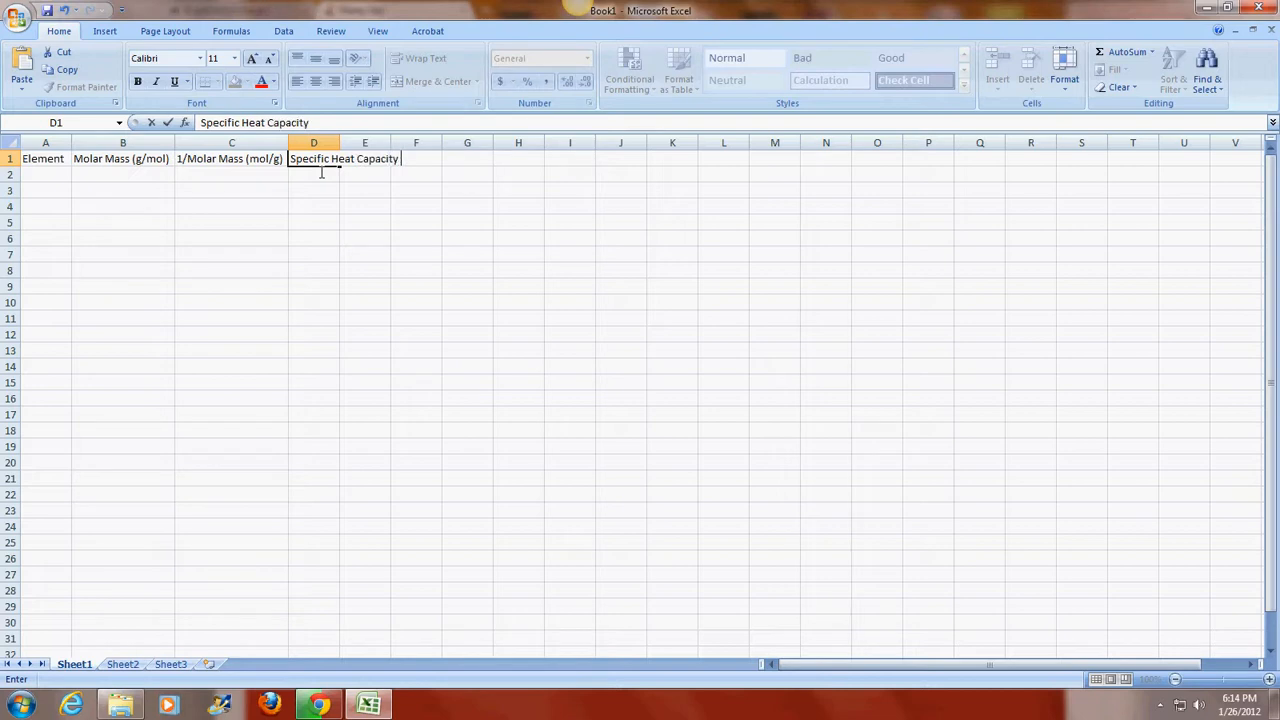
pyautogui.write('(J')
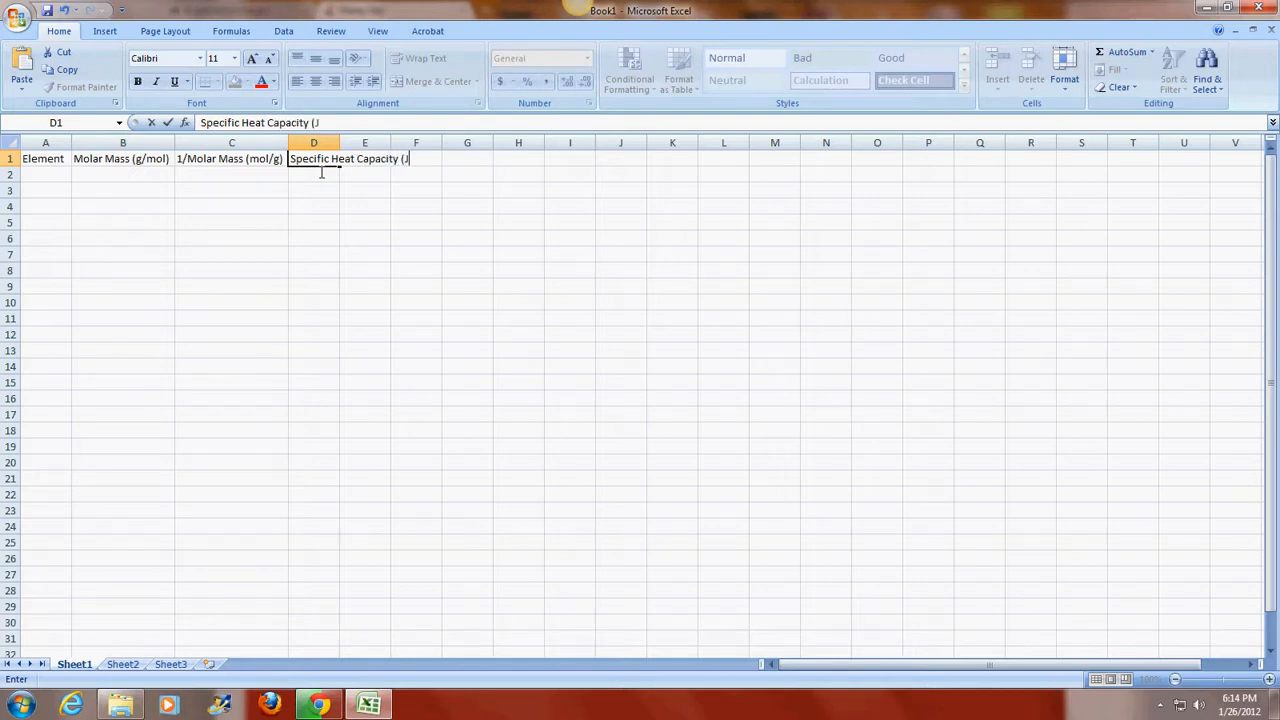
pyautogui.write('/g')
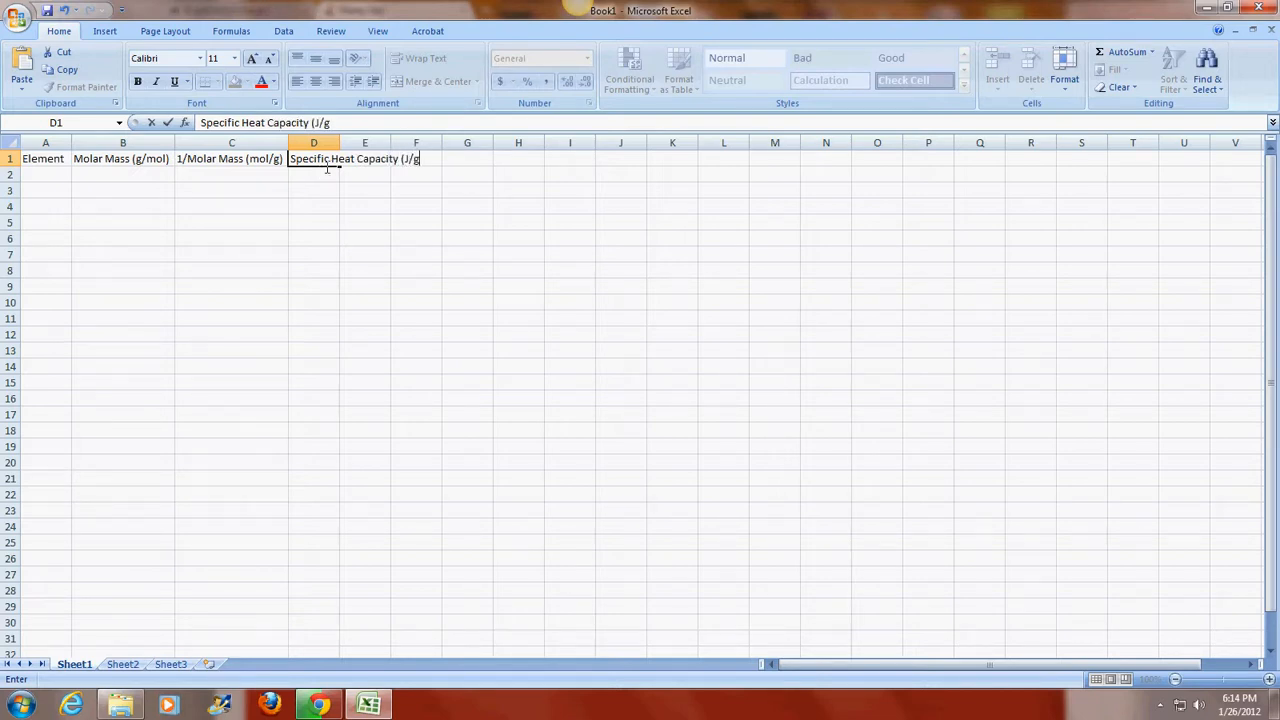
pyautogui.click(104, 31)
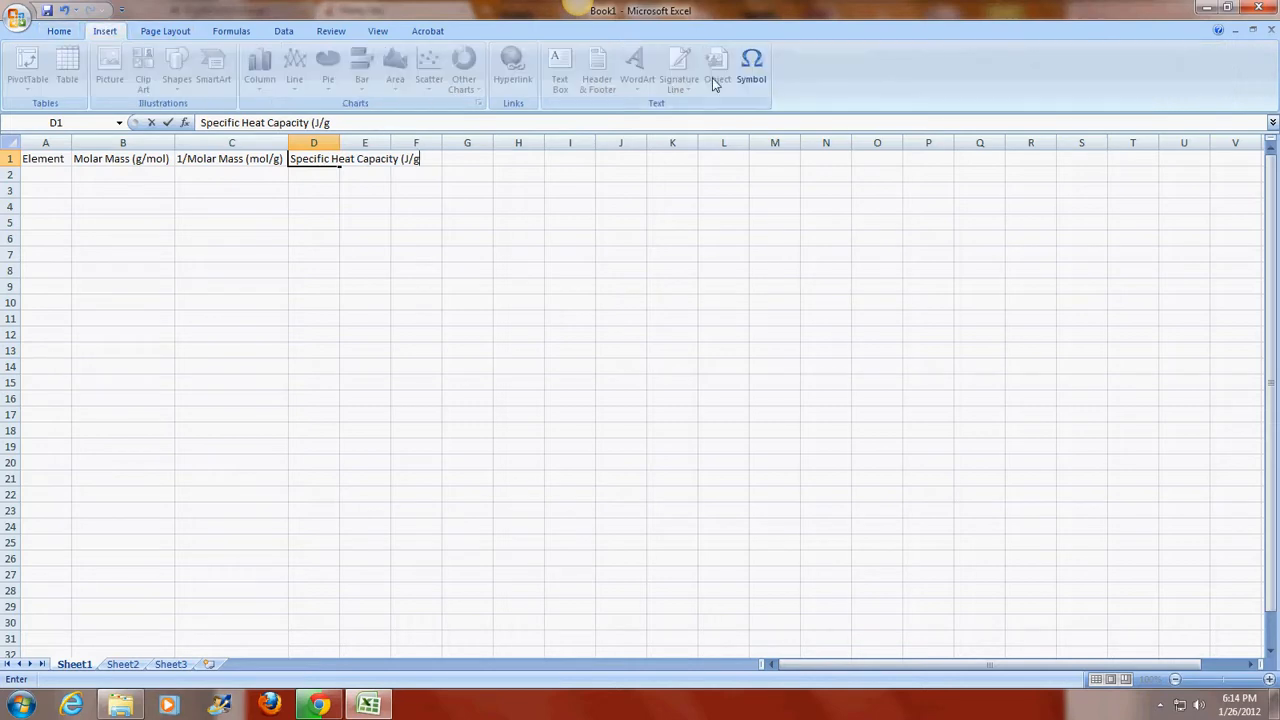
pyautogui.click(751, 67)
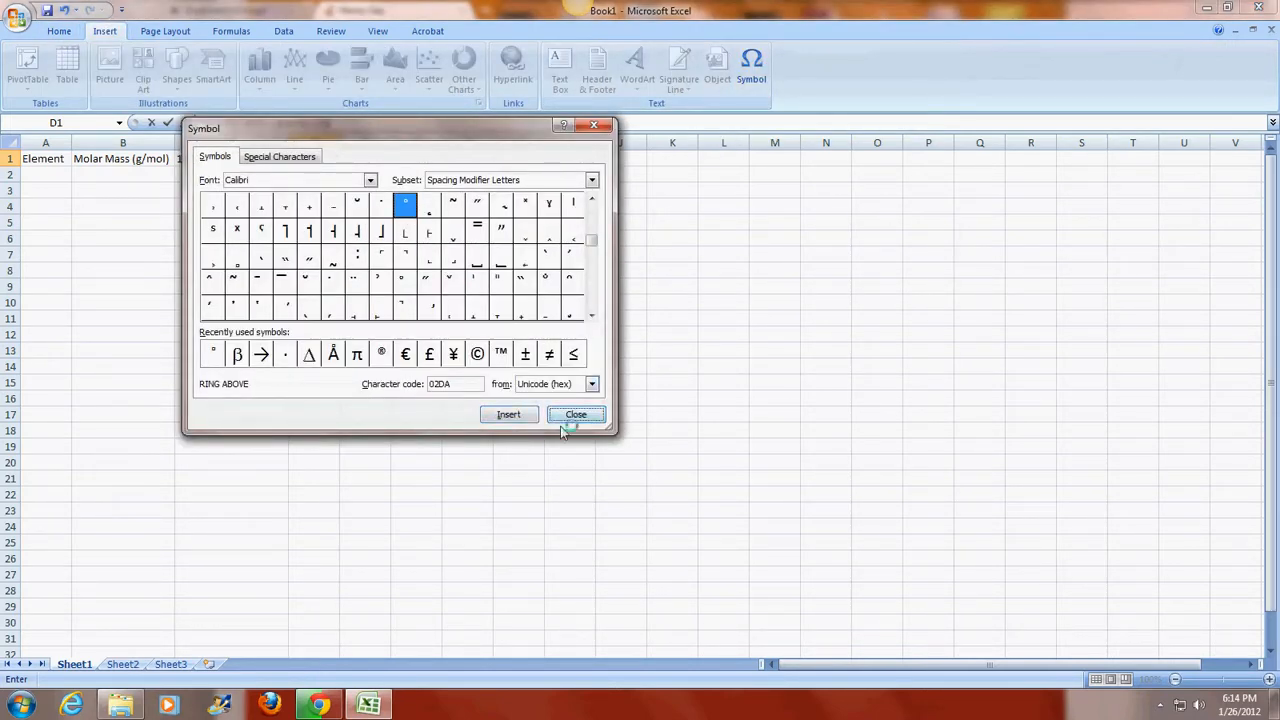
pyautogui.click(576, 414)
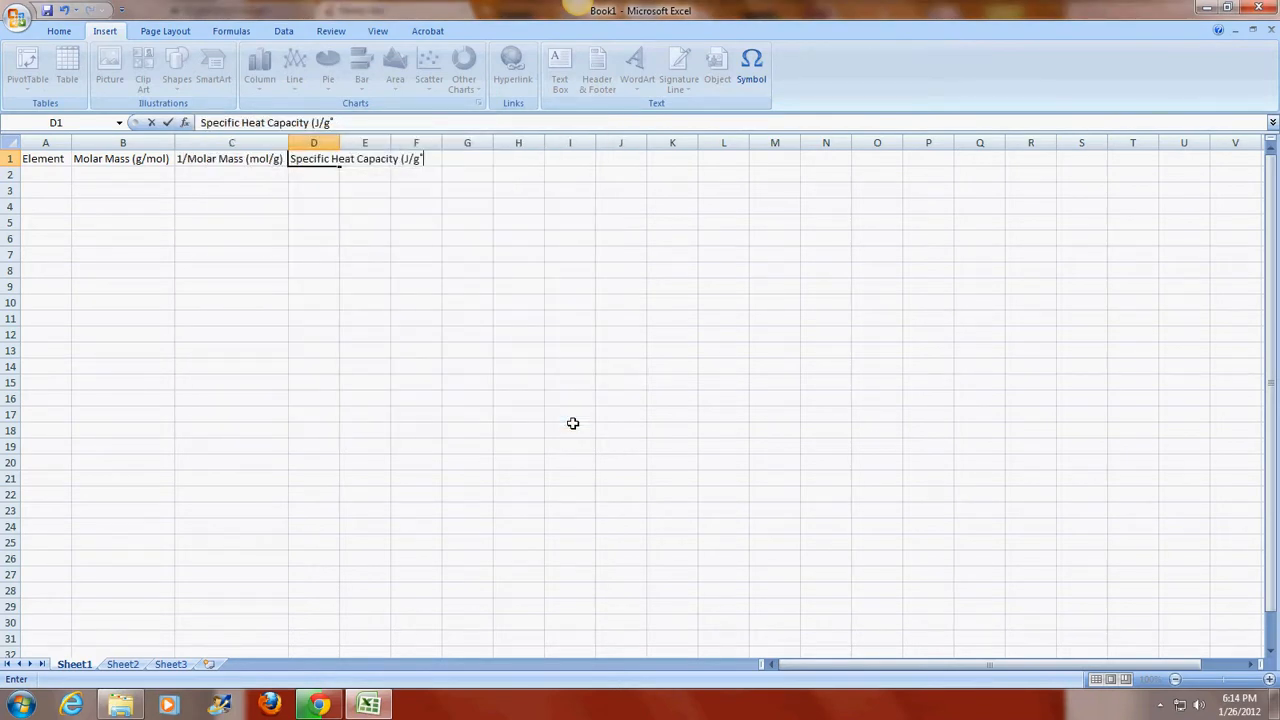
pyautogui.write('C0')
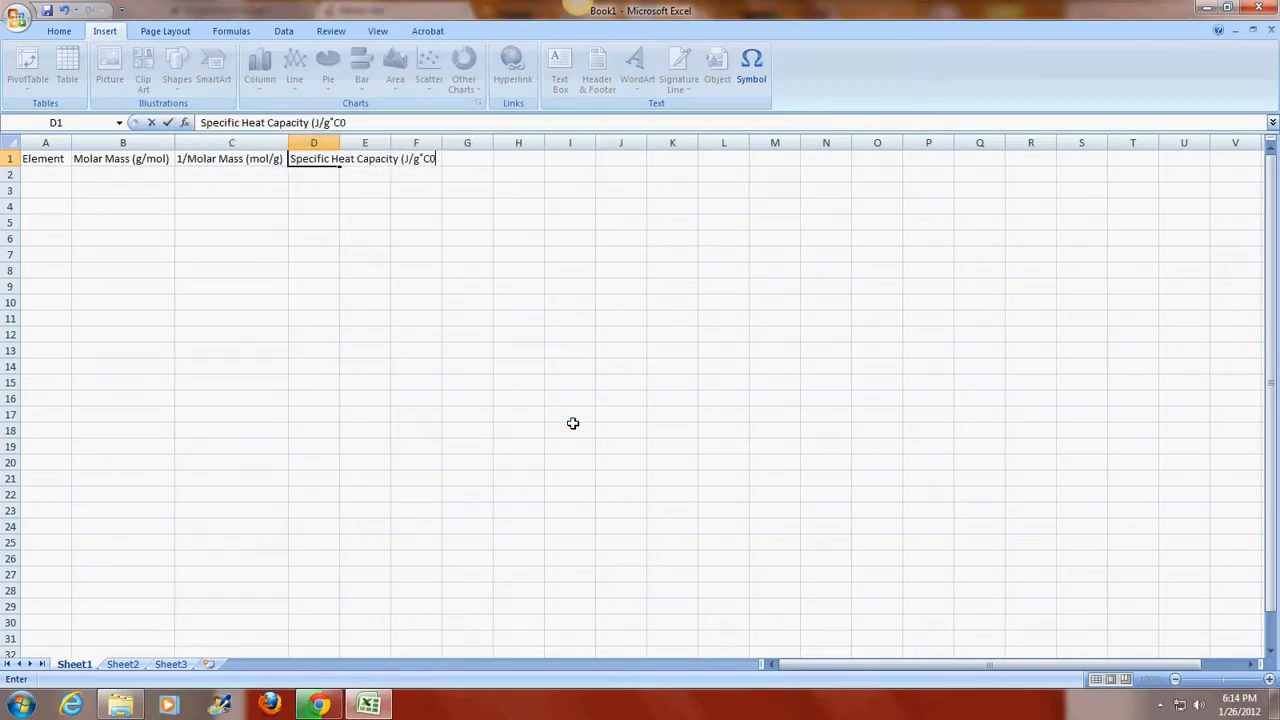
pyautogui.press('backspace')
pyautogui.write(')')
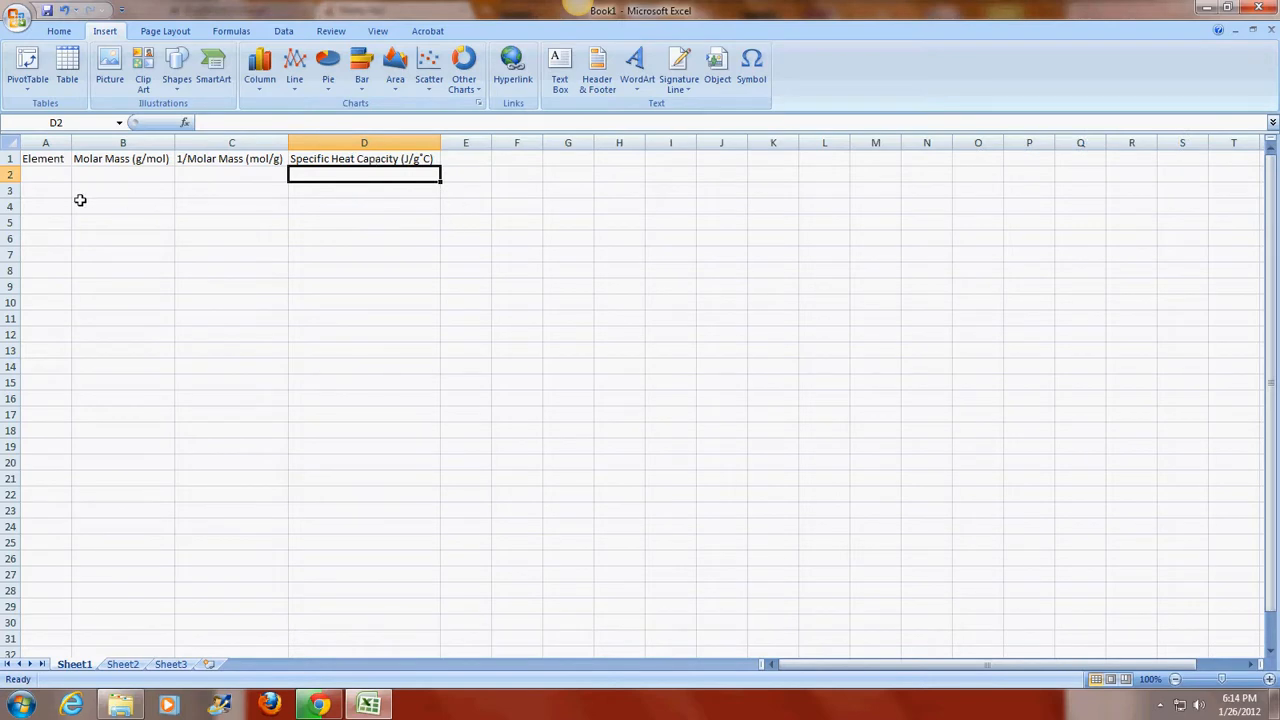
# Step: List Cu, Al and Fe in rows 2–4 with molar masses 63.546, 26.98154 and 55.847
pyautogui.click(45, 174)
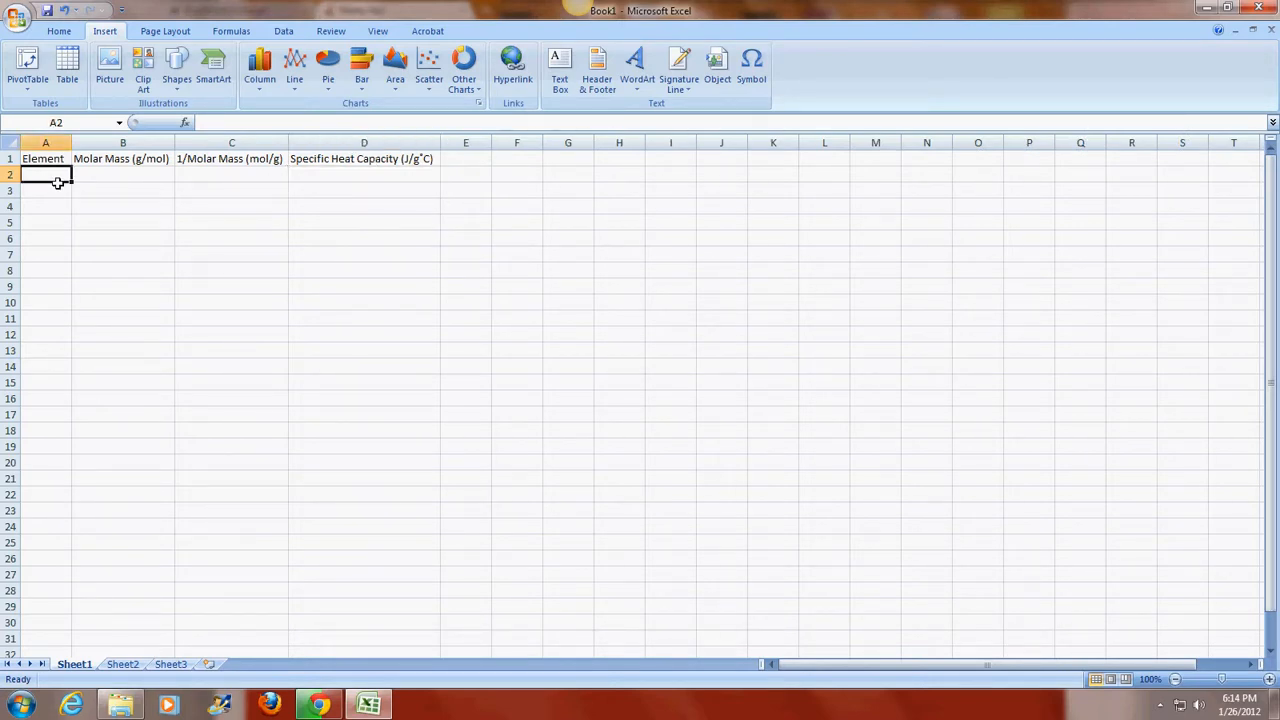
pyautogui.write('Cu')
pyautogui.click(45, 190)
pyautogui.write('Al')
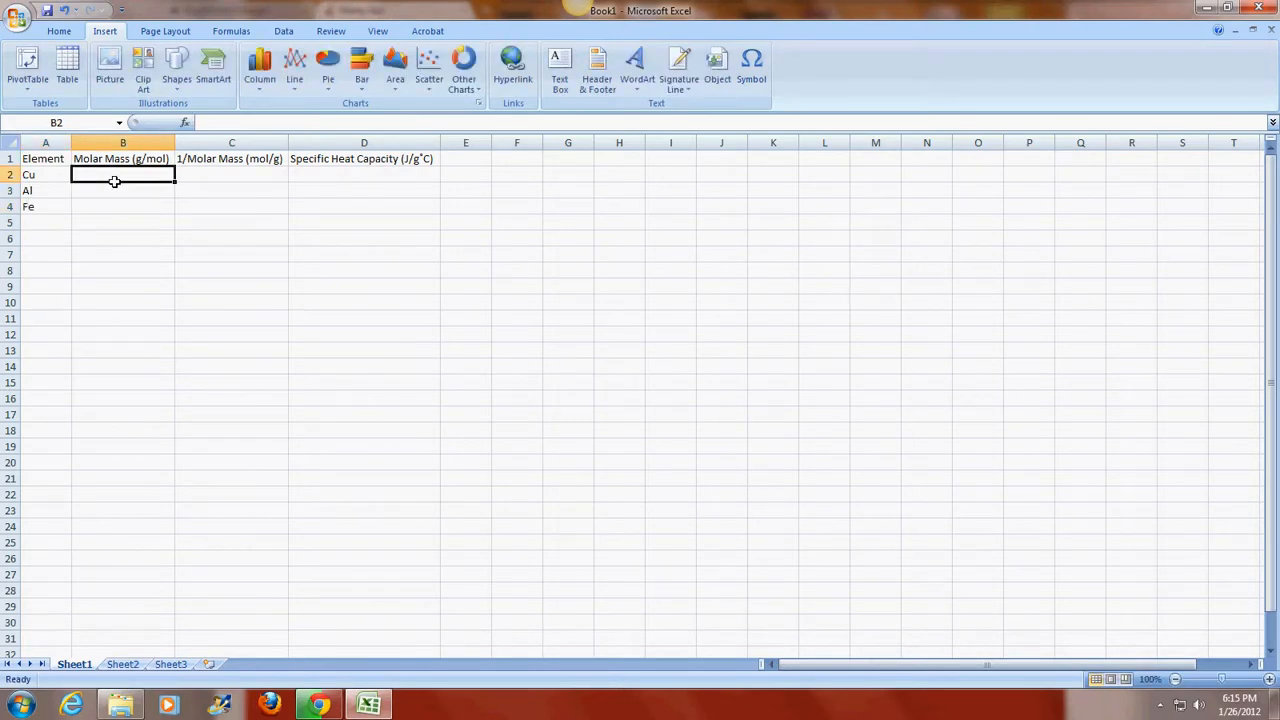
pyautogui.write('6')
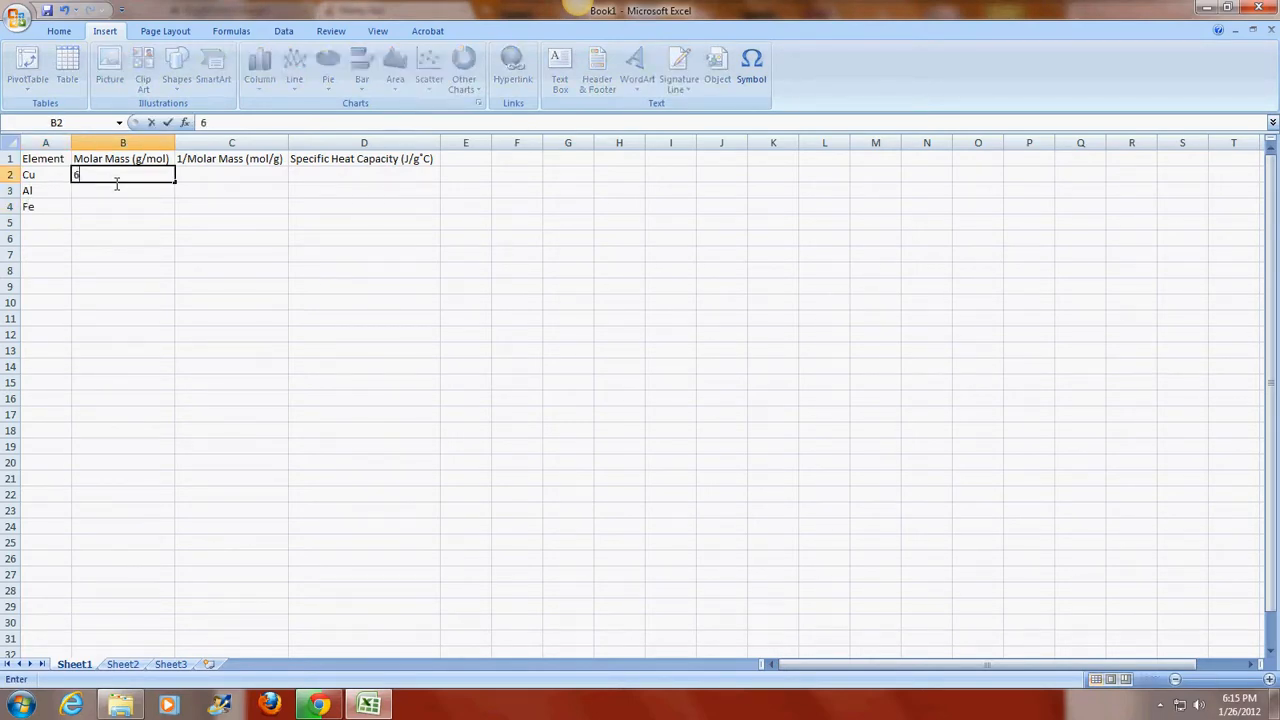
pyautogui.write('3.546')
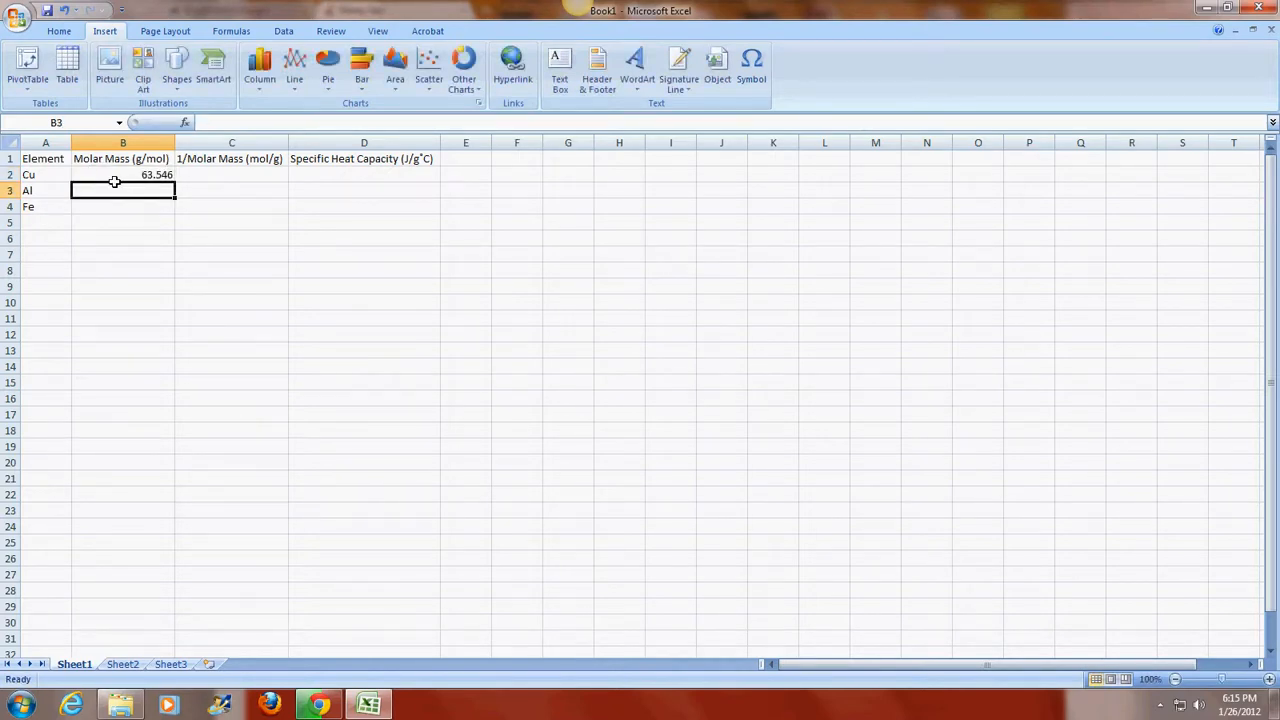
pyautogui.write('26.98154')
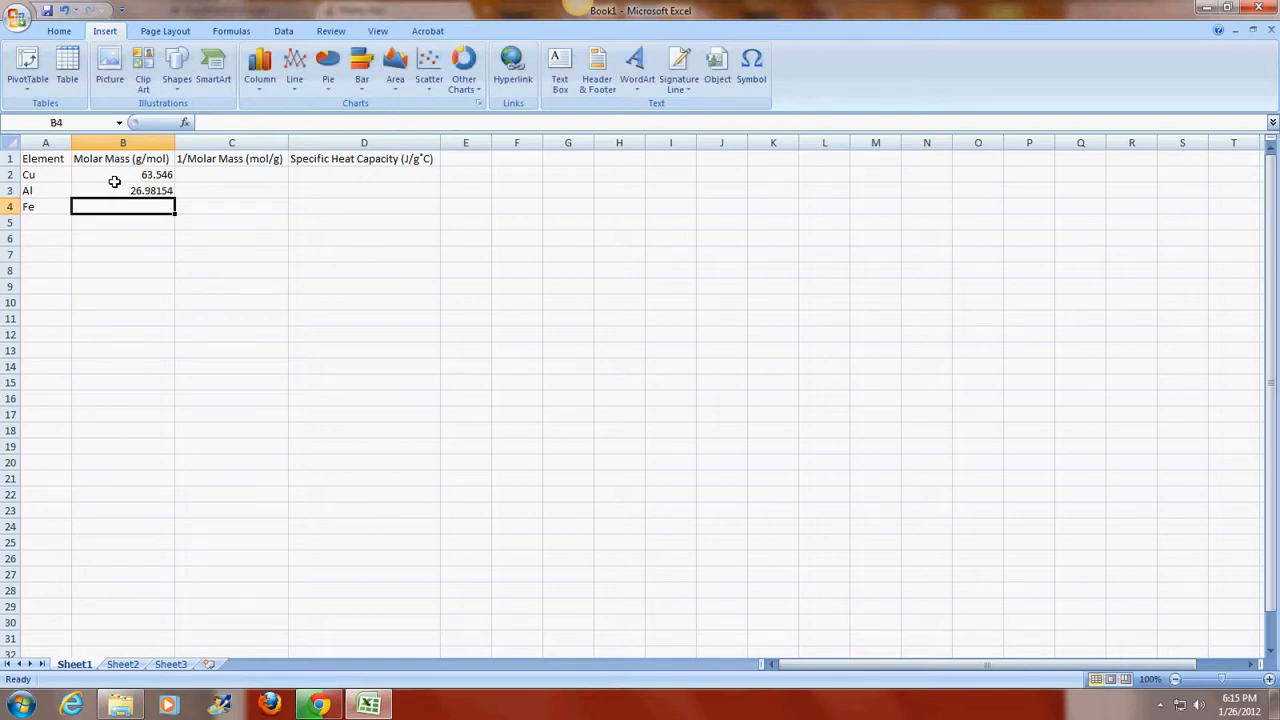
pyautogui.write('55.847')
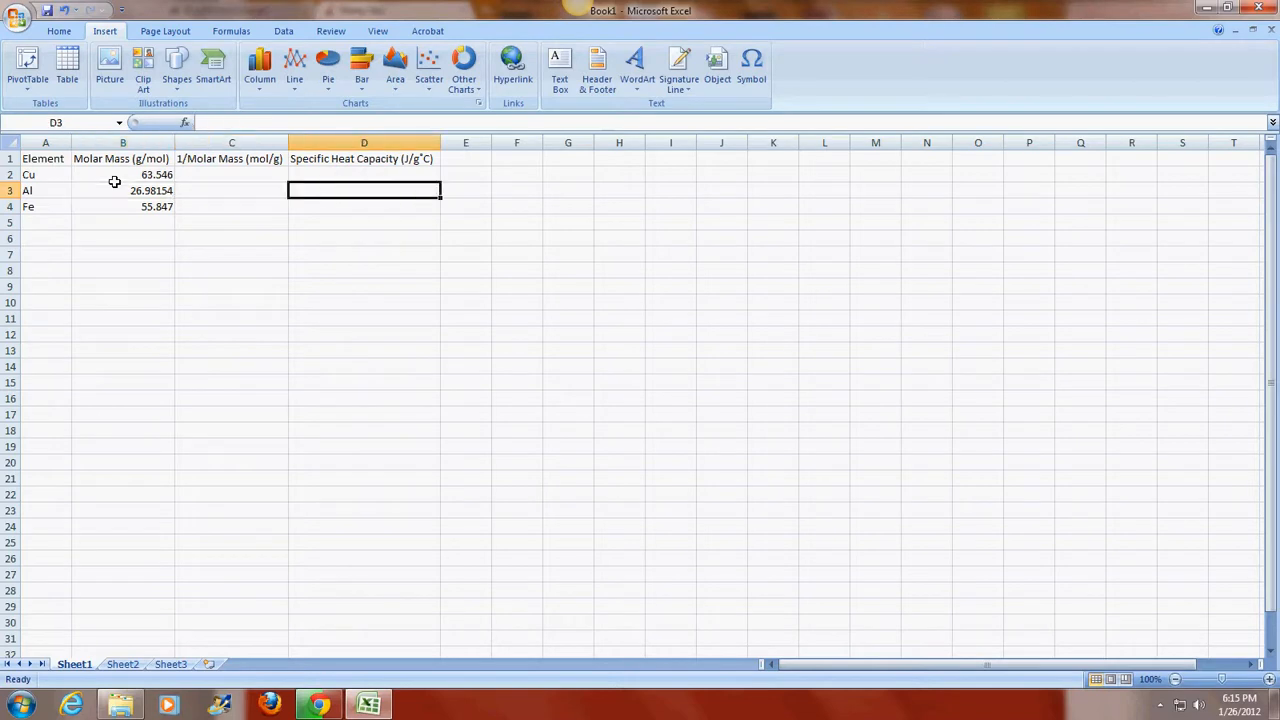
pyautogui.click(231, 174)
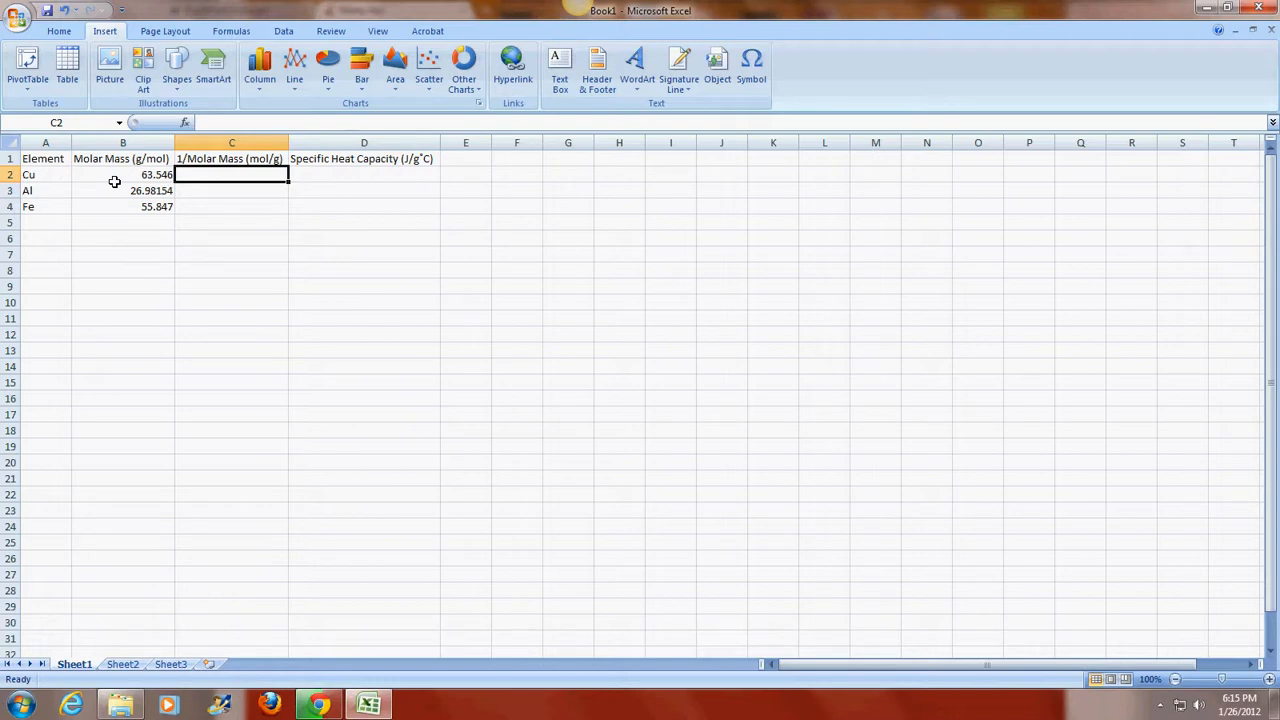
# Step: Enter =1/B2 in C2, giving copper's reciprocal molar mass 0.015736632
pyautogui.write('=')
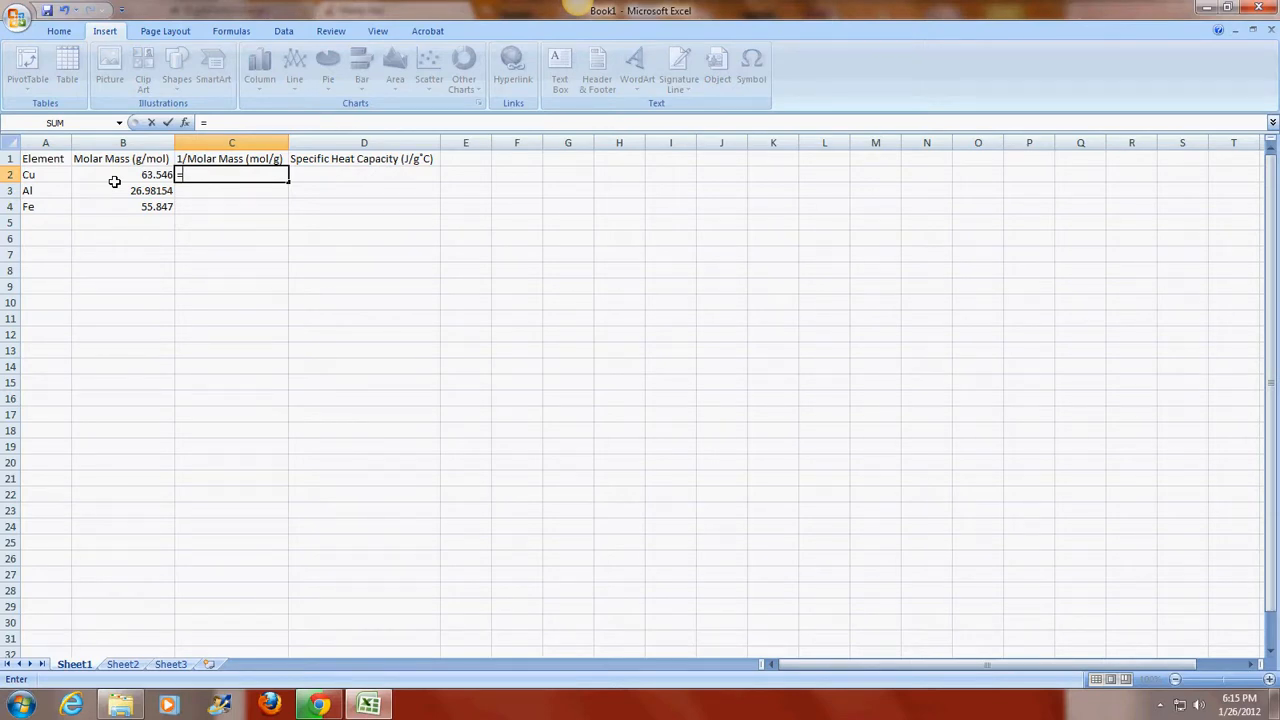
pyautogui.write('1/')
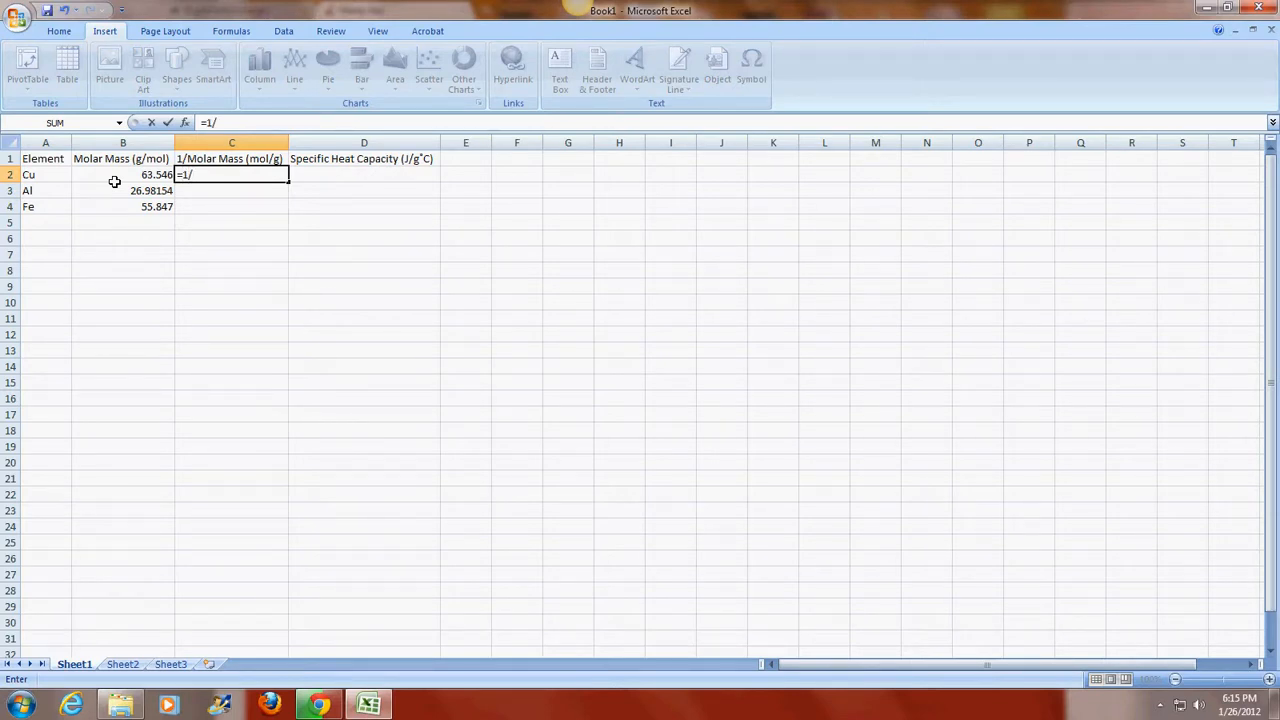
pyautogui.click(123, 174)
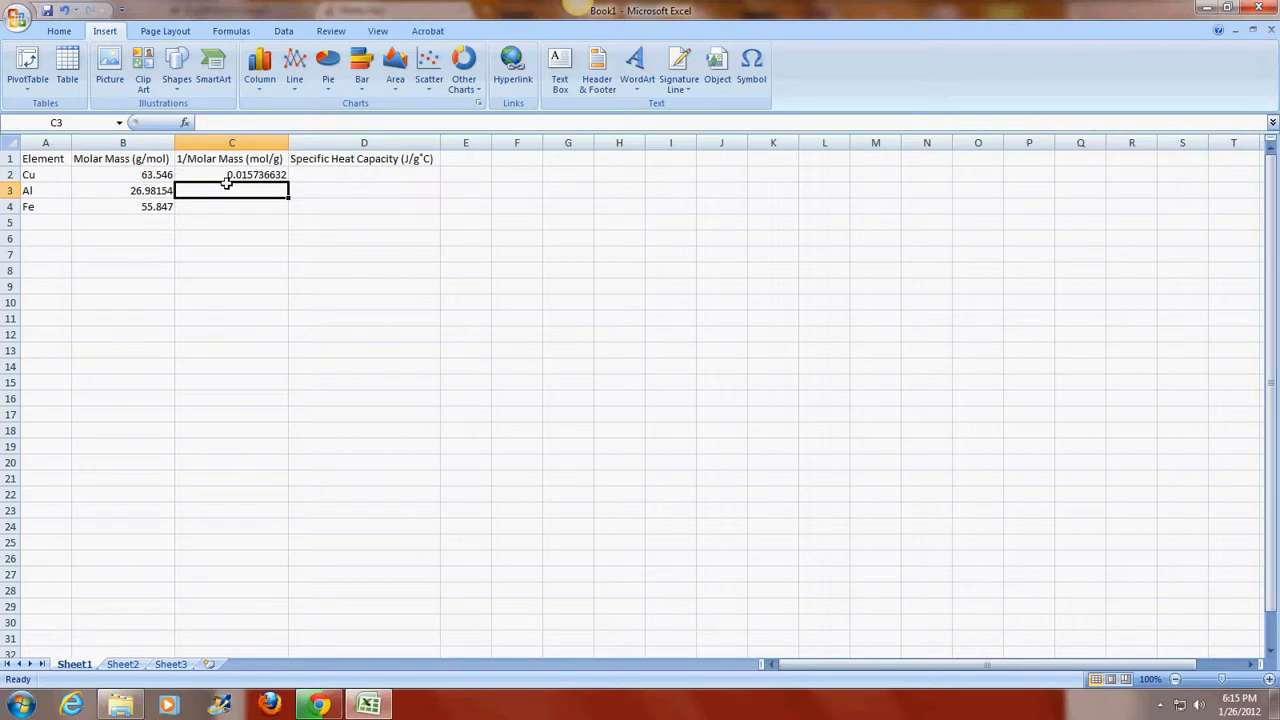
pyautogui.click(232, 174)
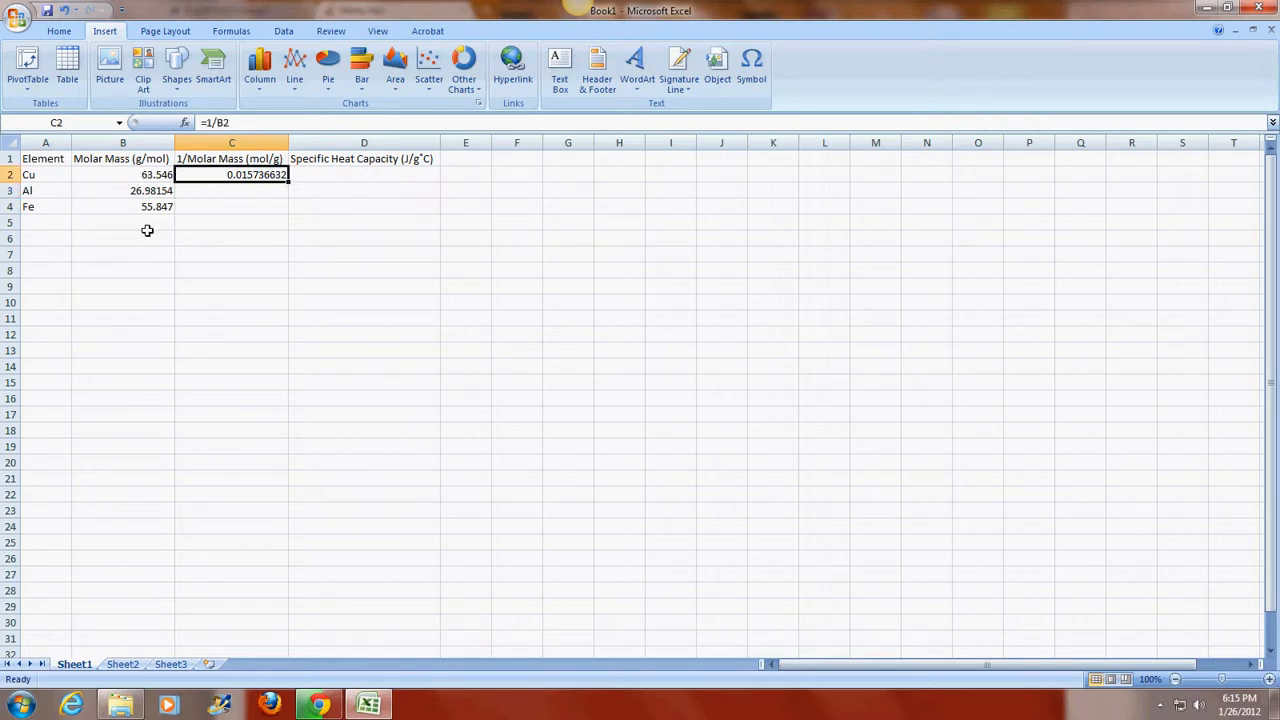
pyautogui.moveTo(183, 175)
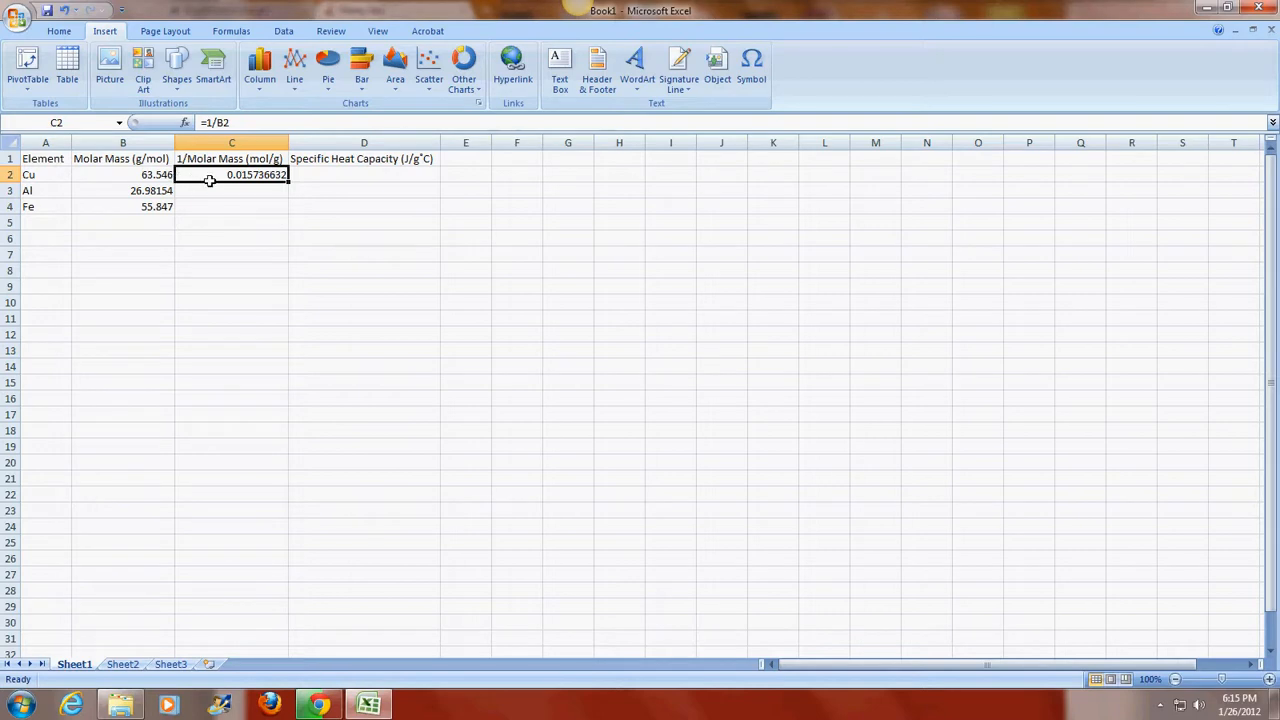
pyautogui.moveTo(291, 192)
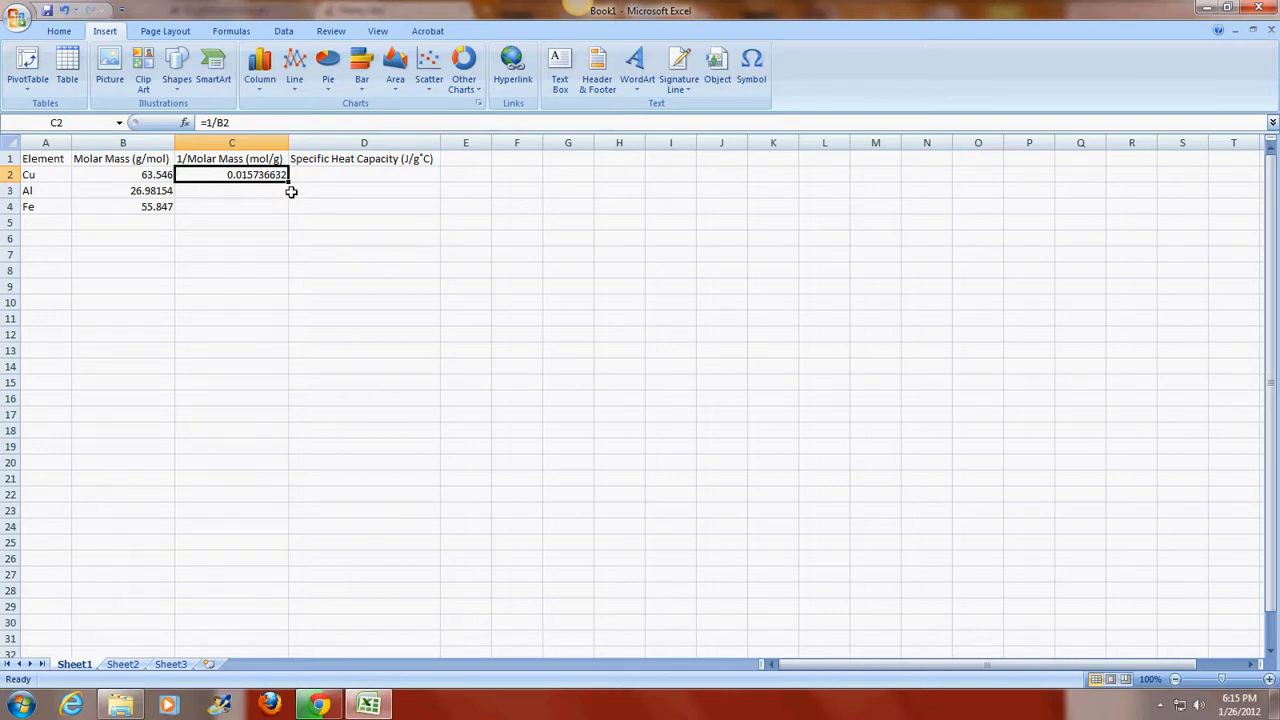
pyautogui.moveTo(254, 204)
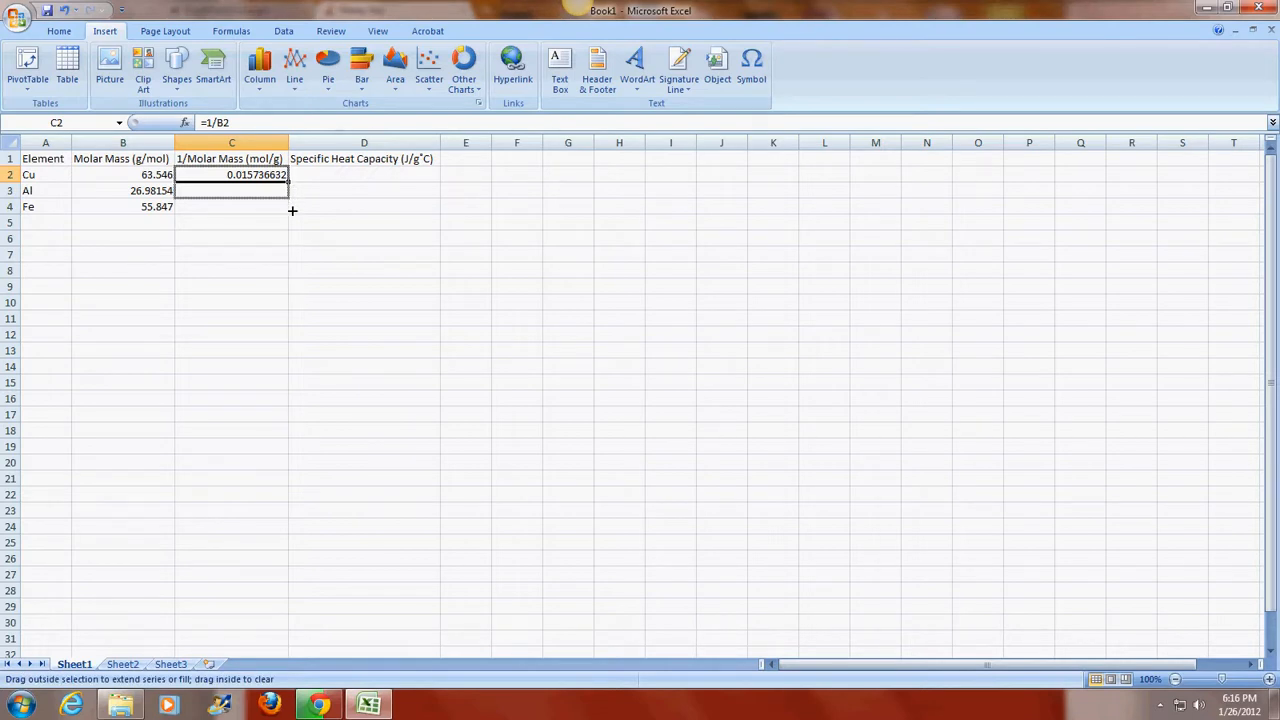
# Step: Fill the =1/B2 formula down to C4, yielding 0.037062377 for Al and 0.017906065 for Fe
pyautogui.moveTo(257, 174); pyautogui.dragTo(257, 206)
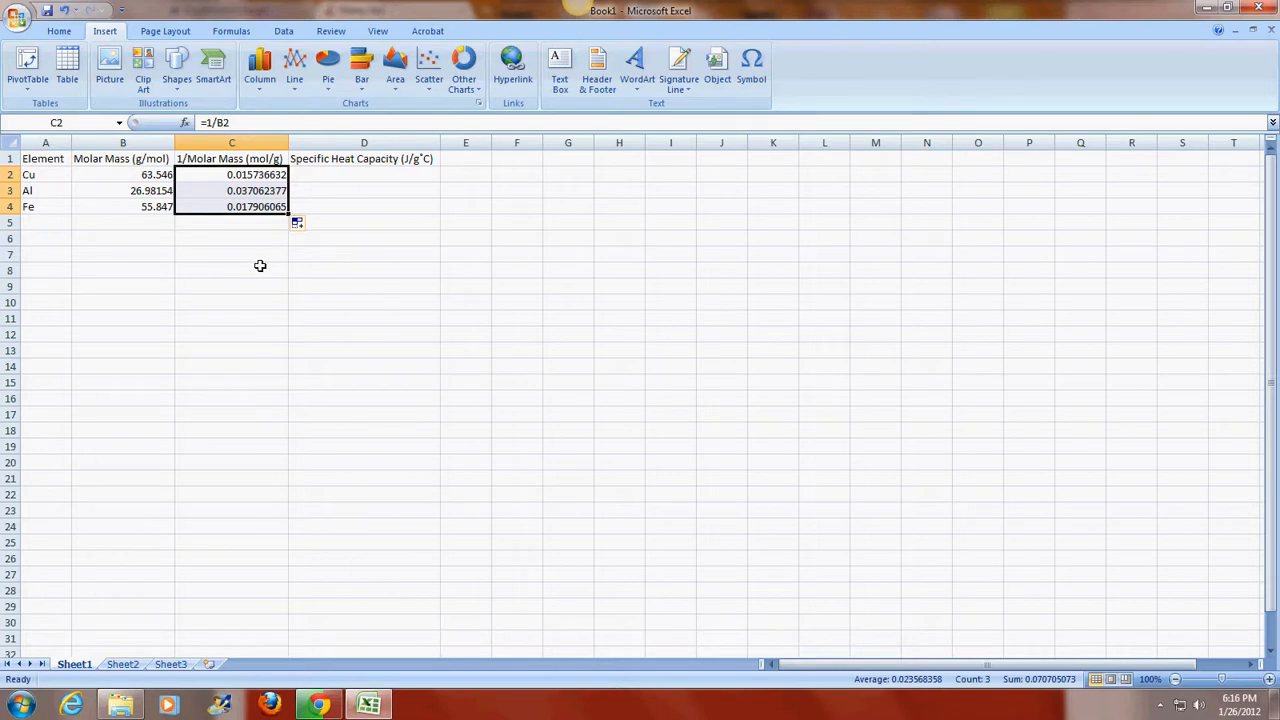
pyautogui.moveTo(257, 268)
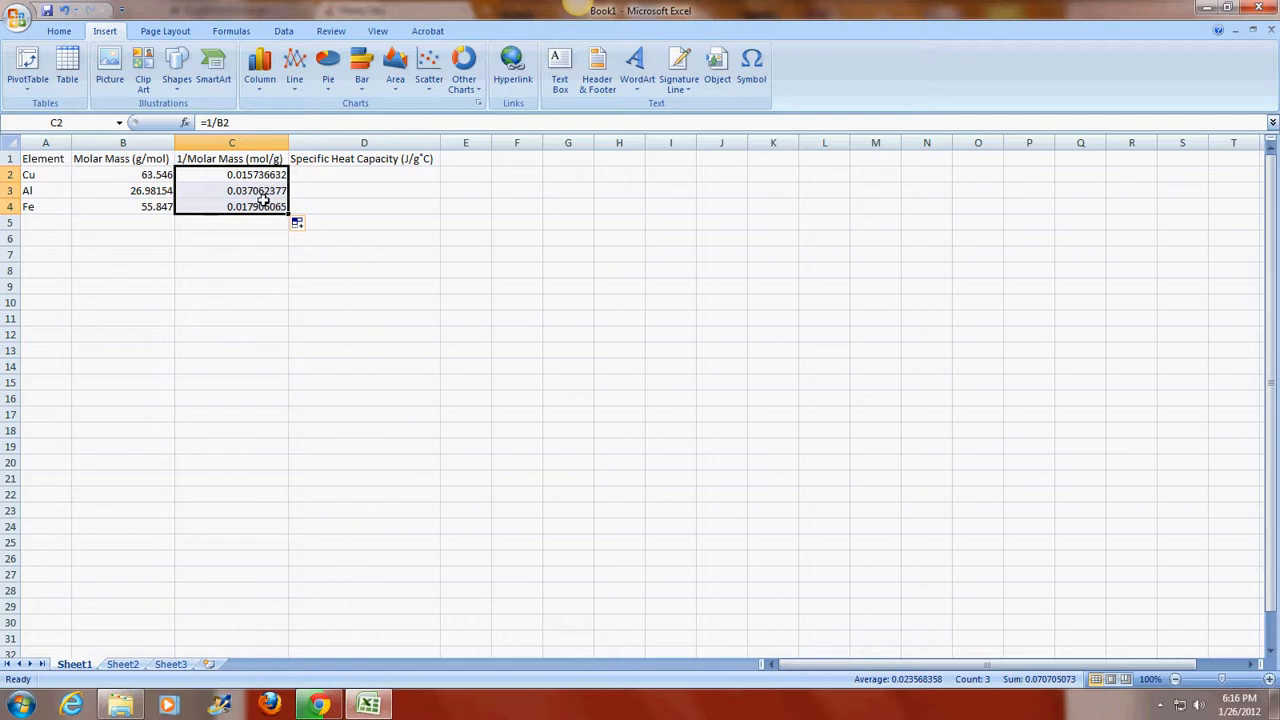
pyautogui.click(232, 190)
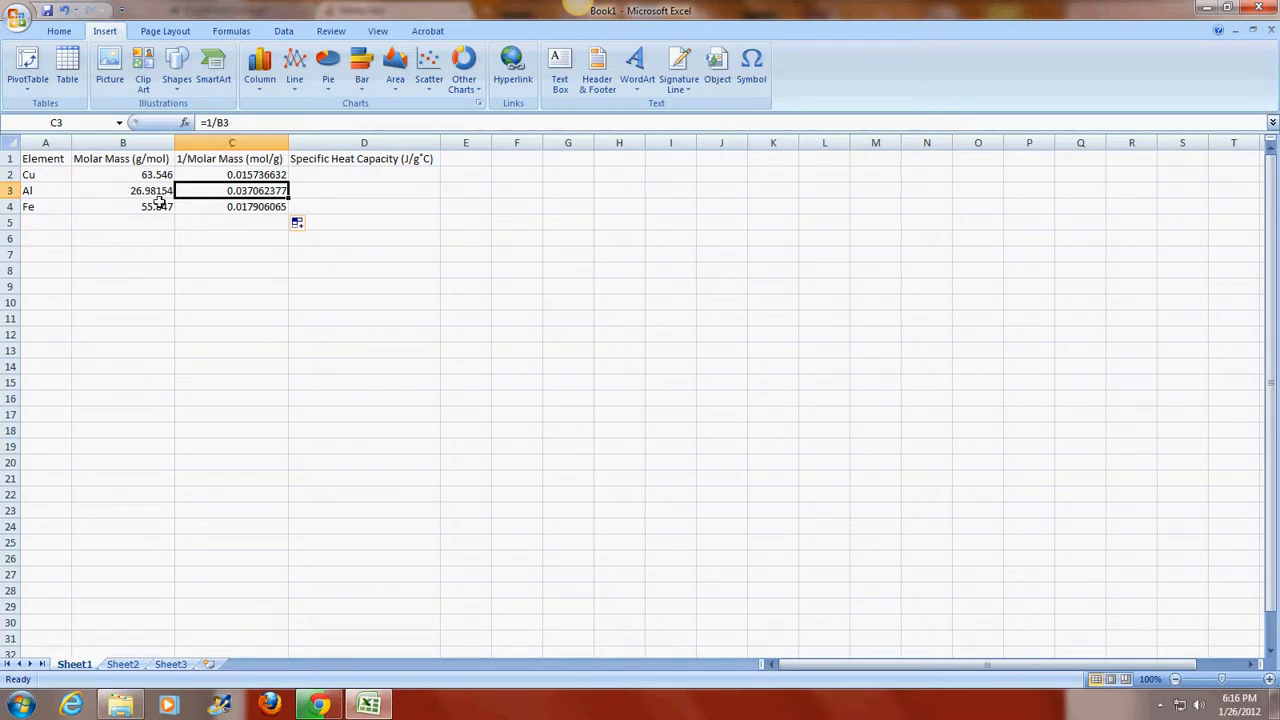
pyautogui.click(232, 206)
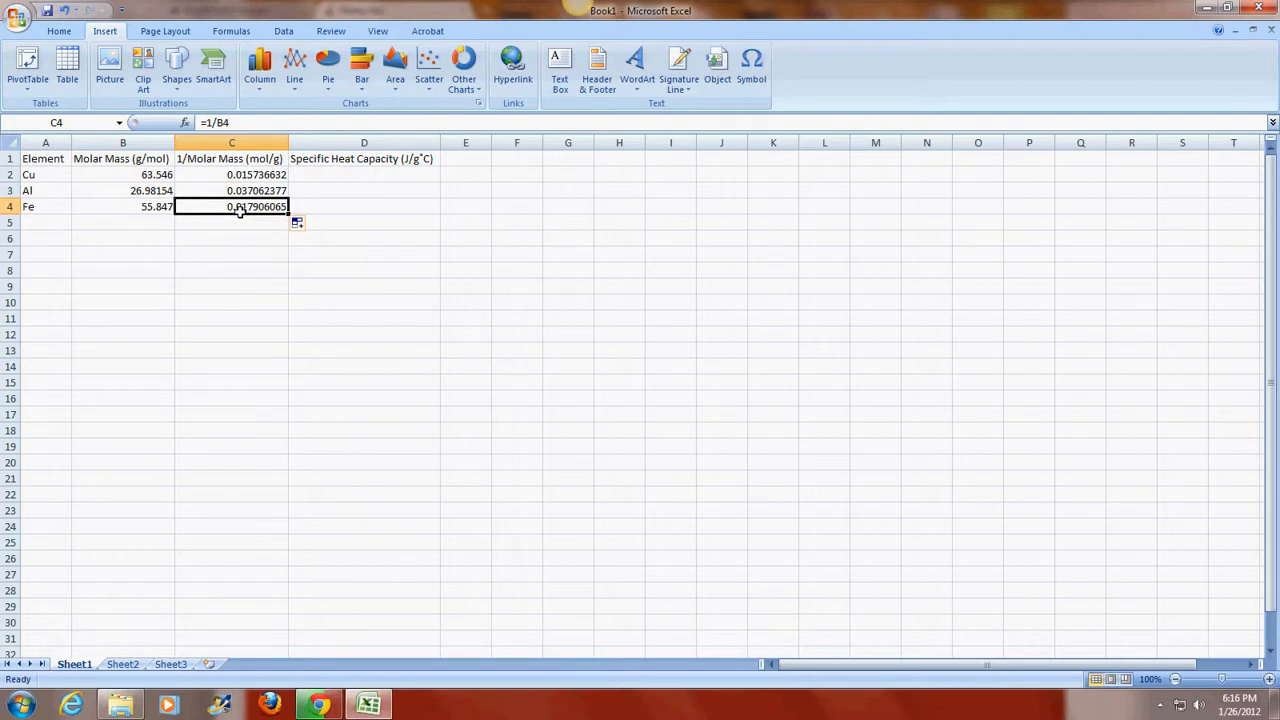
pyautogui.moveTo(113, 217)
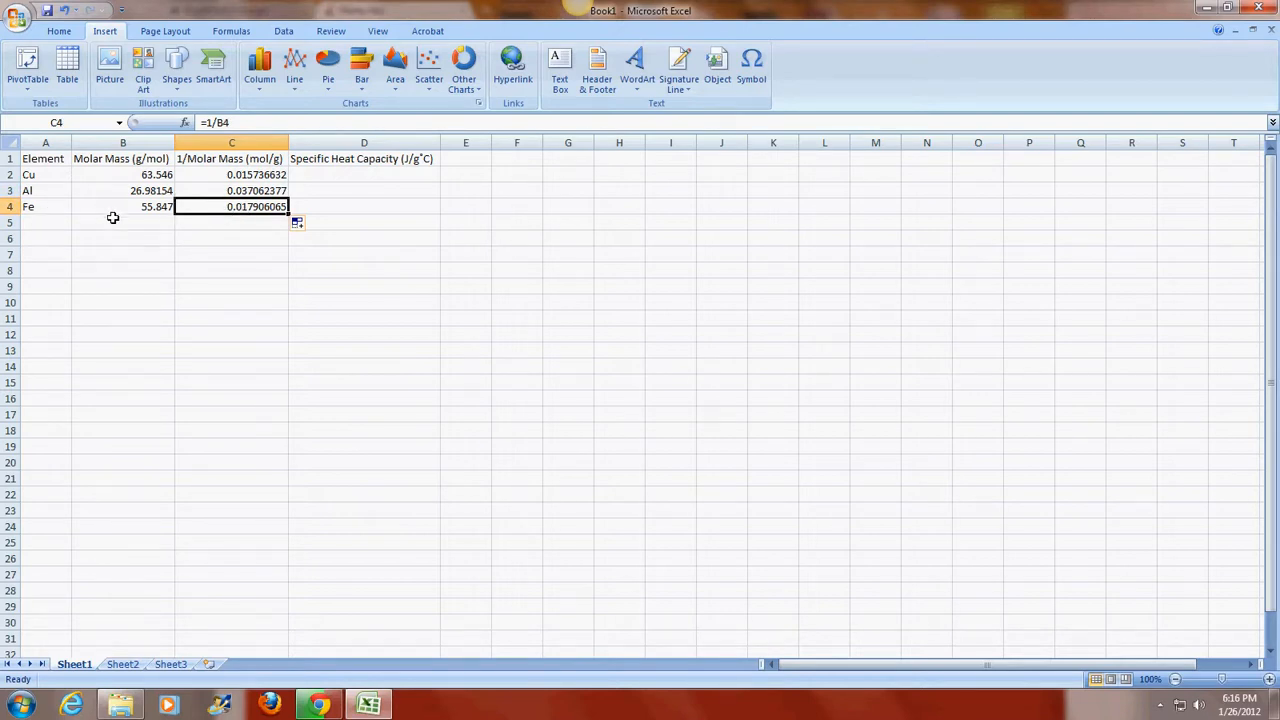
pyautogui.click(363, 174)
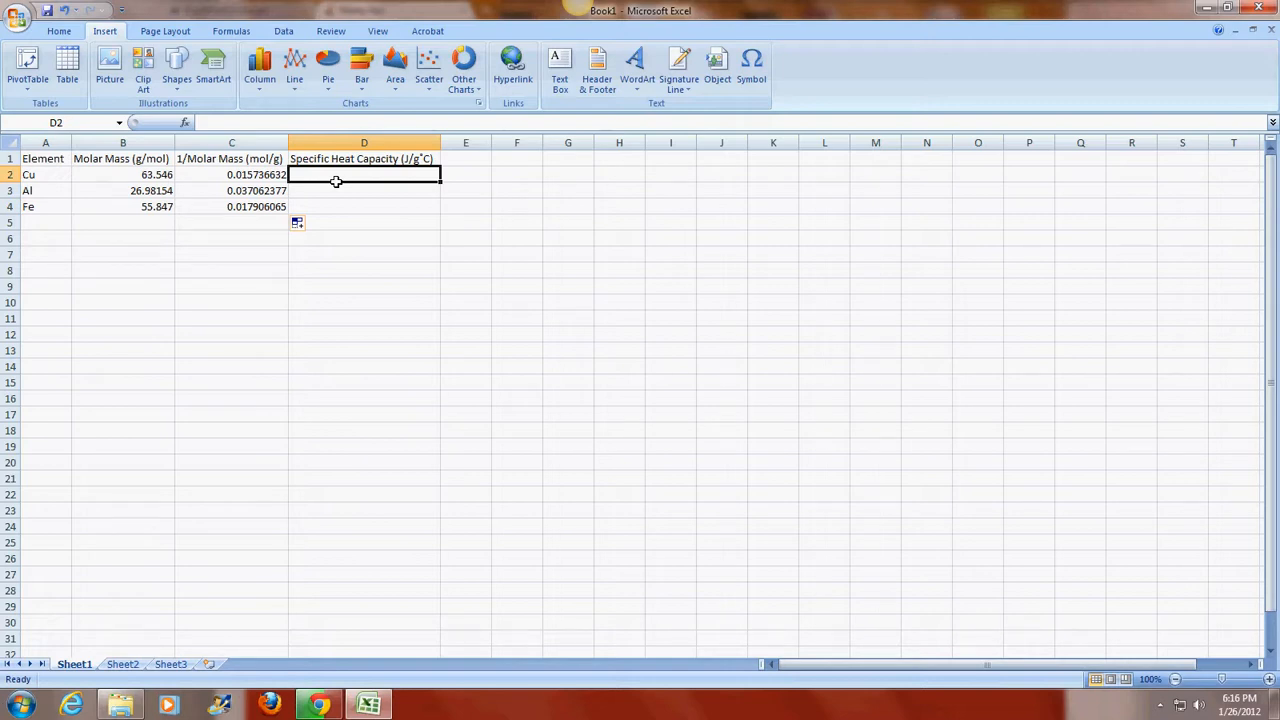
# Step: Enter specific heat capacities 0.411, 0.894 and 0.464 in D2:D4
pyautogui.write('.411')
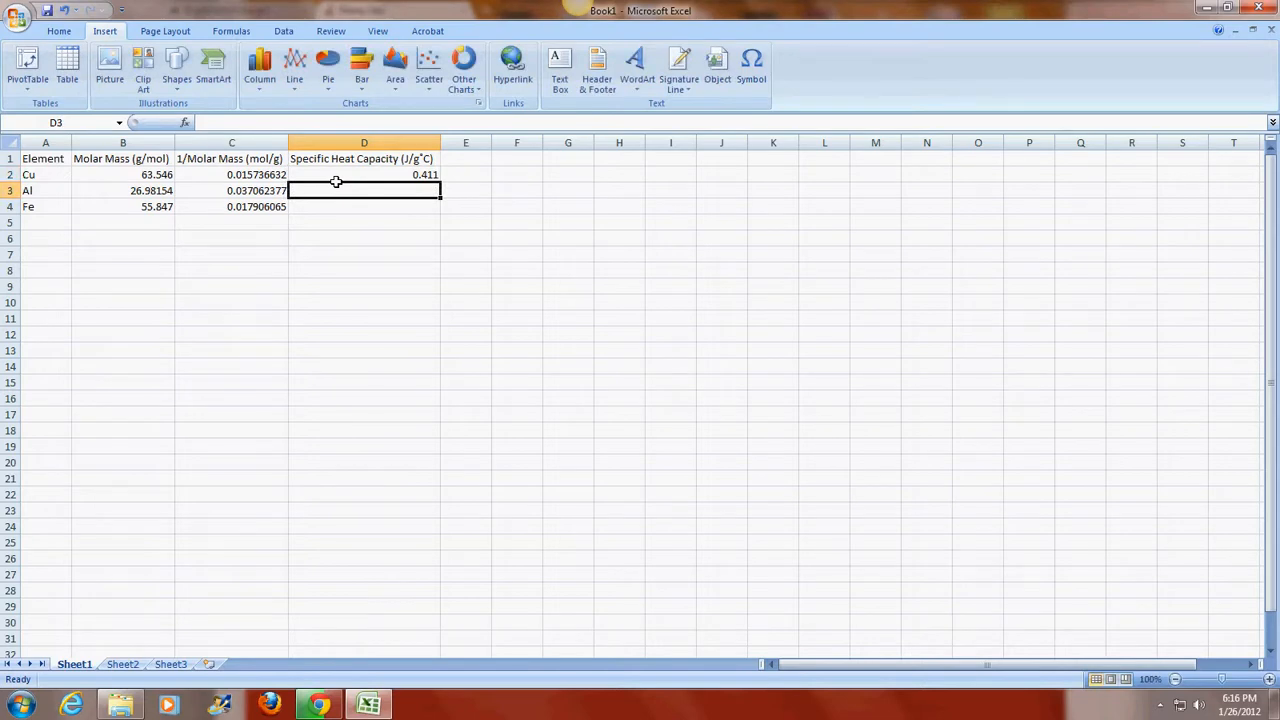
pyautogui.write('.894')
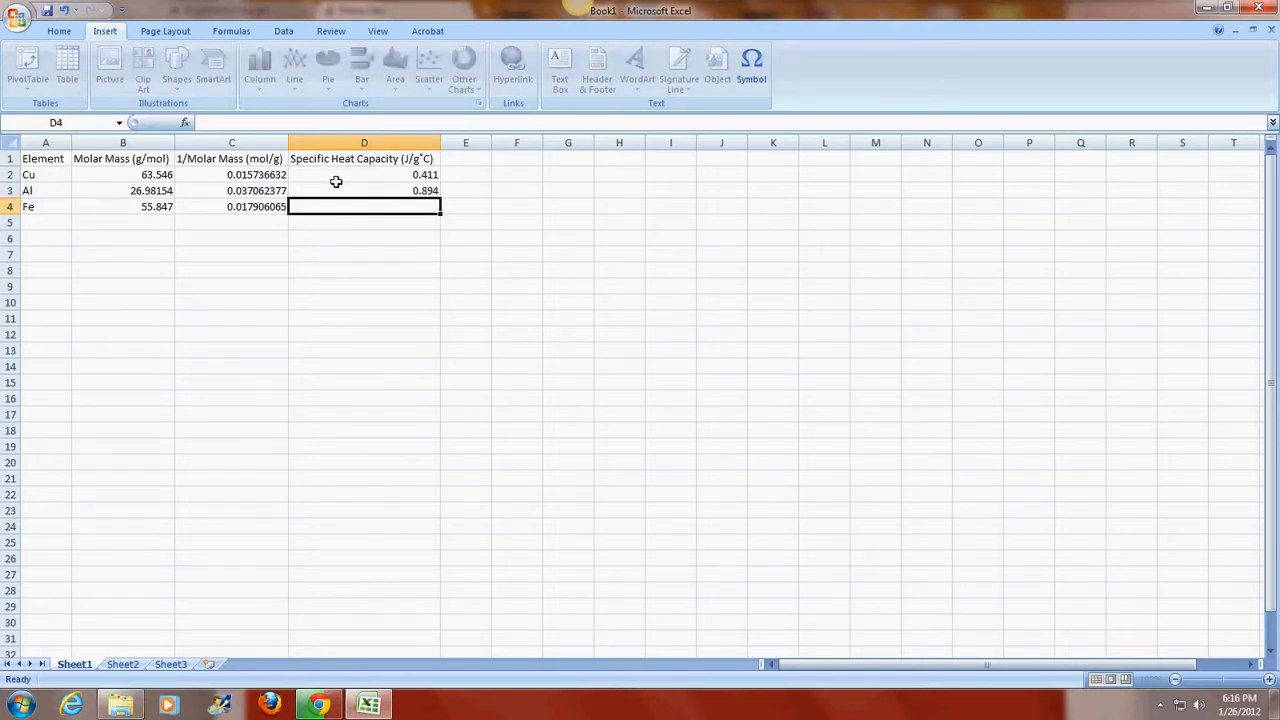
pyautogui.write('.464')
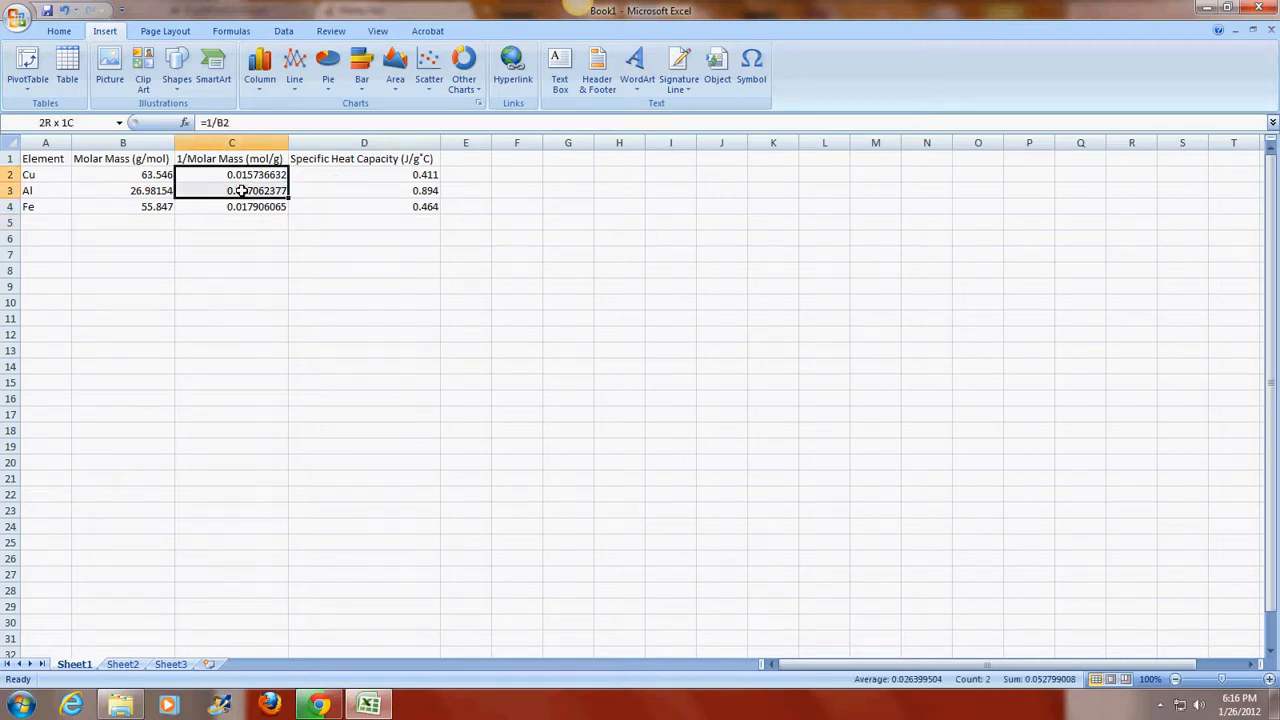
# Step: Chart the C2:D4 data as a Scatter with only Markers
pyautogui.moveTo(232, 174); pyautogui.dragTo(364, 206)
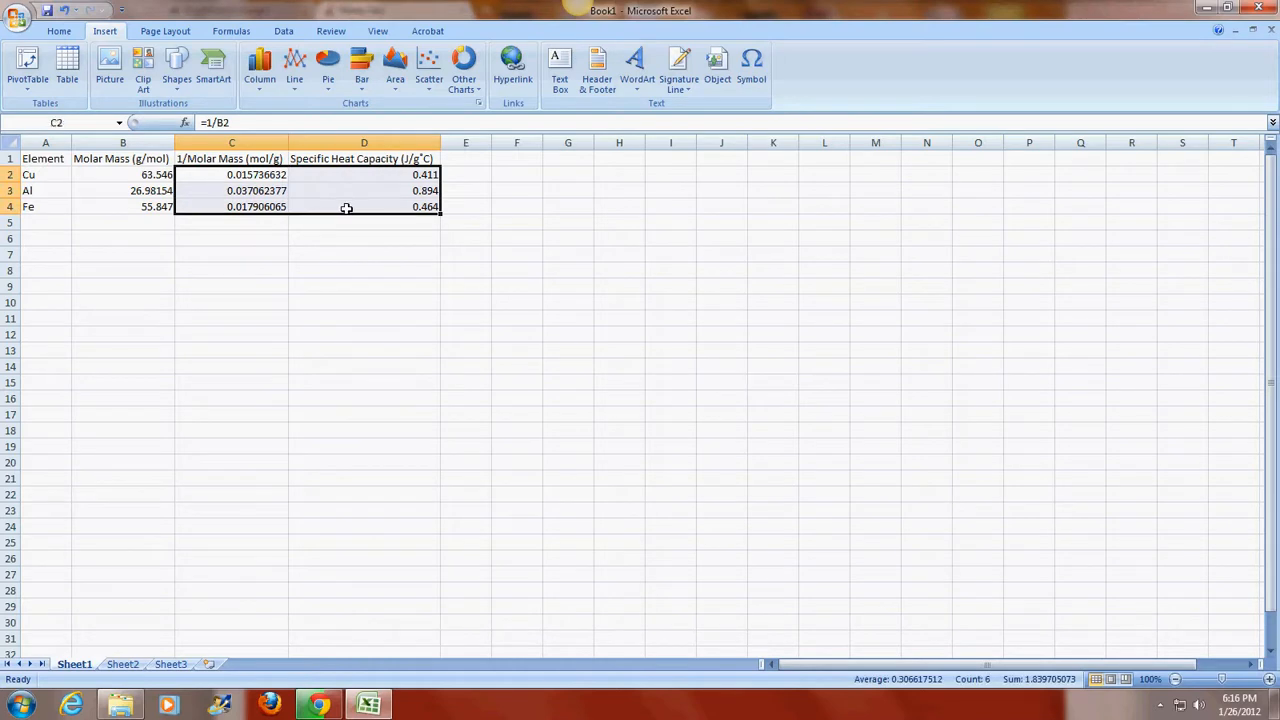
pyautogui.moveTo(220, 217)
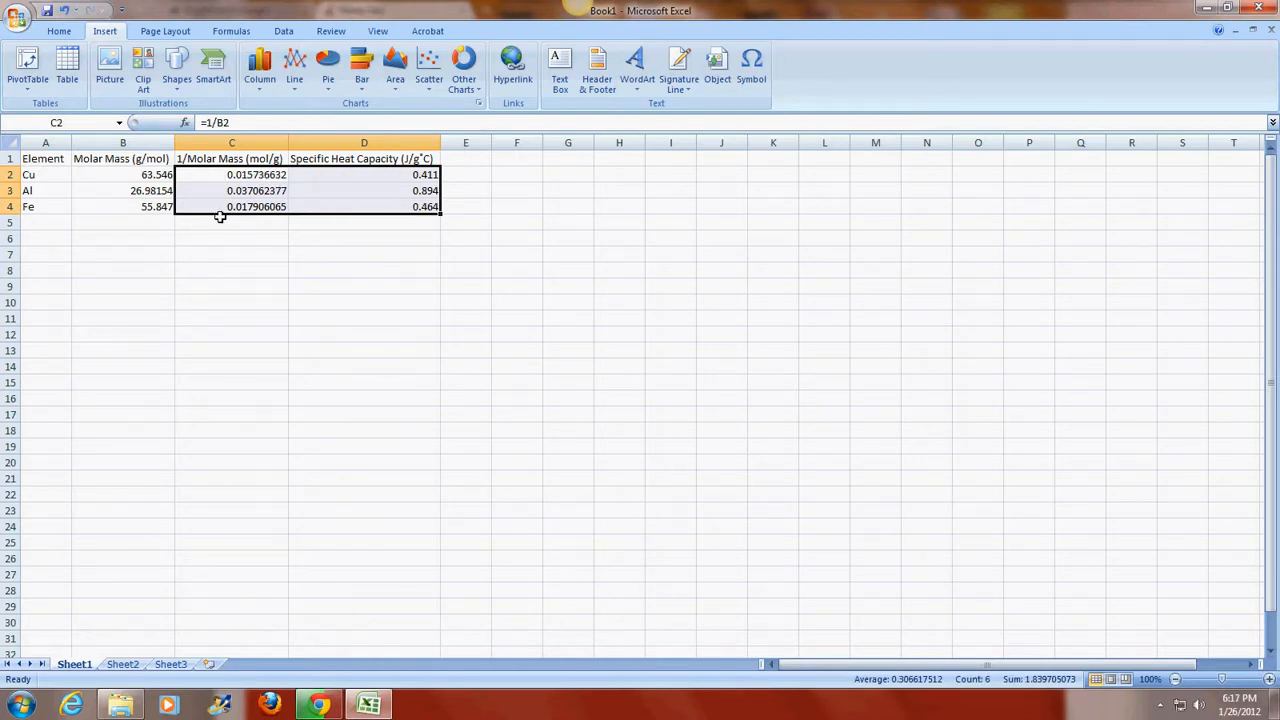
pyautogui.moveTo(400, 198)
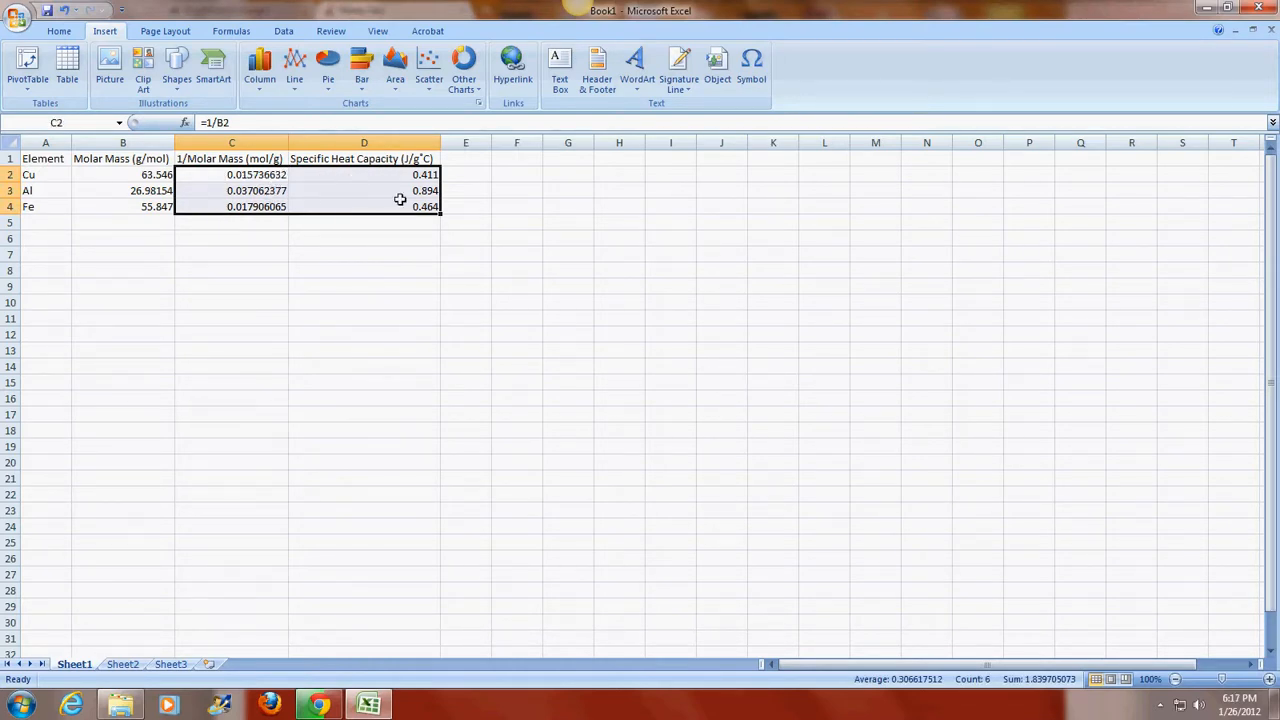
pyautogui.click(428, 67)
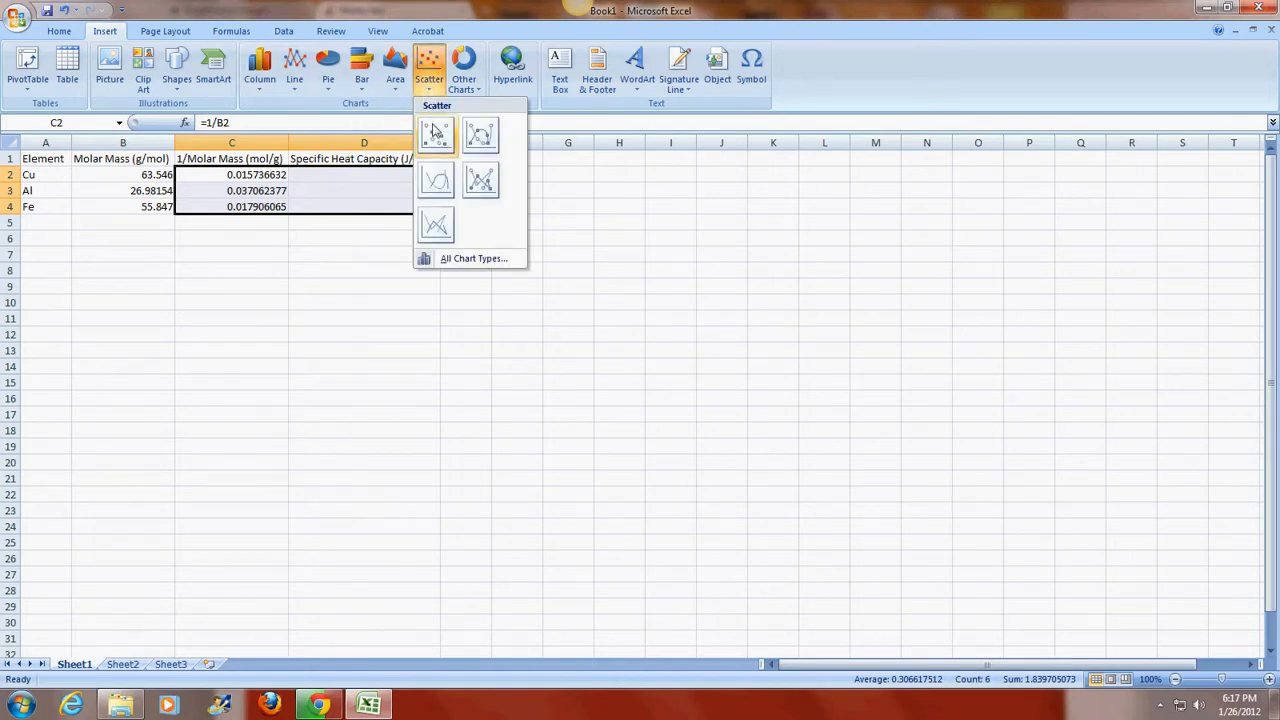
pyautogui.moveTo(435, 135)
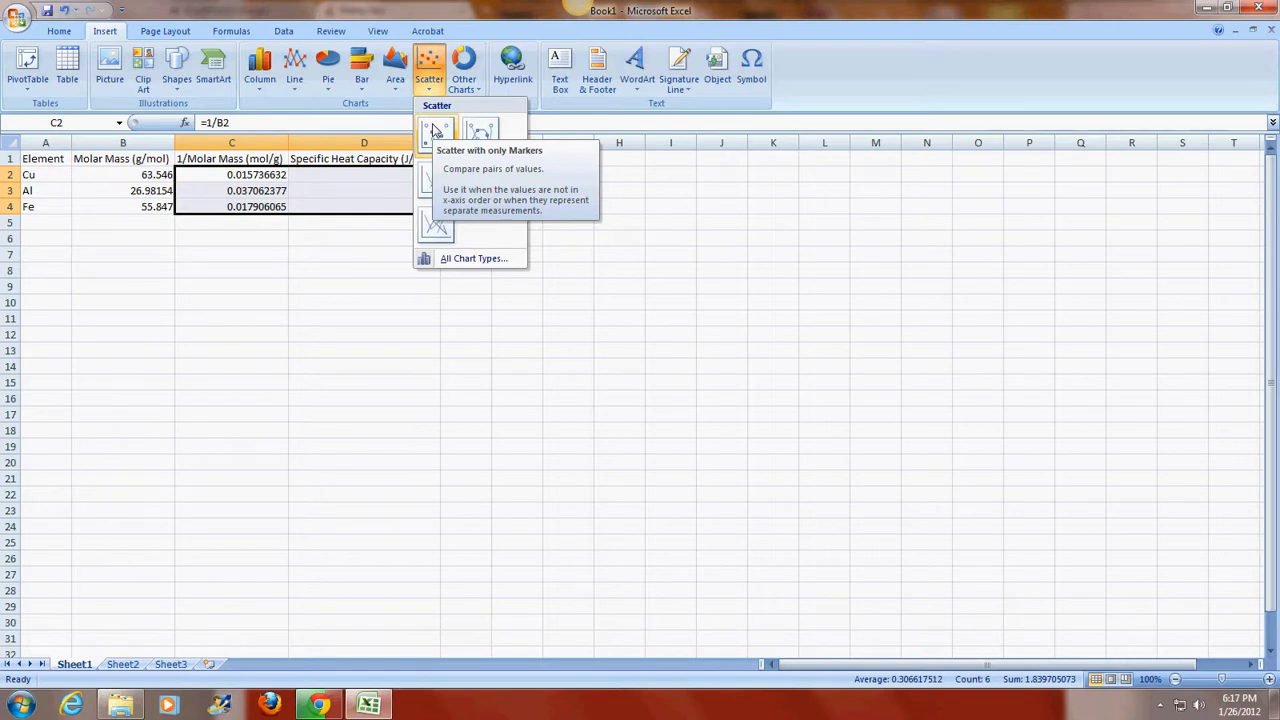
pyautogui.click(435, 130)
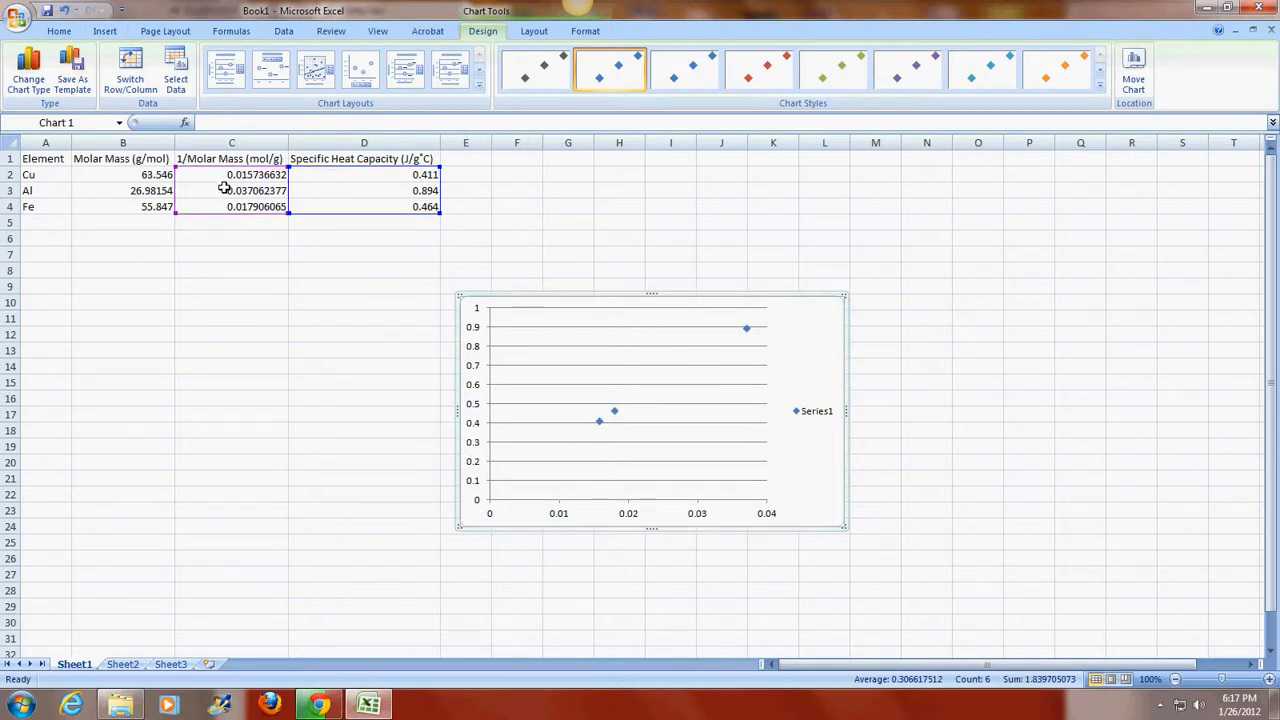
pyautogui.moveTo(758, 361)
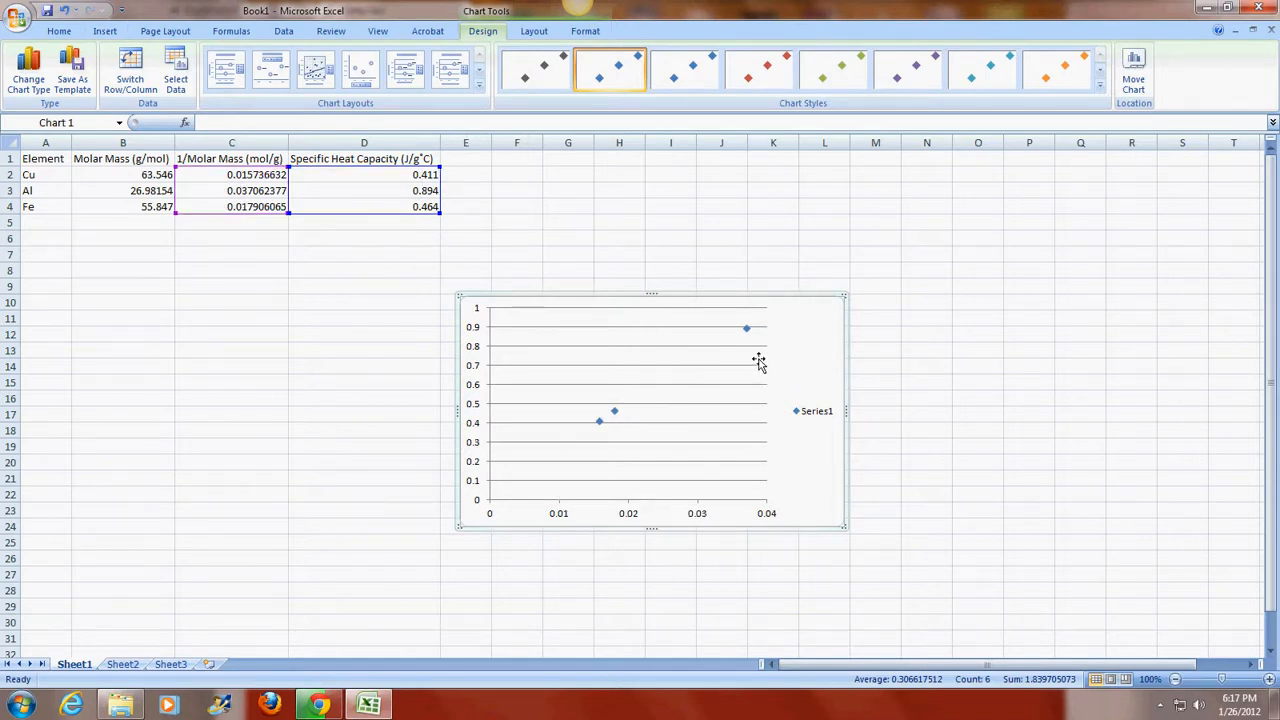
# Step: Add a linear trendline showing y = 22.569x + 0.0577 and R² = 0.9999
pyautogui.rightClick(745, 328)
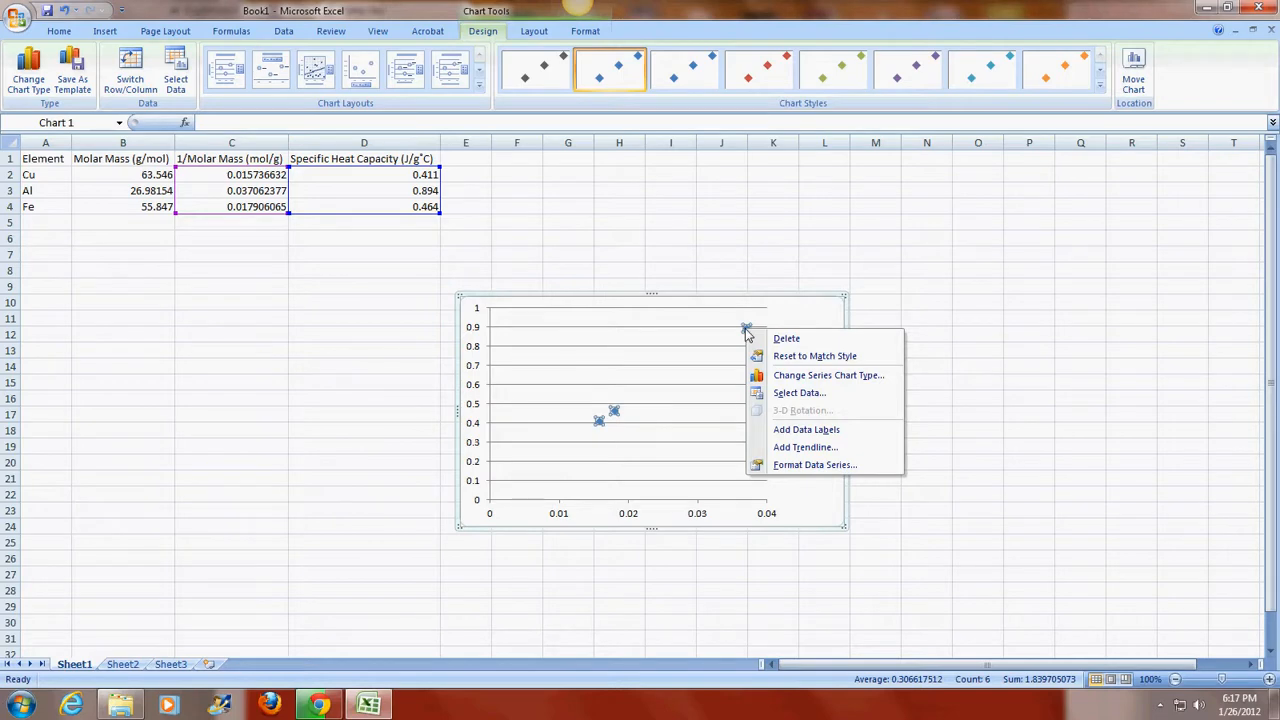
pyautogui.click(806, 447)
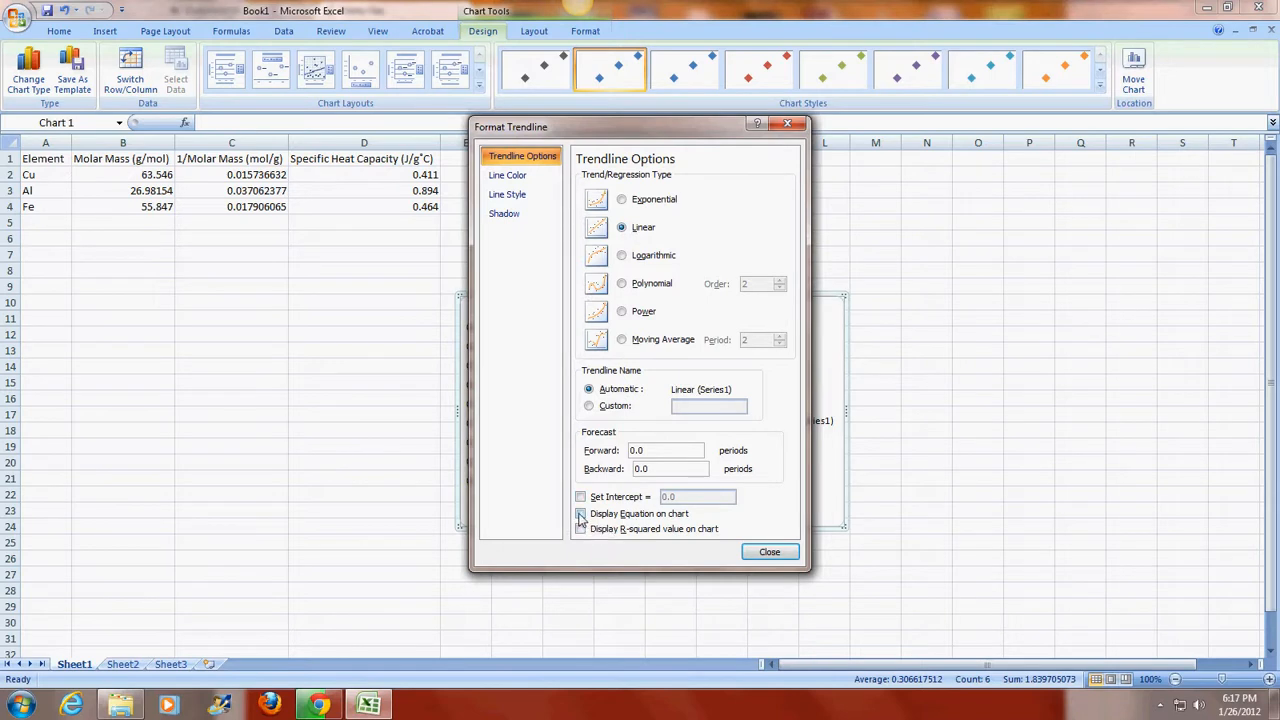
pyautogui.click(580, 528)
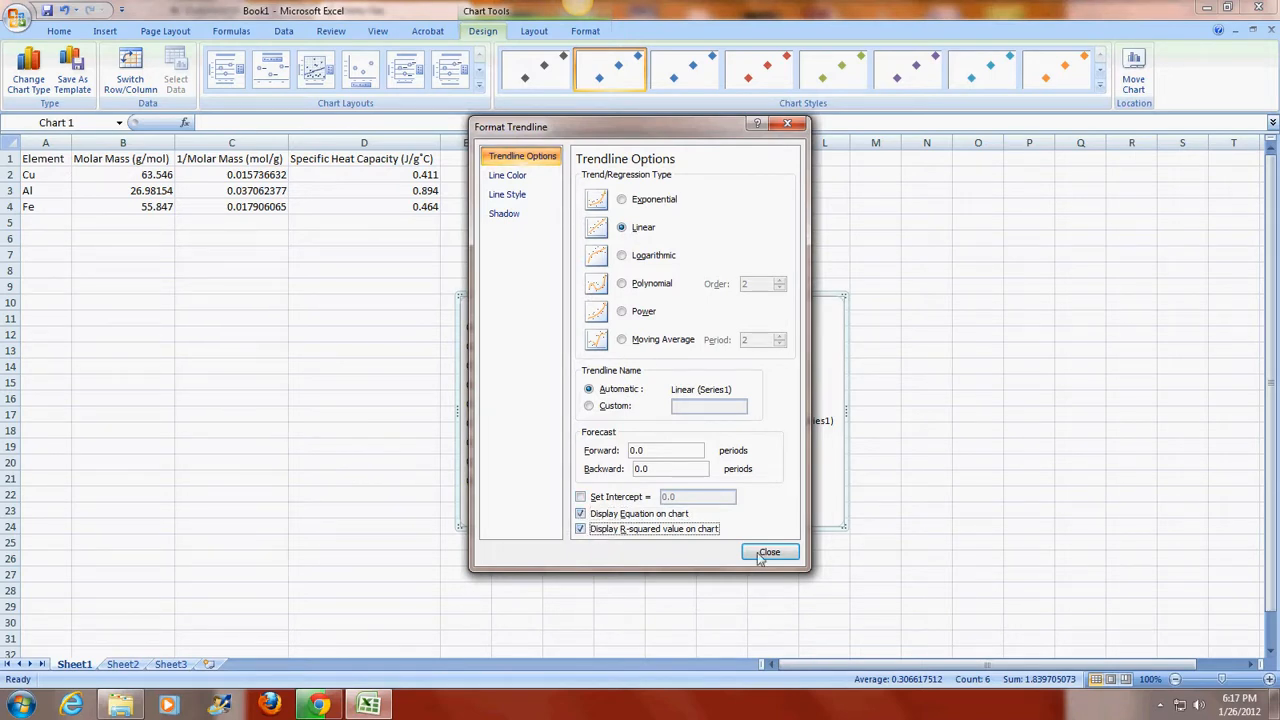
pyautogui.click(769, 552)
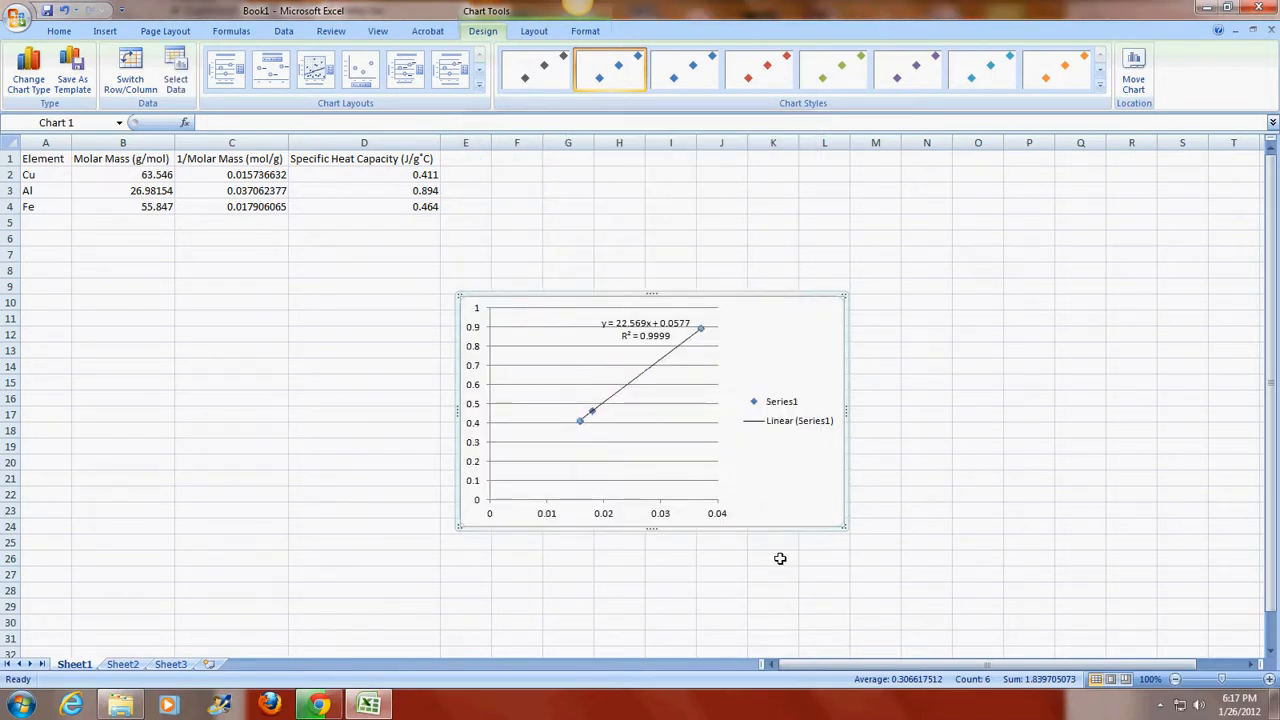
pyautogui.moveTo(663, 345)
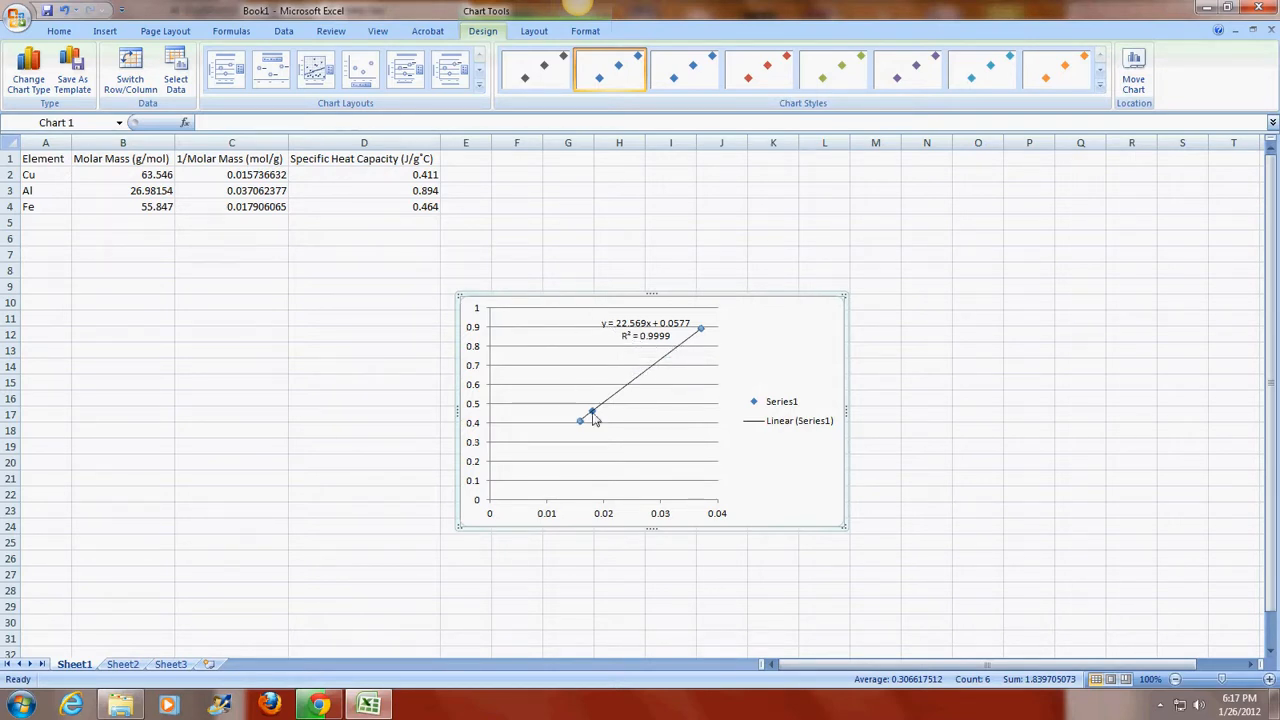
pyautogui.moveTo(623, 348)
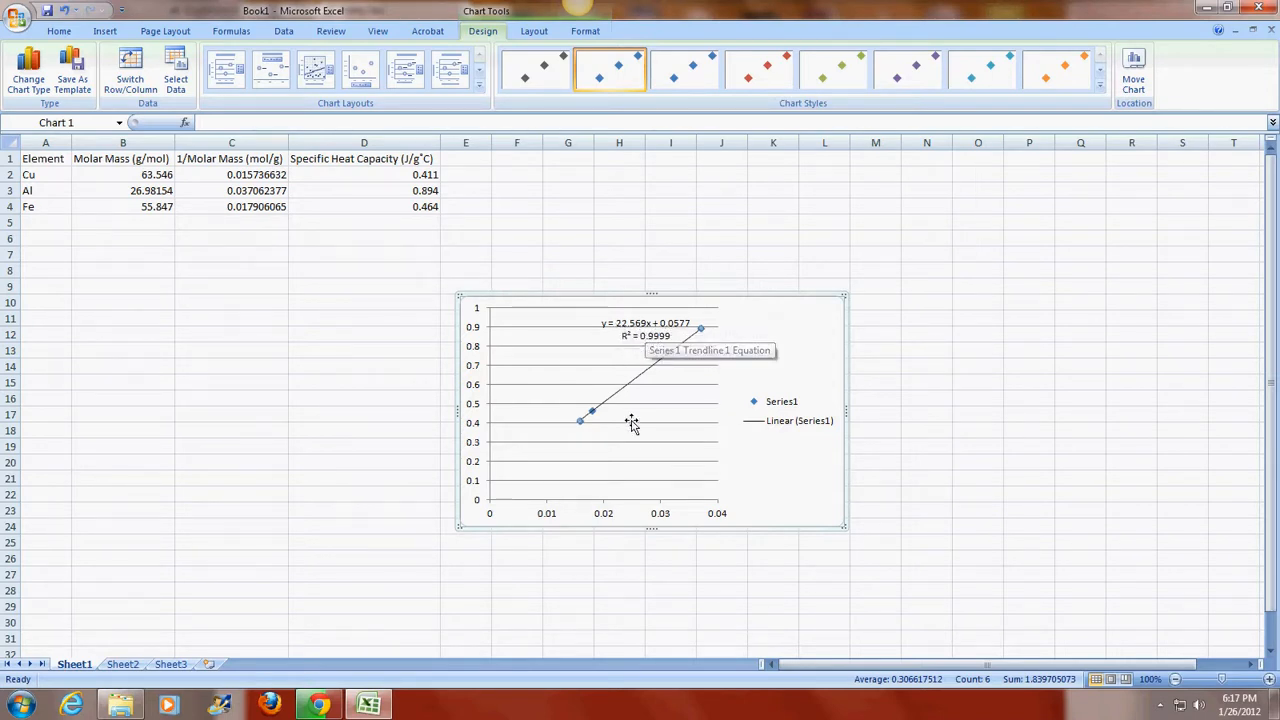
pyautogui.moveTo(350, 268)
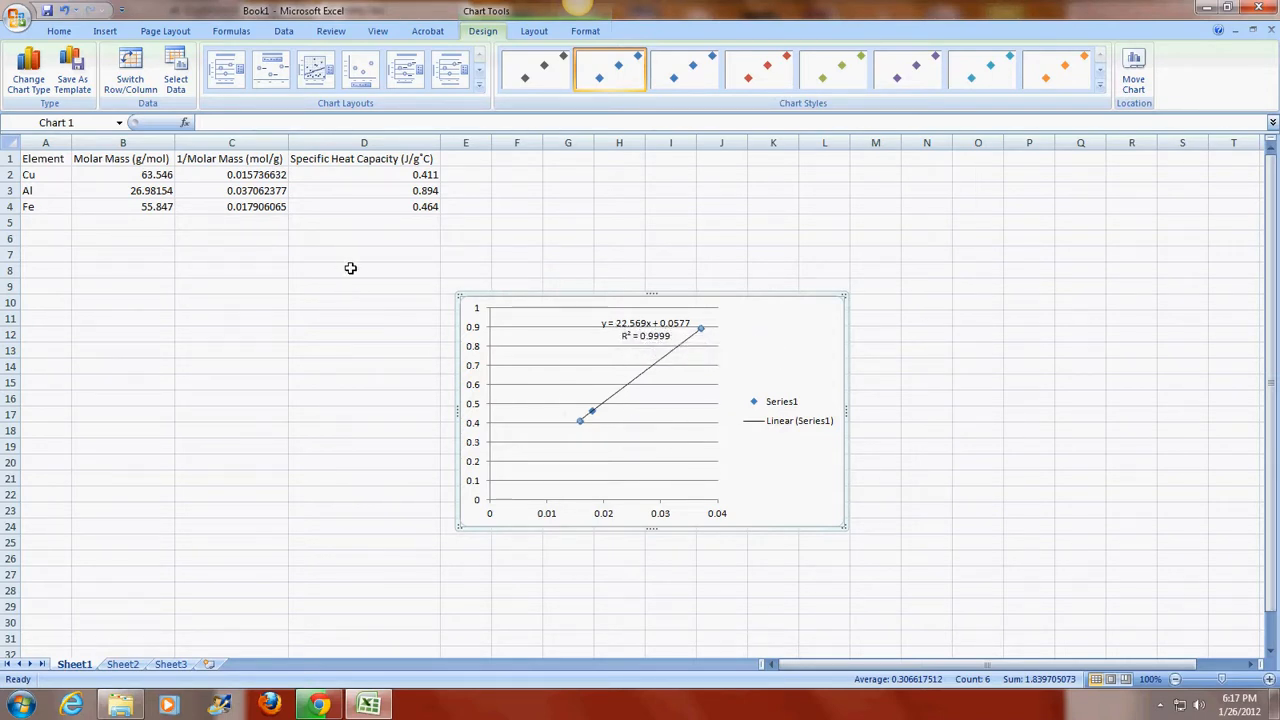
# Step: Label D7 'Molar Heat Capacity (J/mol°C)' with a degree symbol and enter 22.569 in D8
pyautogui.click(364, 254)
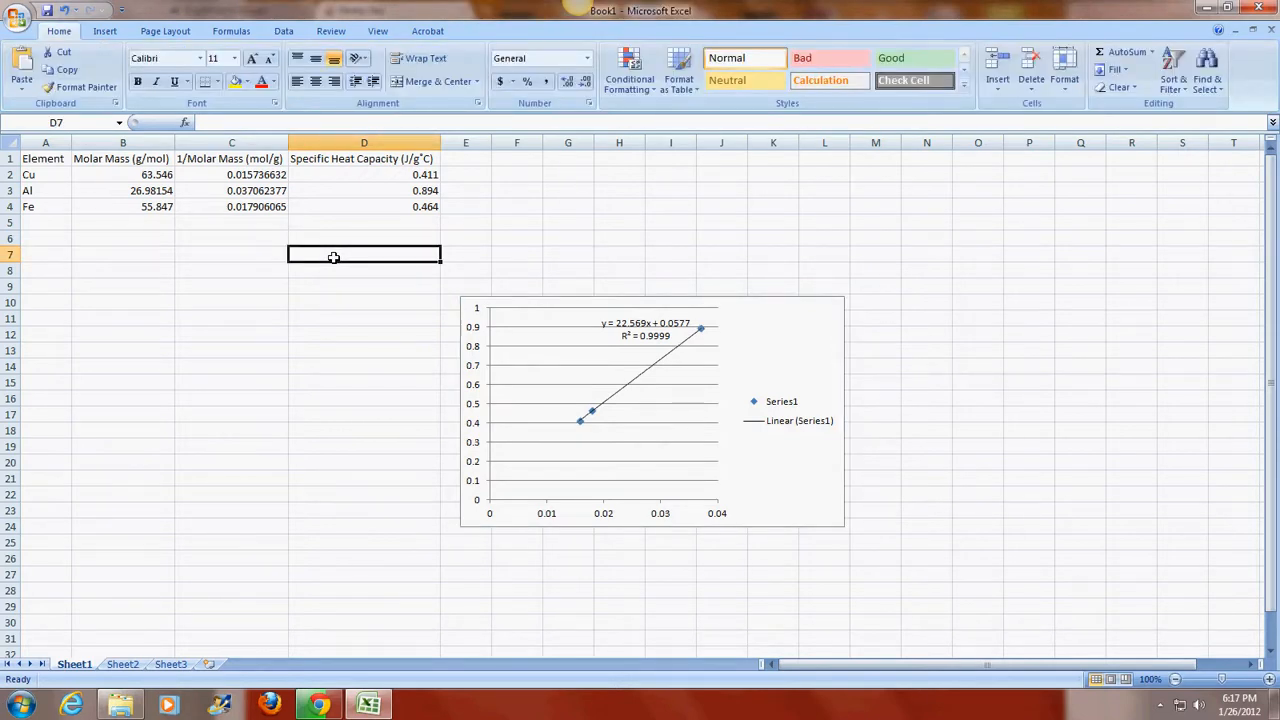
pyautogui.write('Molar')
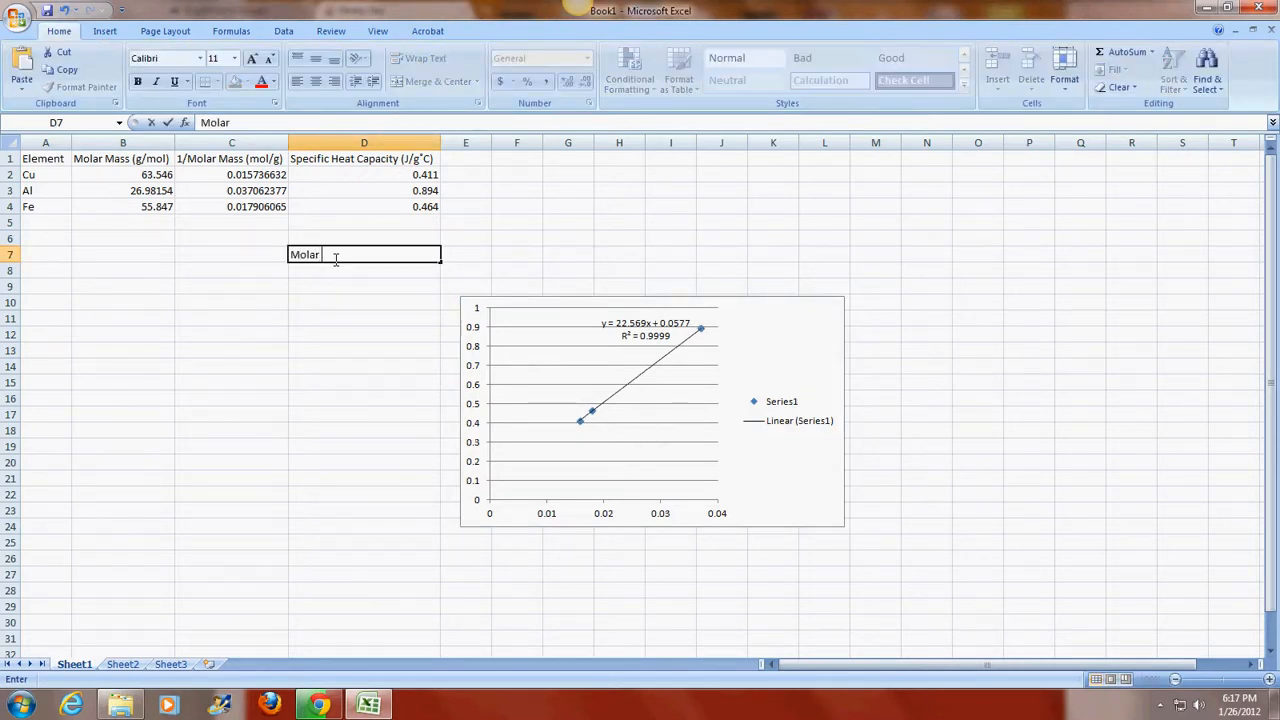
pyautogui.write('HEat')
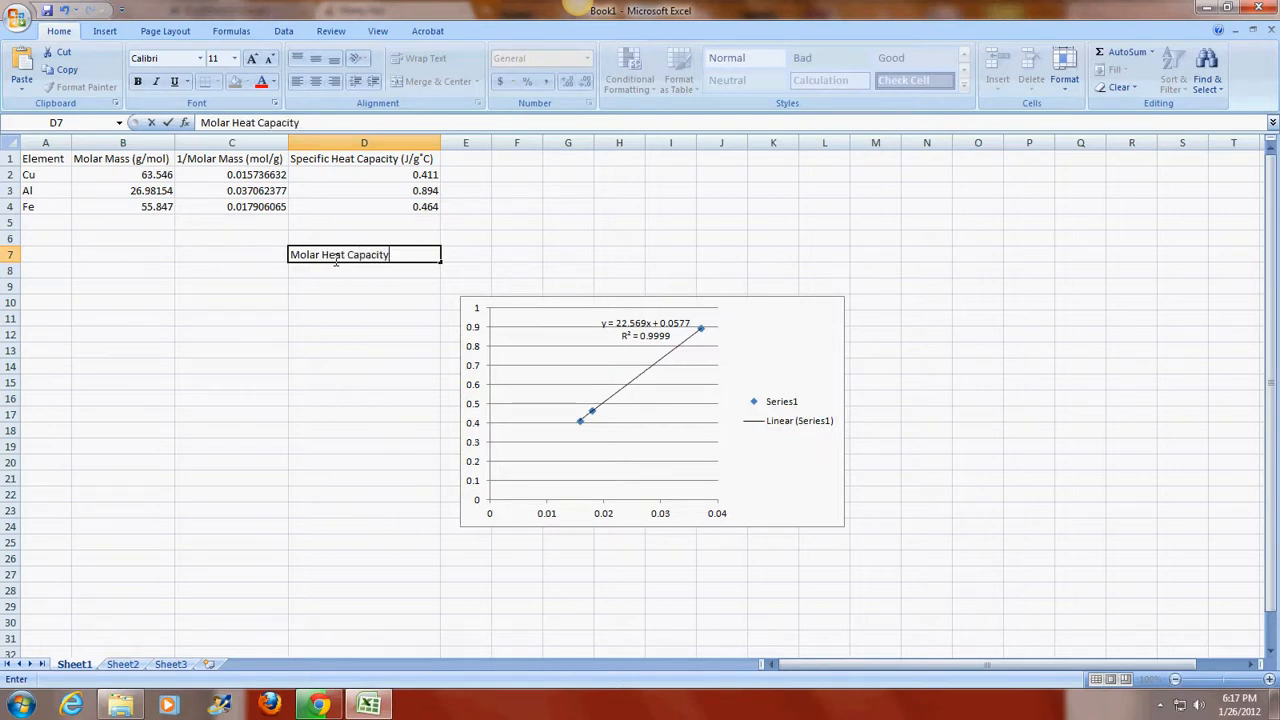
pyautogui.write('(j/')
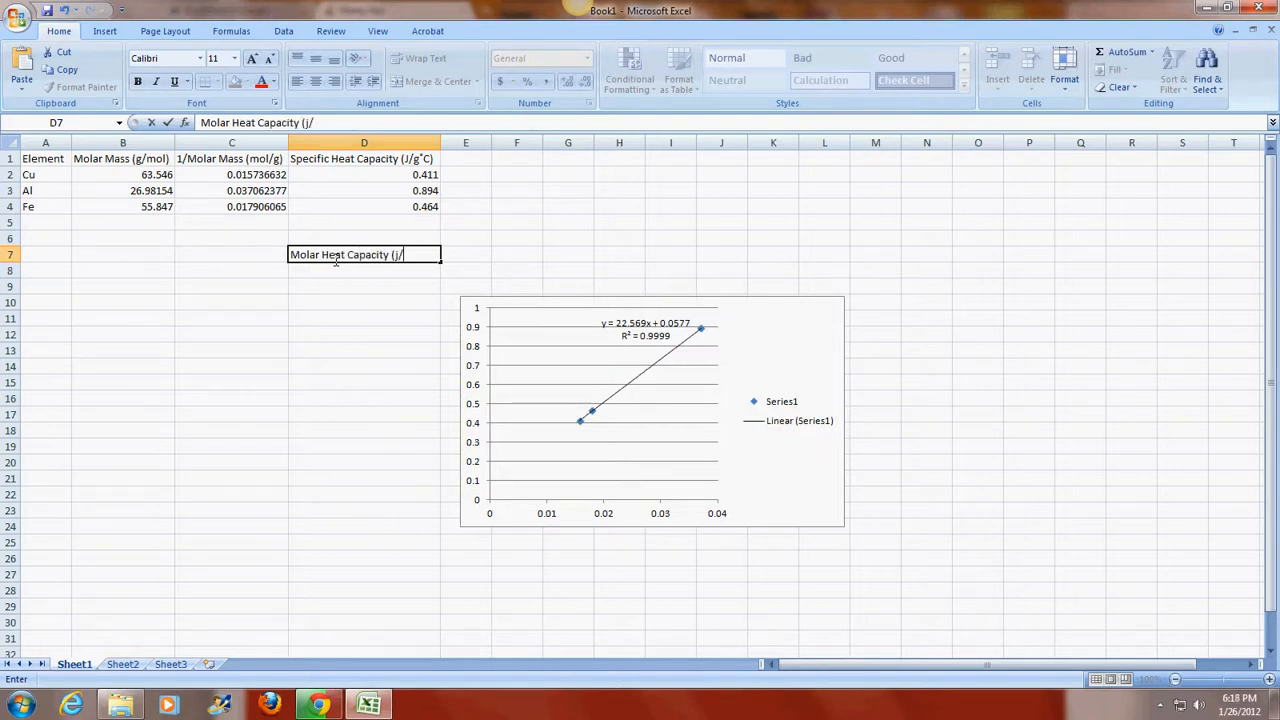
pyautogui.press('Backspace')
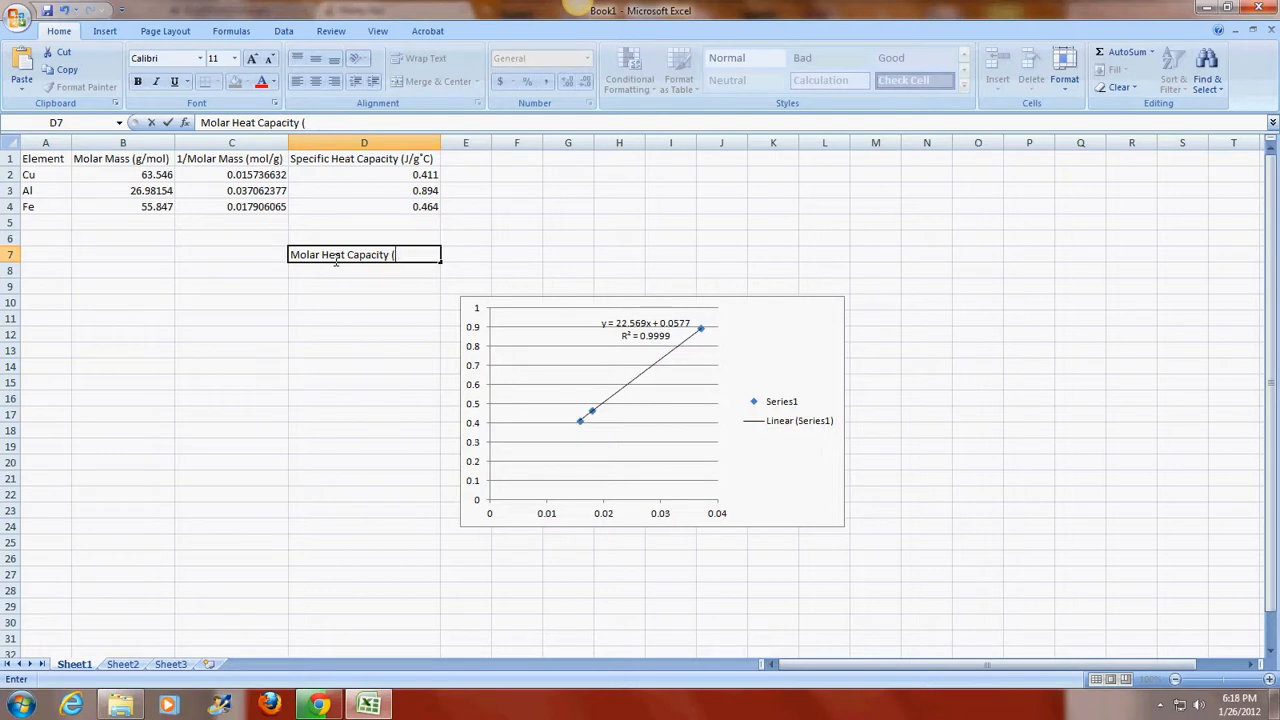
pyautogui.write('J/mol')
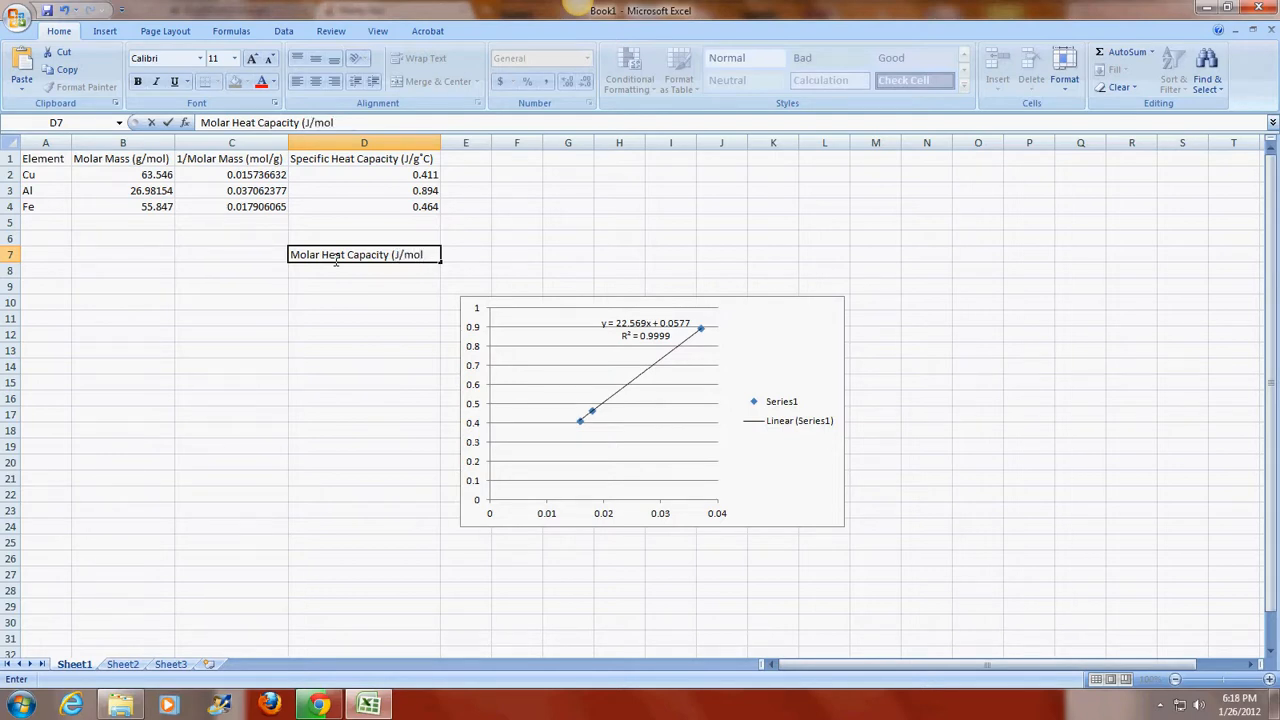
pyautogui.click(104, 31)
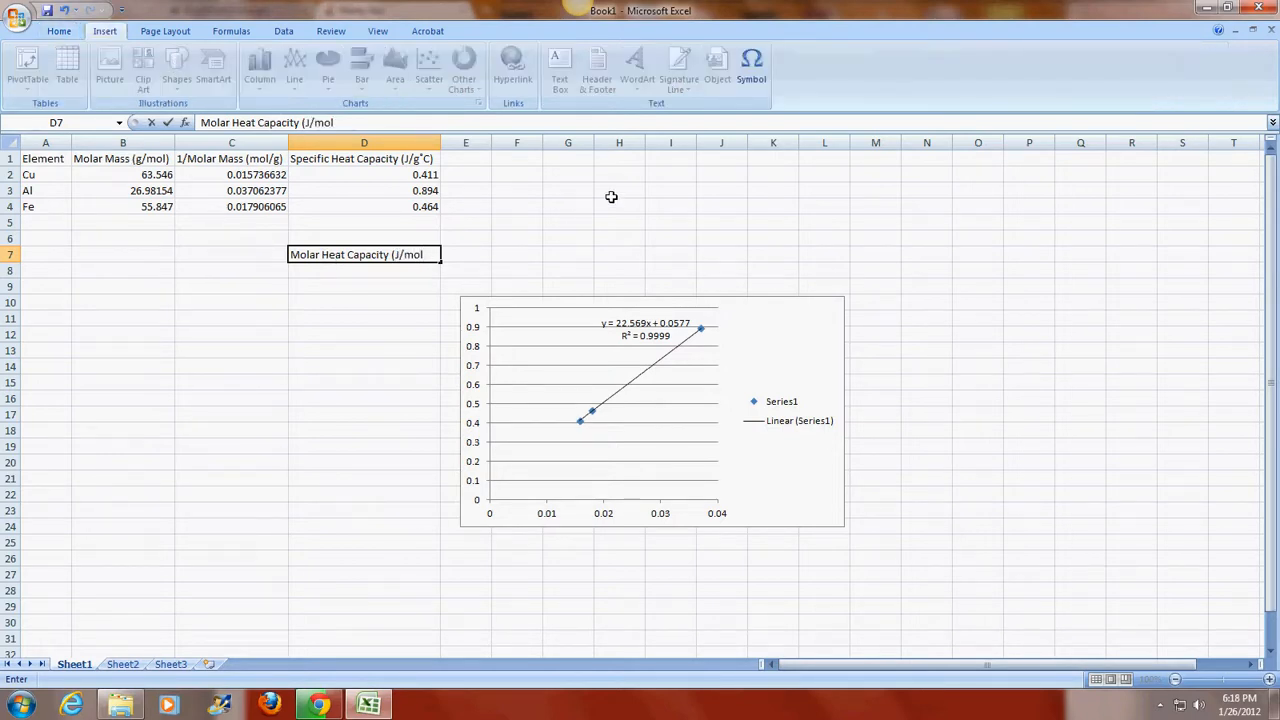
pyautogui.click(751, 65)
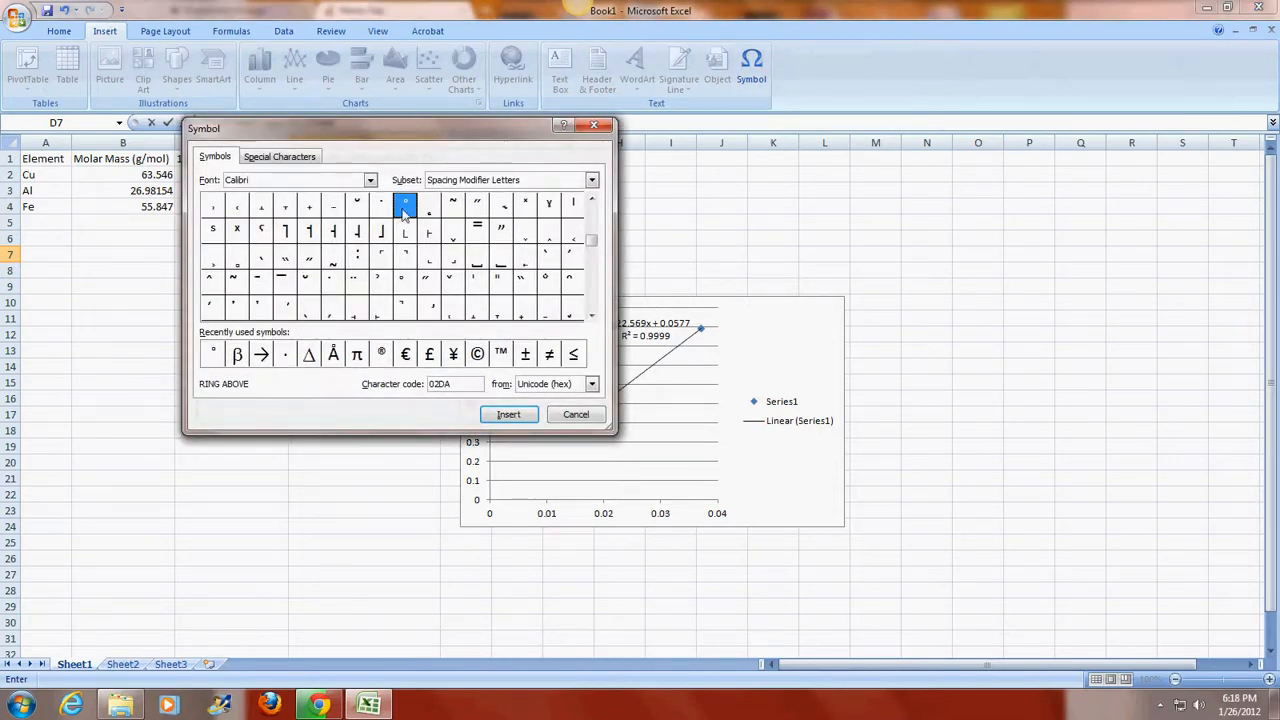
pyautogui.click(576, 414)
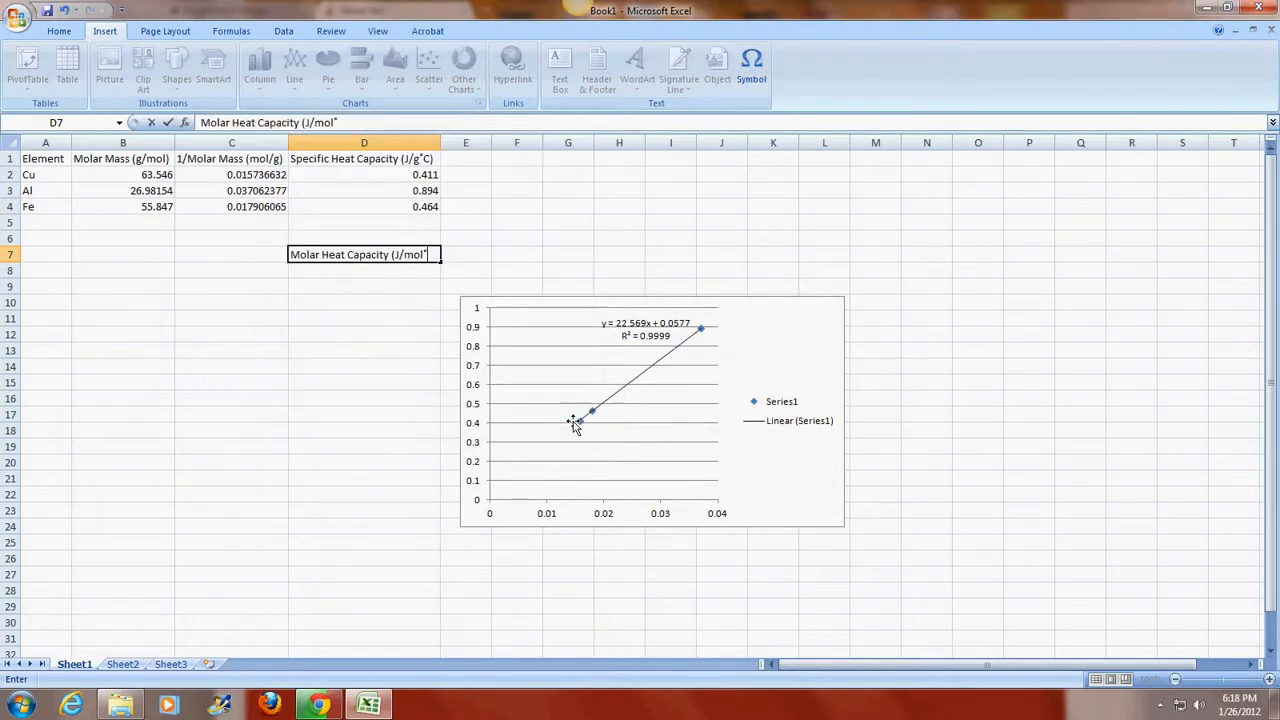
pyautogui.write('C)')
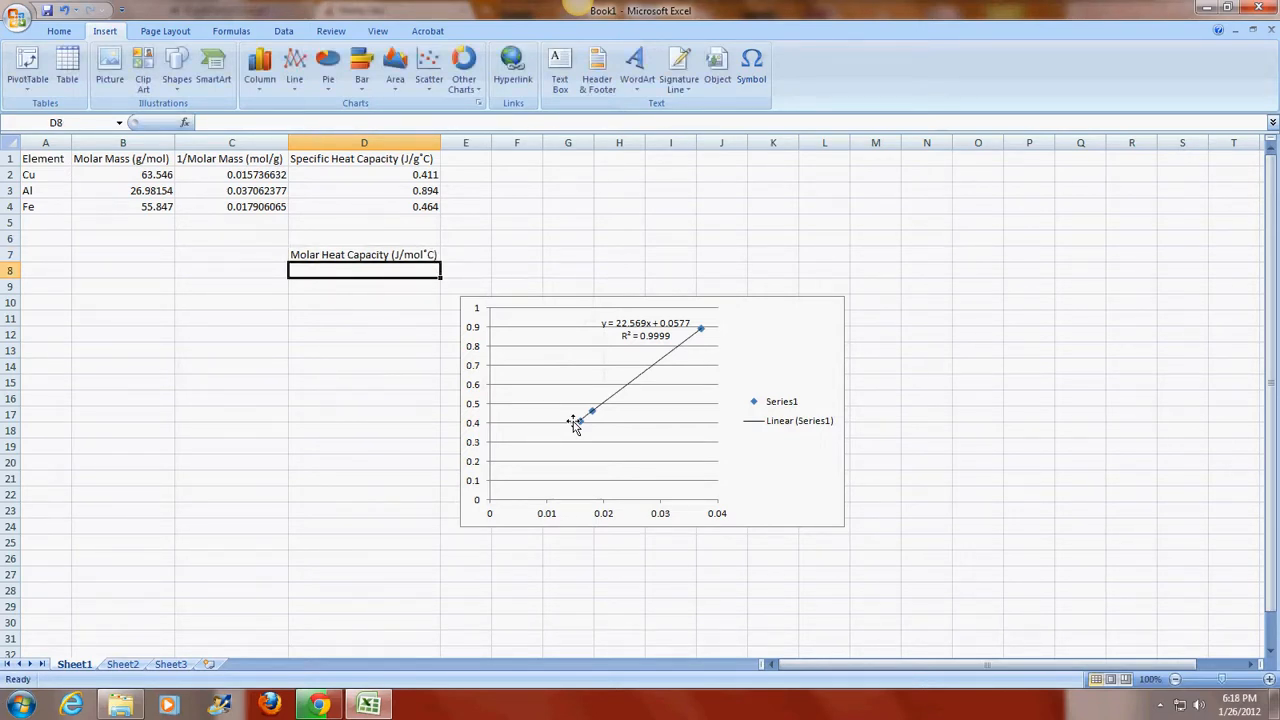
pyautogui.write('22.569')
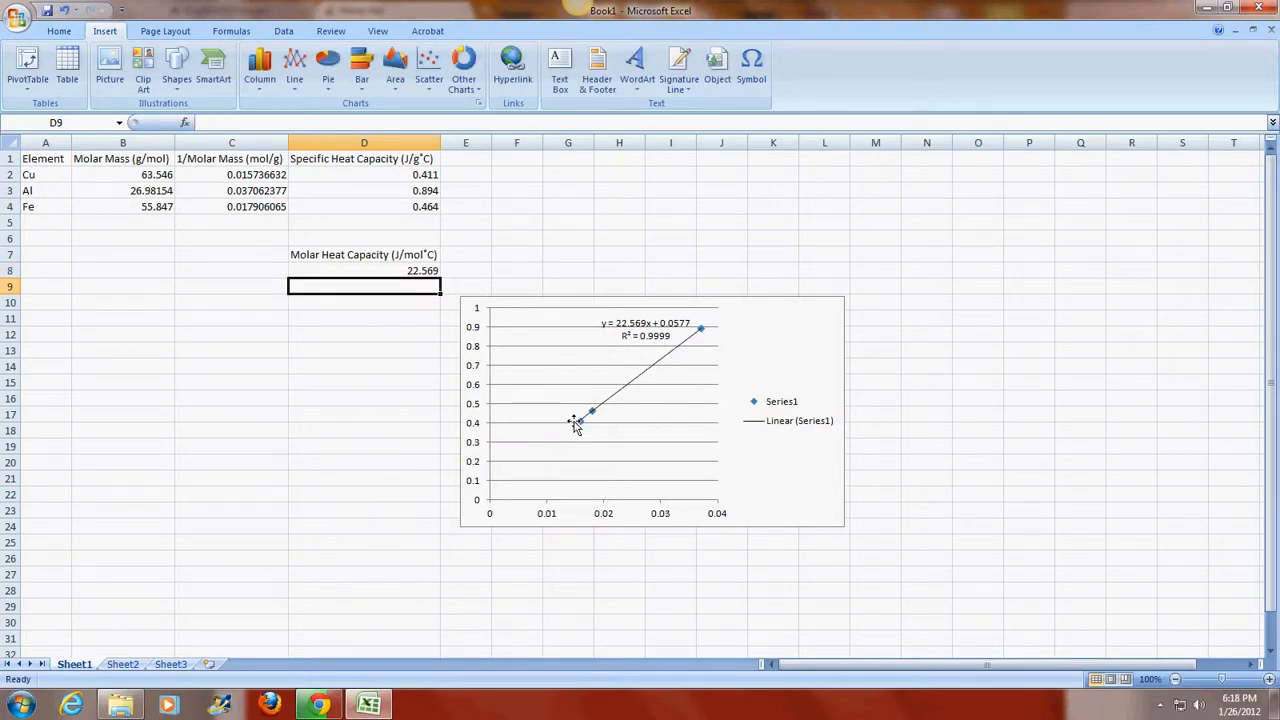
pyautogui.moveTo(655, 345)
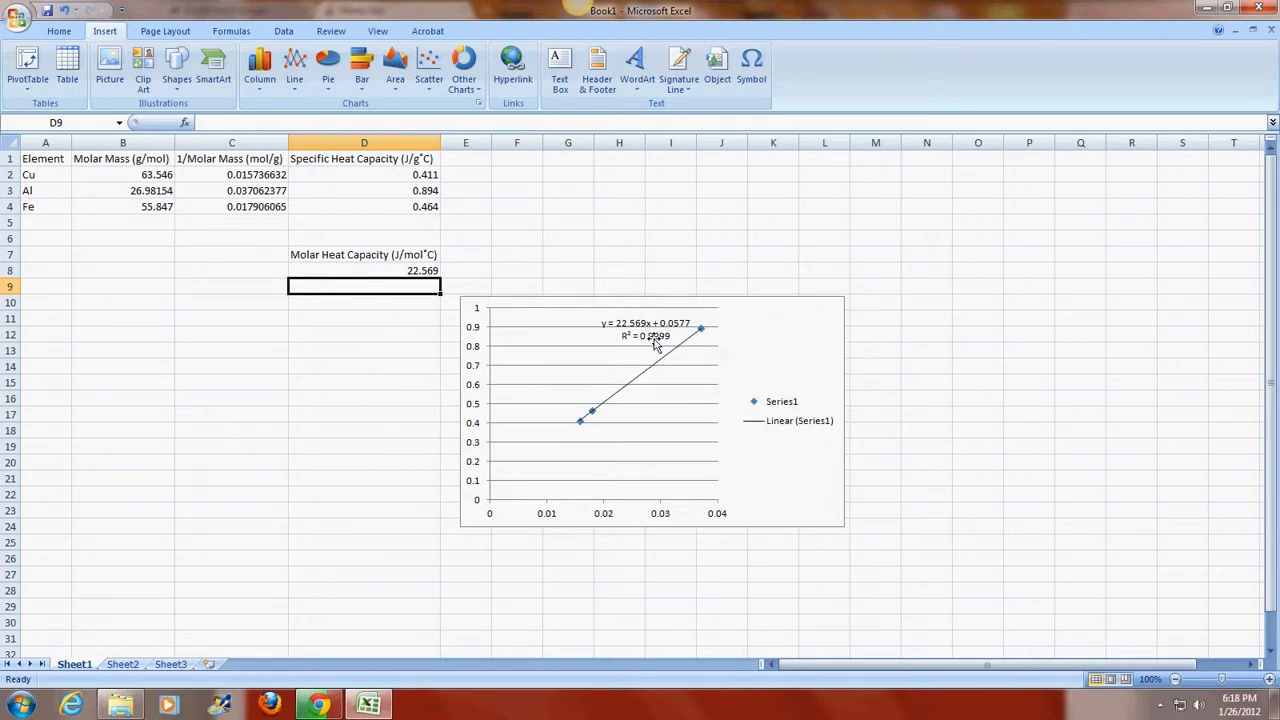
pyautogui.moveTo(695, 412)
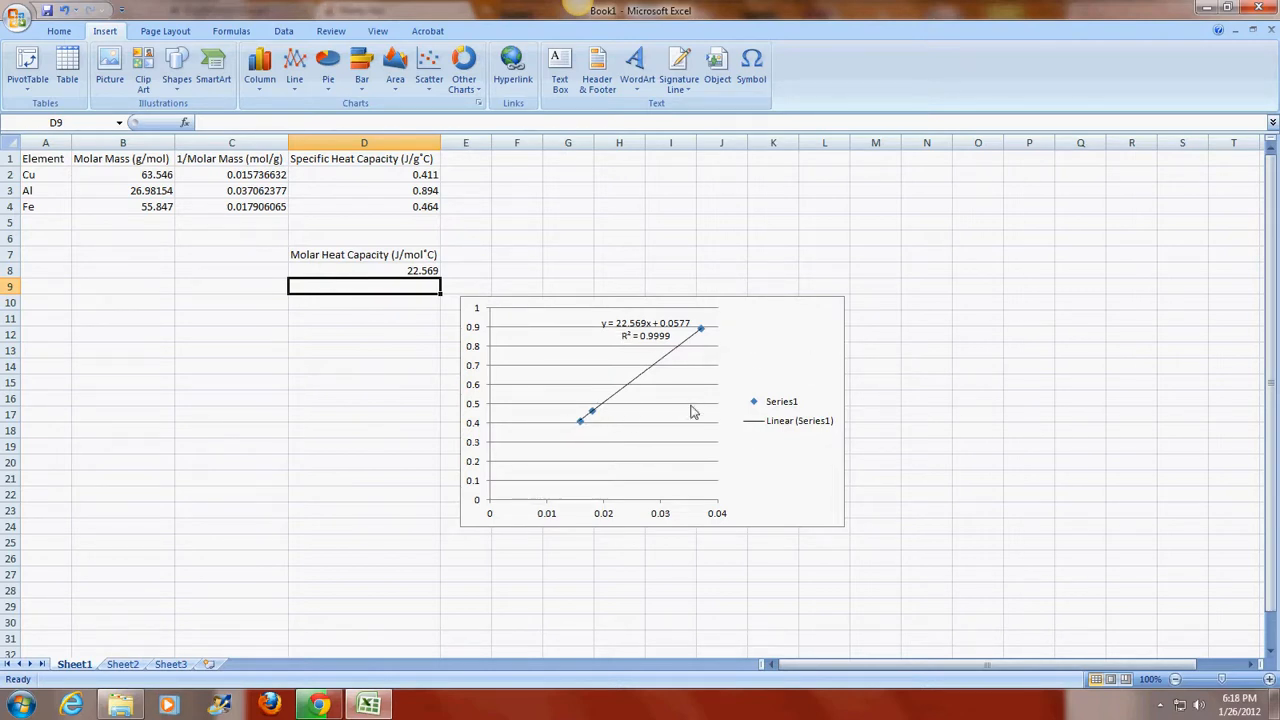
pyautogui.moveTo(760, 357)
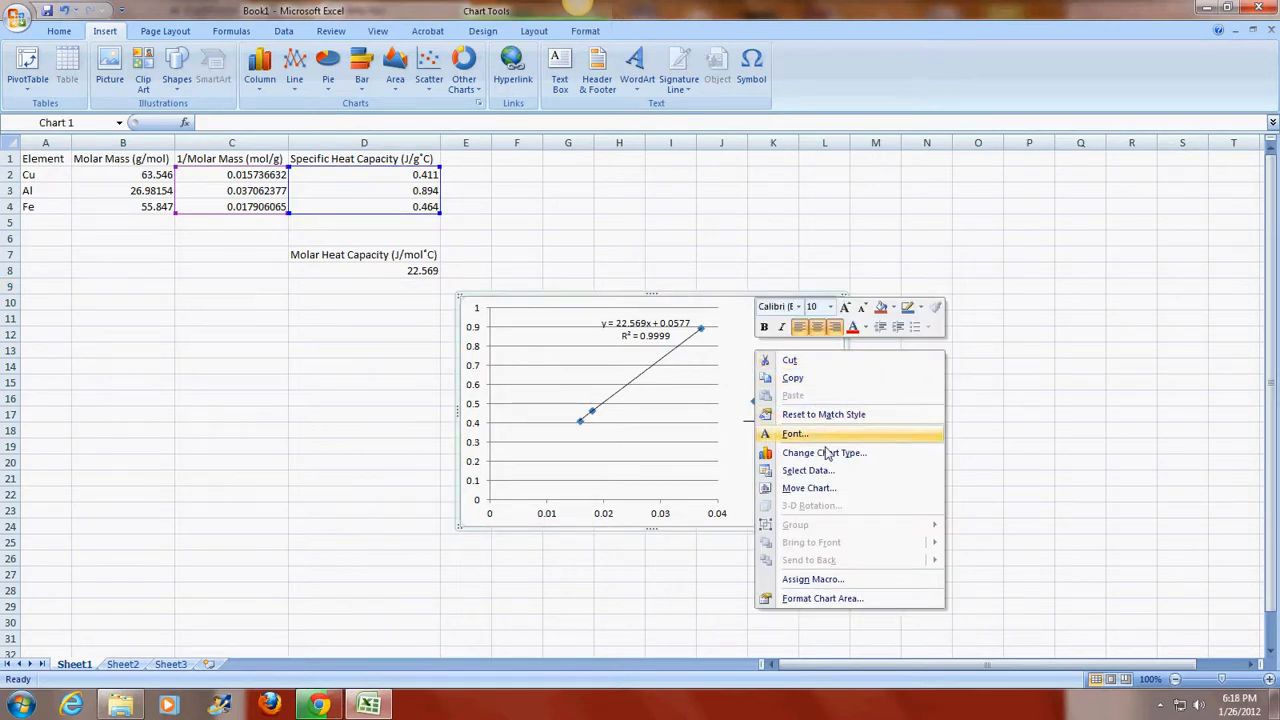
# Step: Move the scatter chart and its trendline onto a new chart sheet, Chart1
pyautogui.click(810, 488)
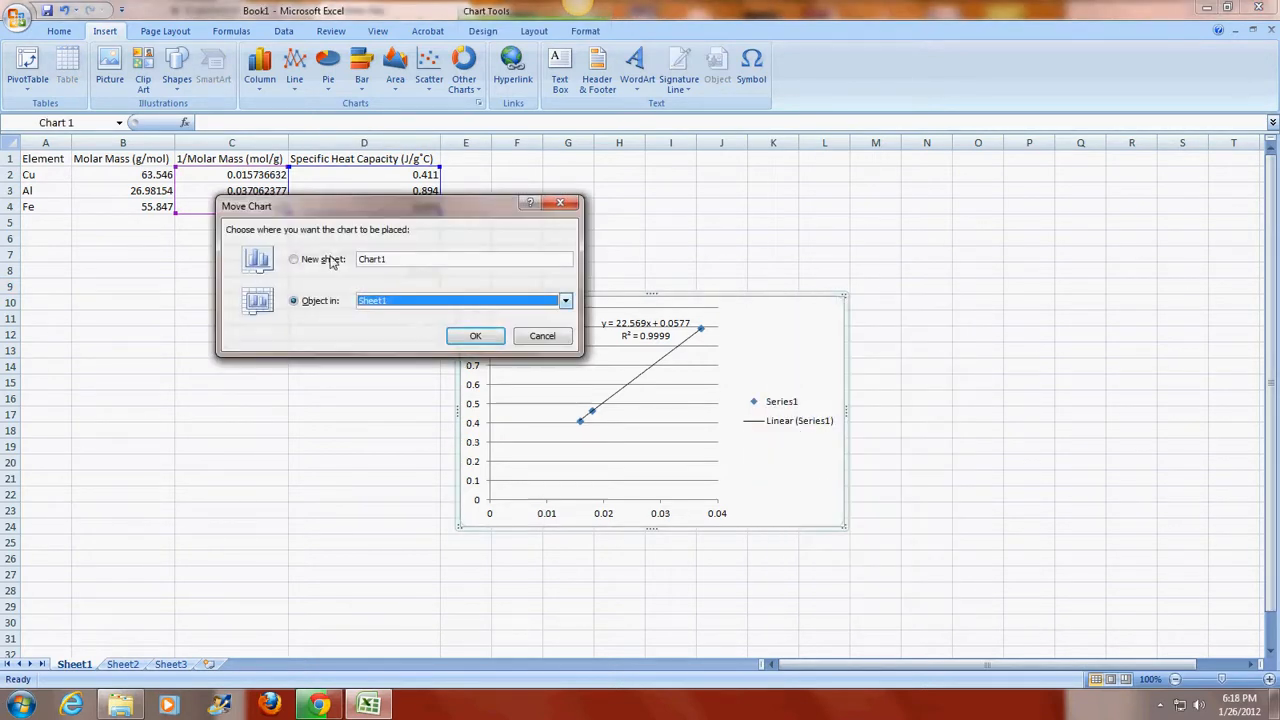
pyautogui.click(475, 335)
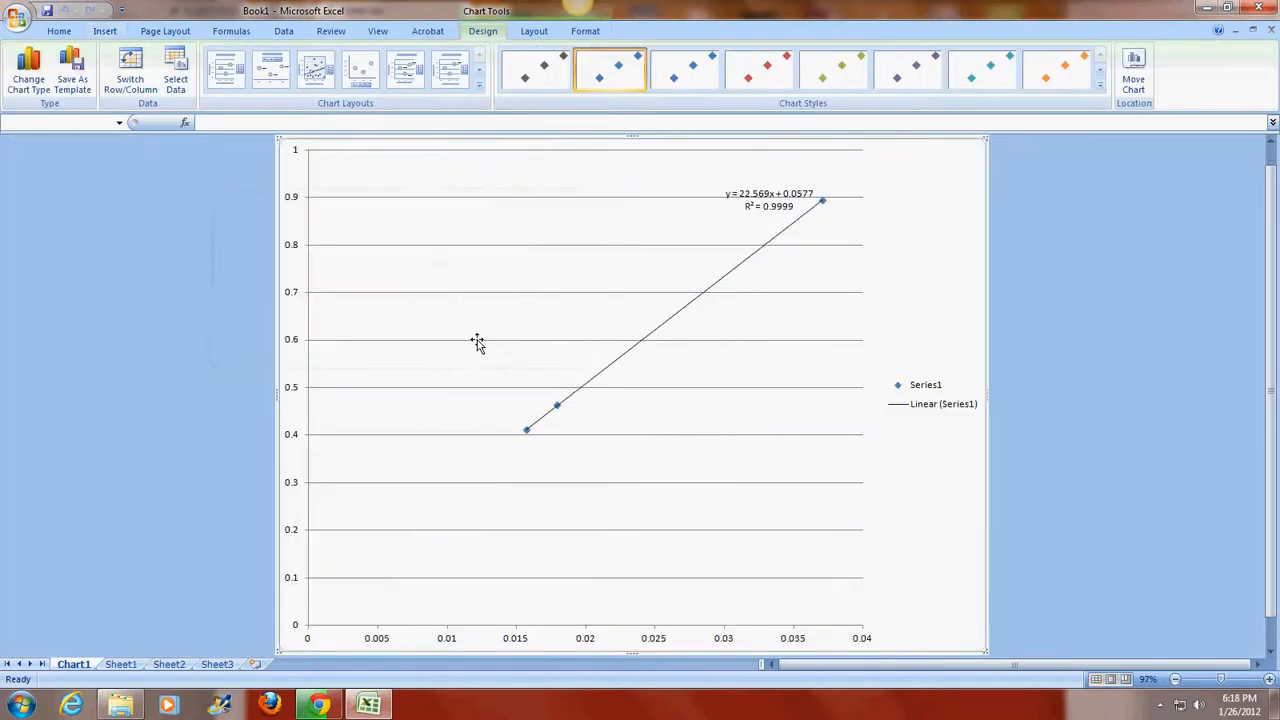
pyautogui.moveTo(477, 339)
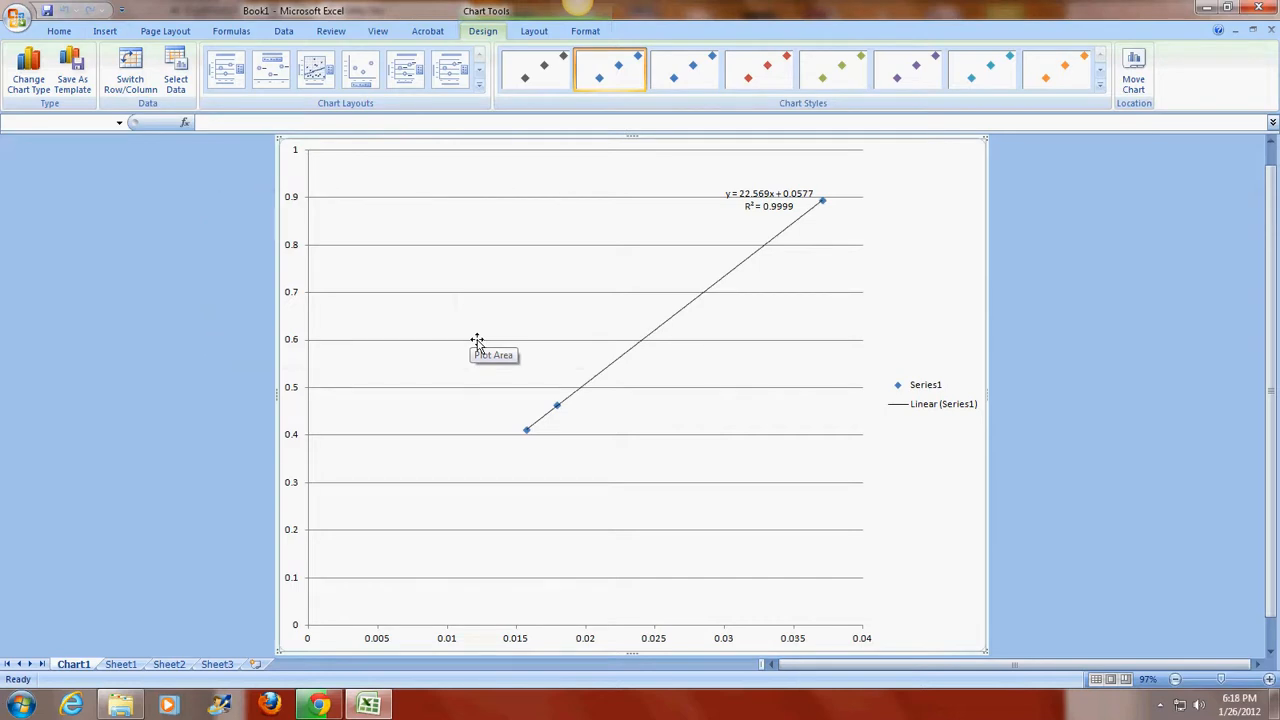
pyautogui.moveTo(451, 321)
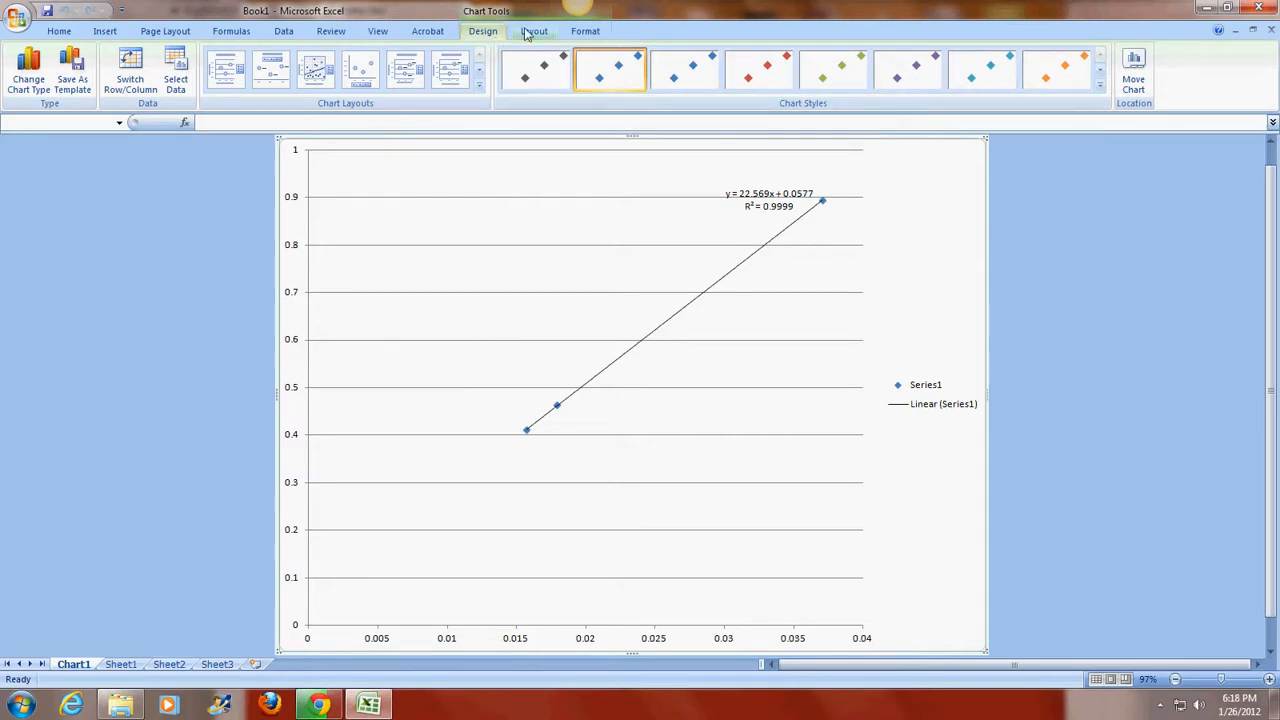
# Step: Add a horizontal axis title below the axis reading '1/Molar Mass (mol/g)'
pyautogui.click(534, 31)
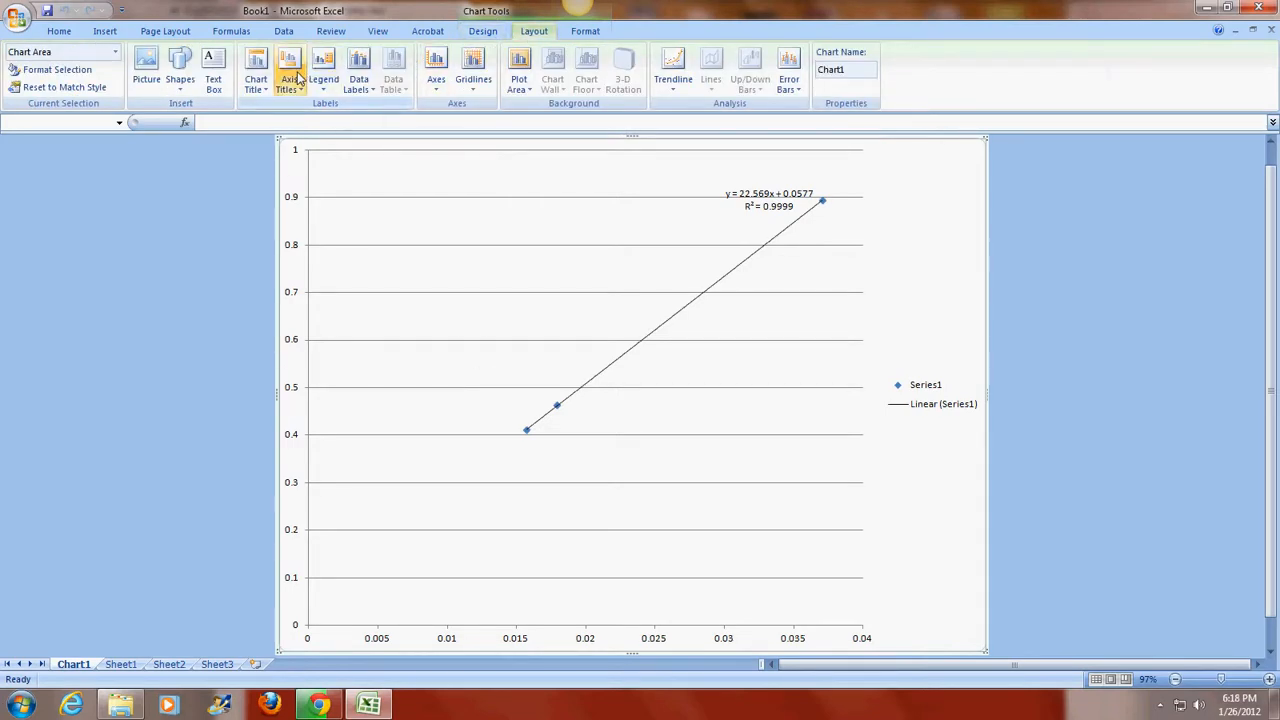
pyautogui.click(289, 72)
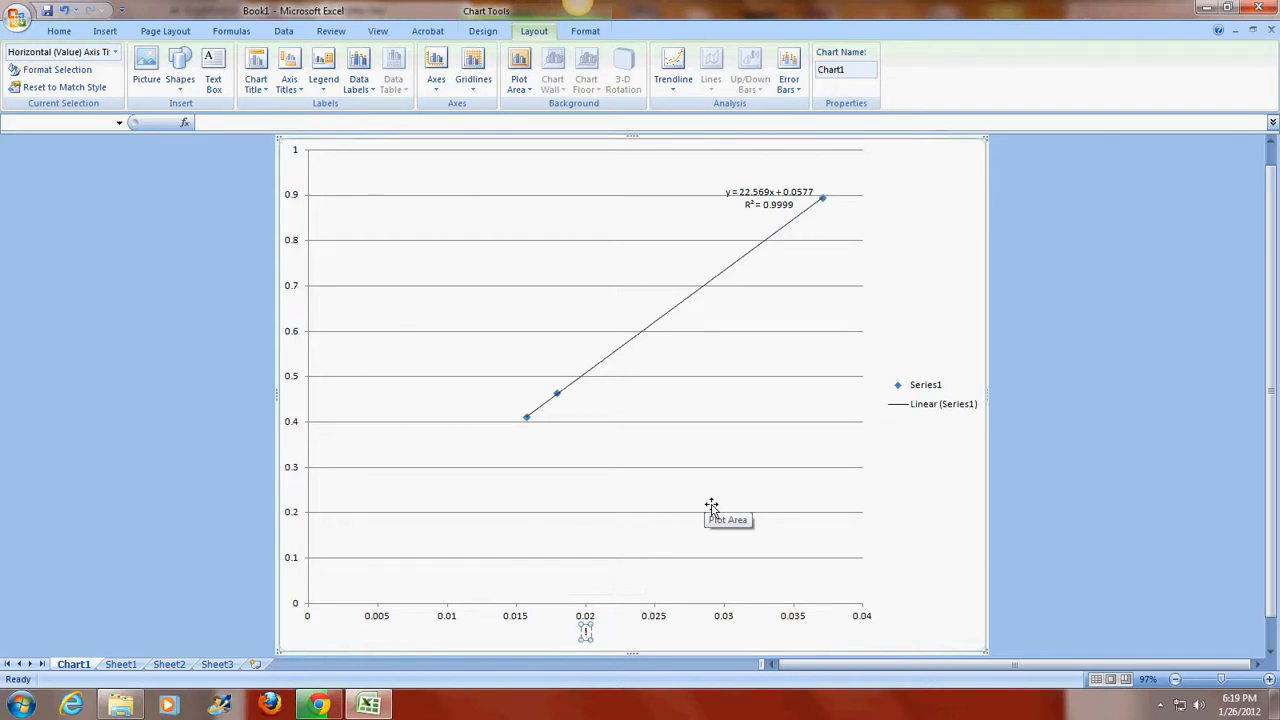
pyautogui.write('1/Molar Mass')
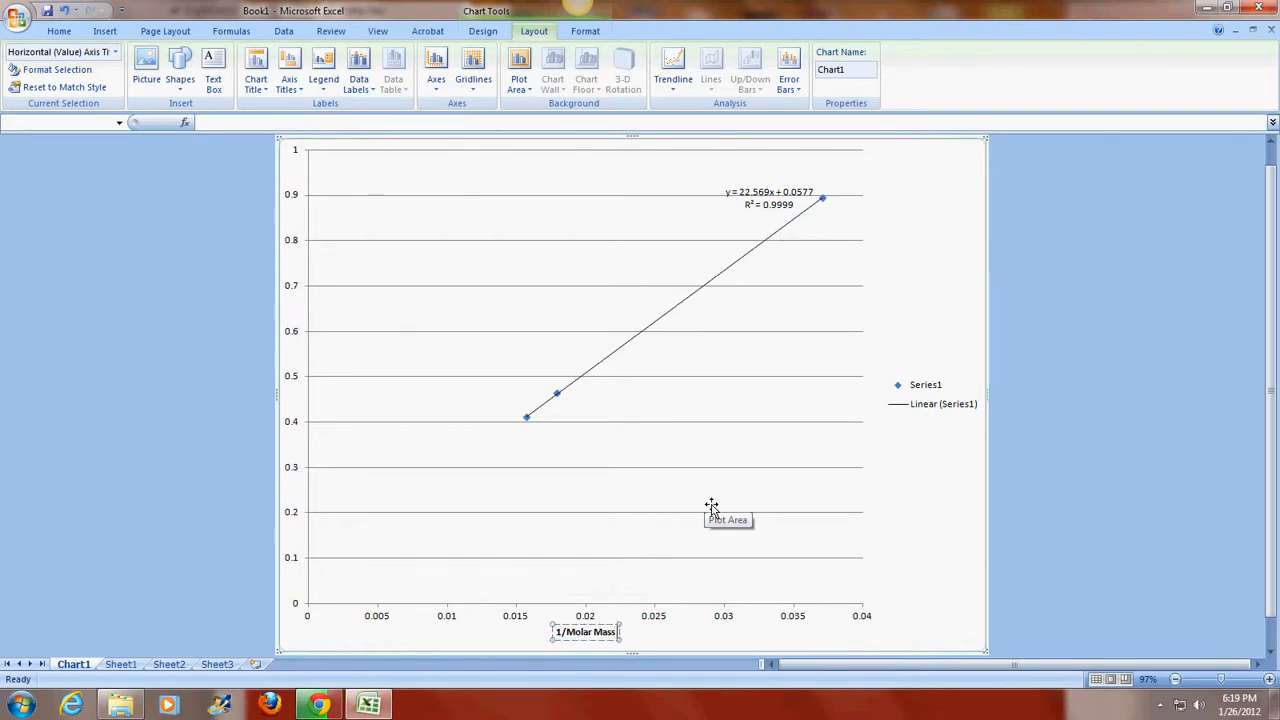
pyautogui.click(585, 631)
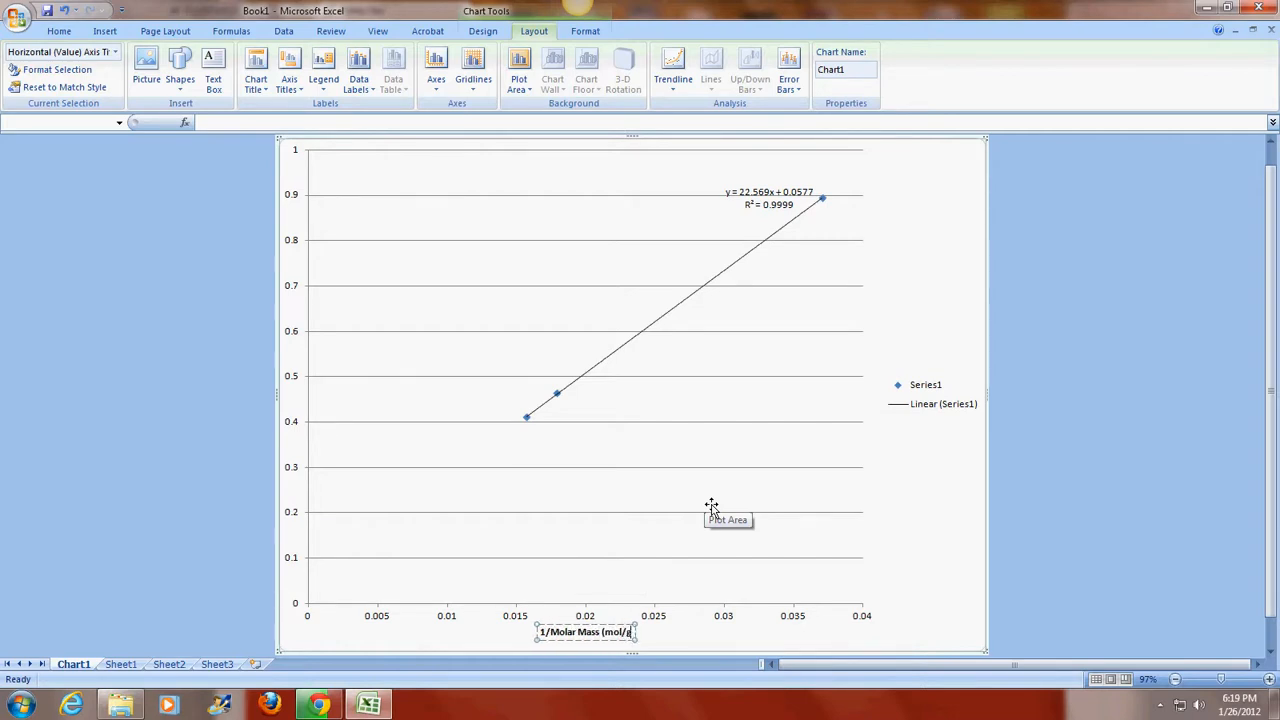
pyautogui.moveTo(665, 473)
pyautogui.write(')')
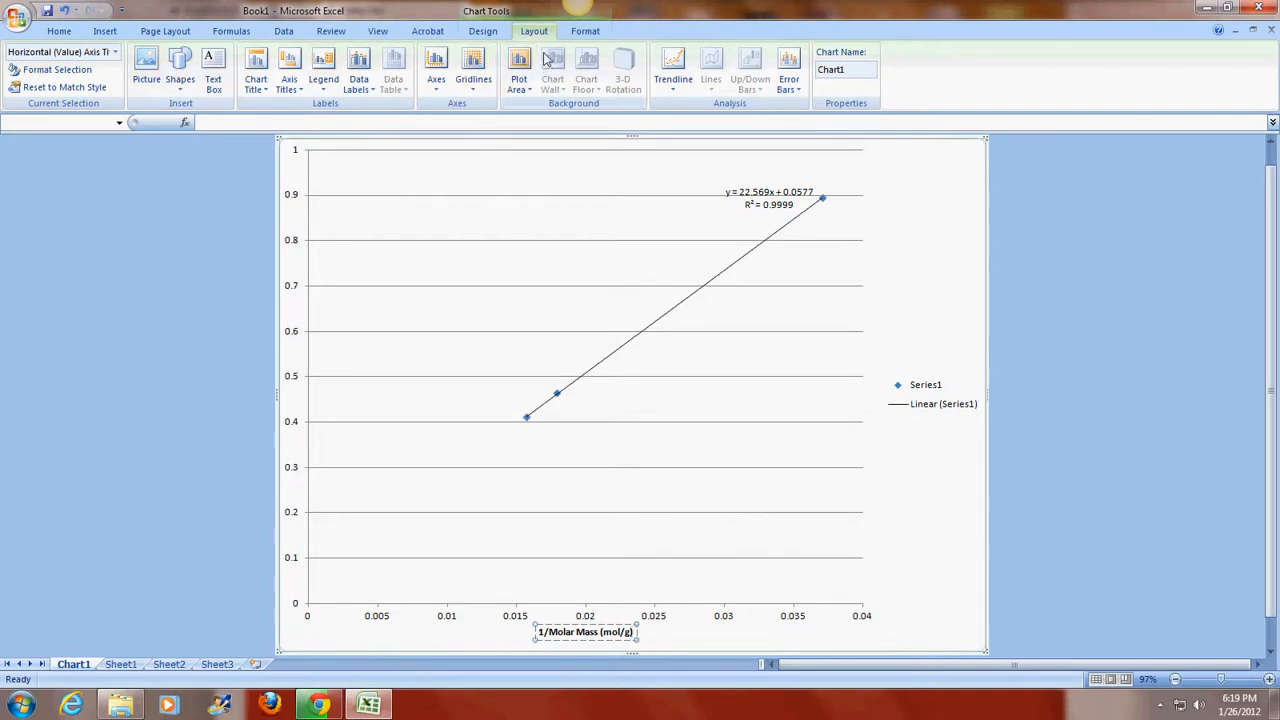
# Step: Add a rotated vertical axis title reading 'Specific Heat Capacity (J/gC)'
pyautogui.click(289, 70)
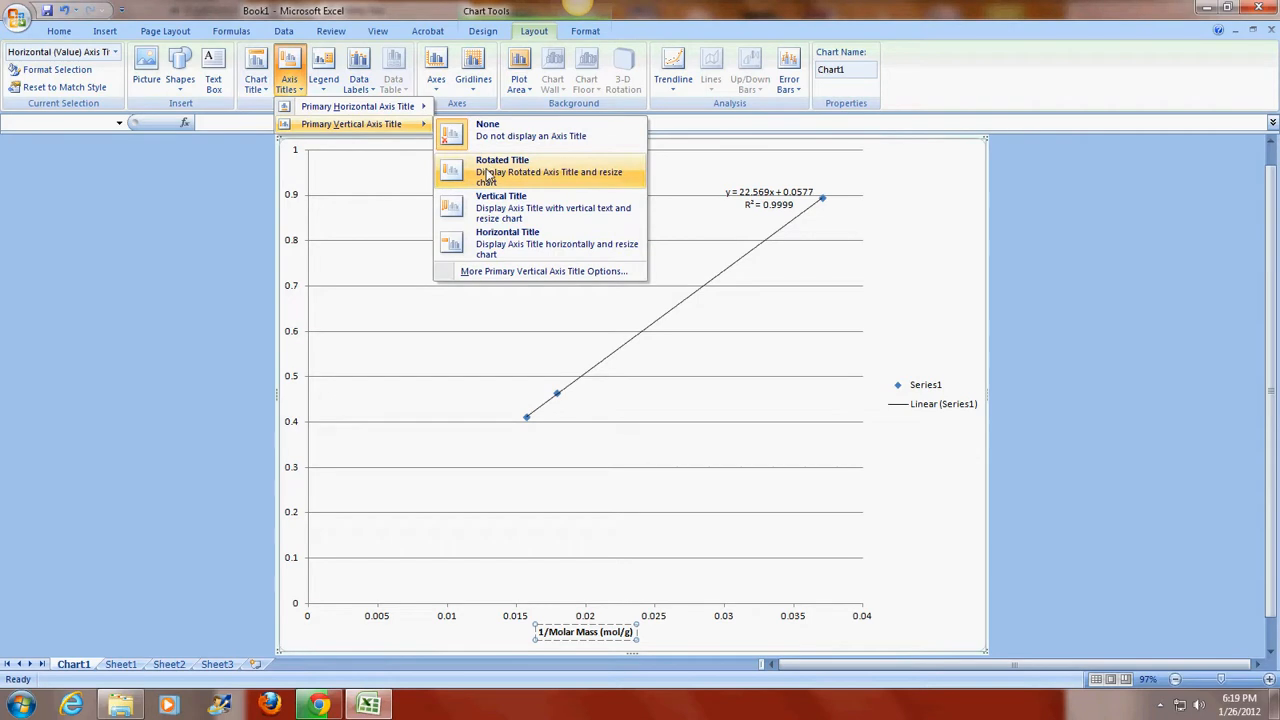
pyautogui.click(502, 170)
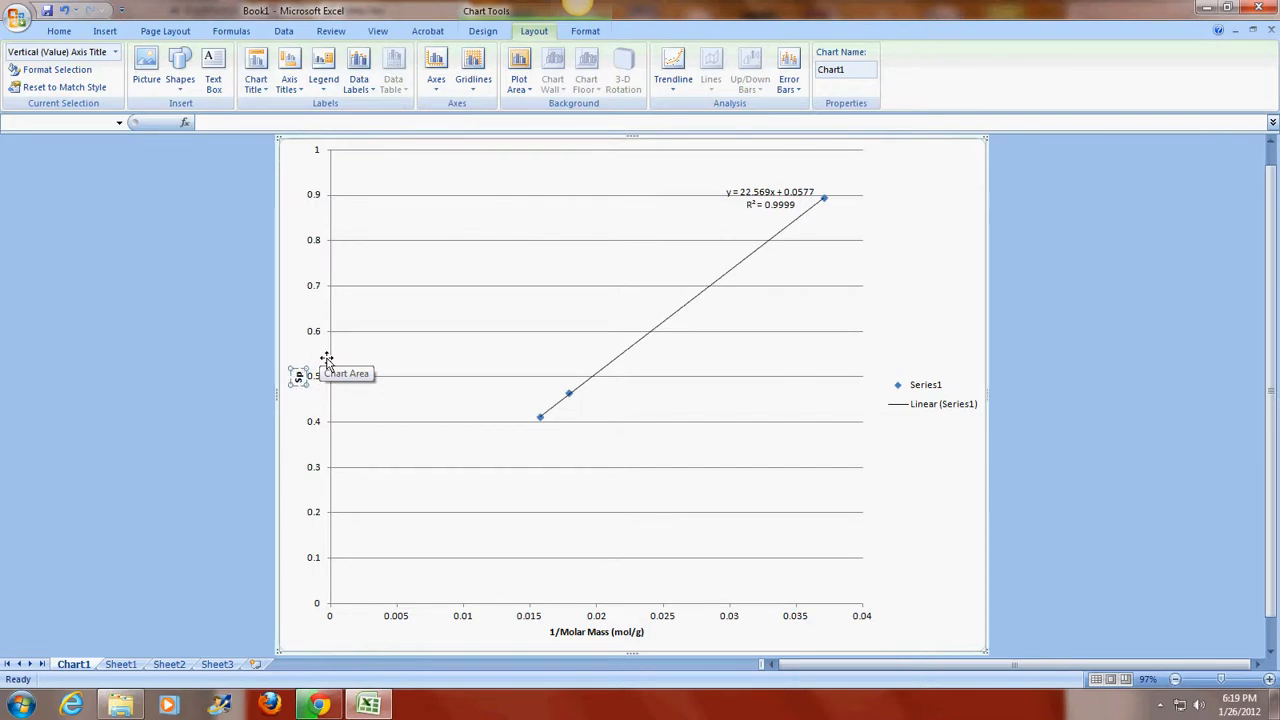
pyautogui.write('Specific Heat Capacity (J/g')
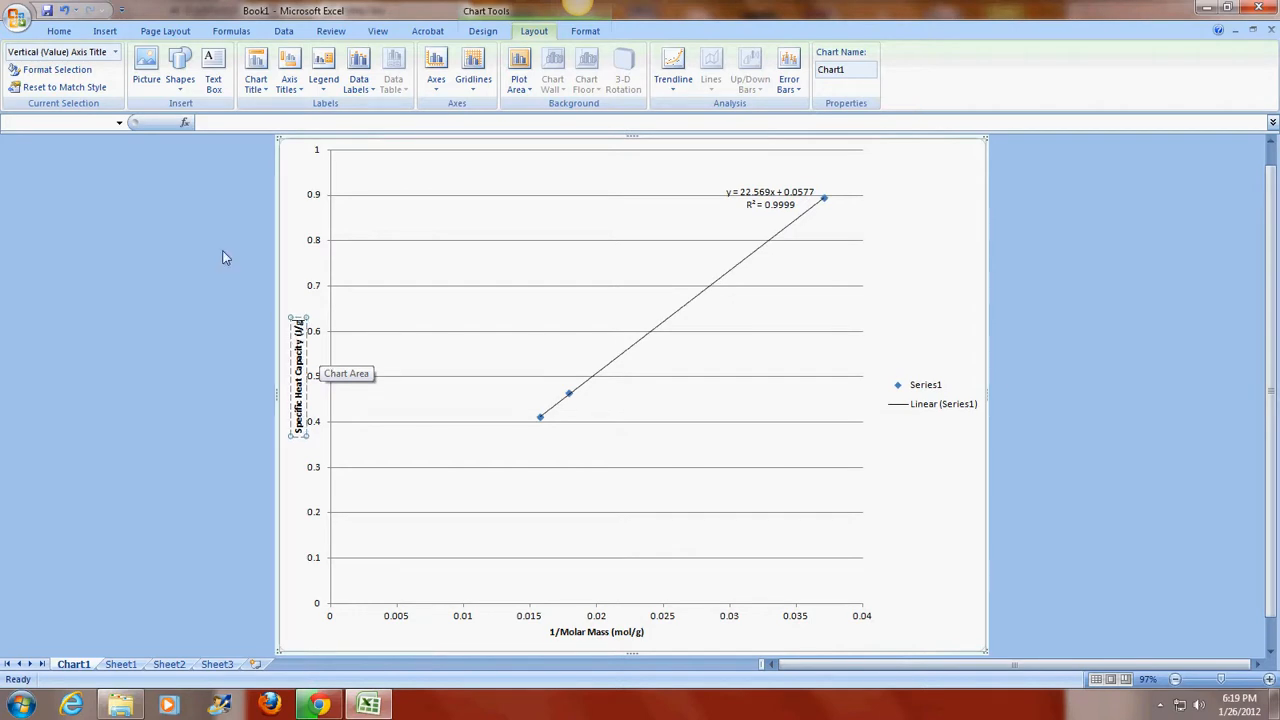
# Step: Insert a degree sign before C so the vertical title ends '(J/g°C)'
pyautogui.click(59, 31)
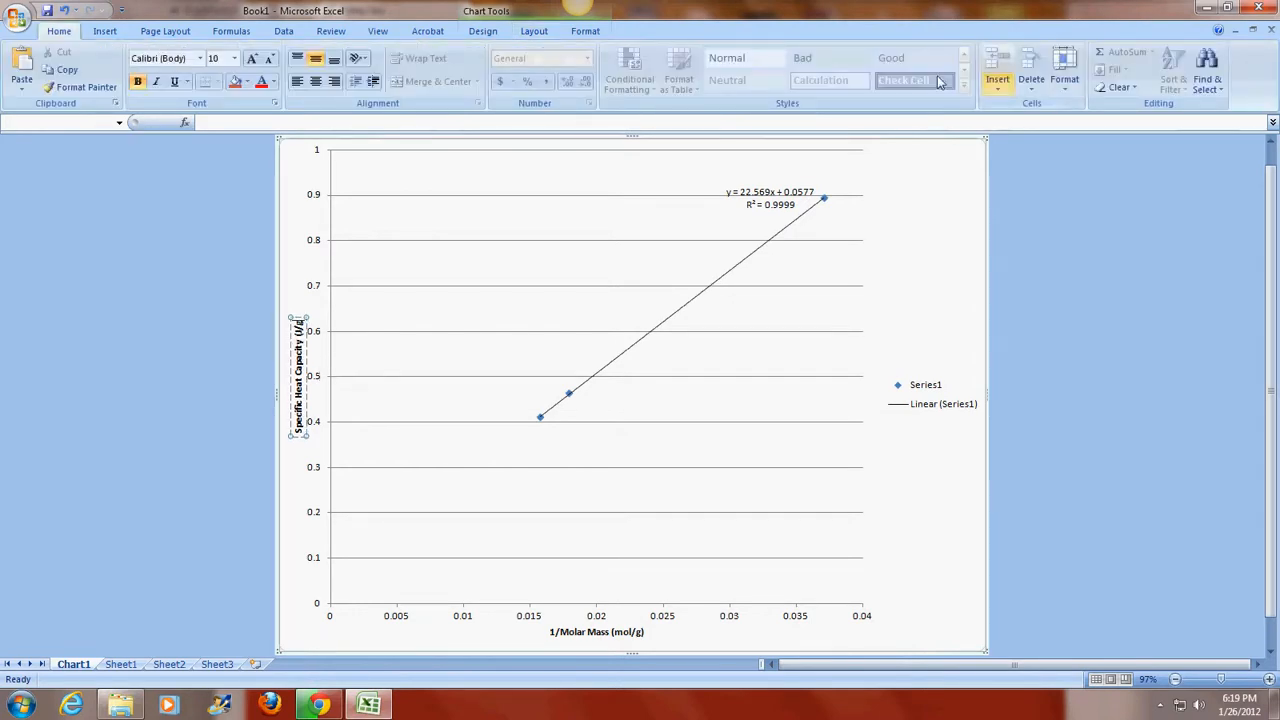
pyautogui.click(104, 31)
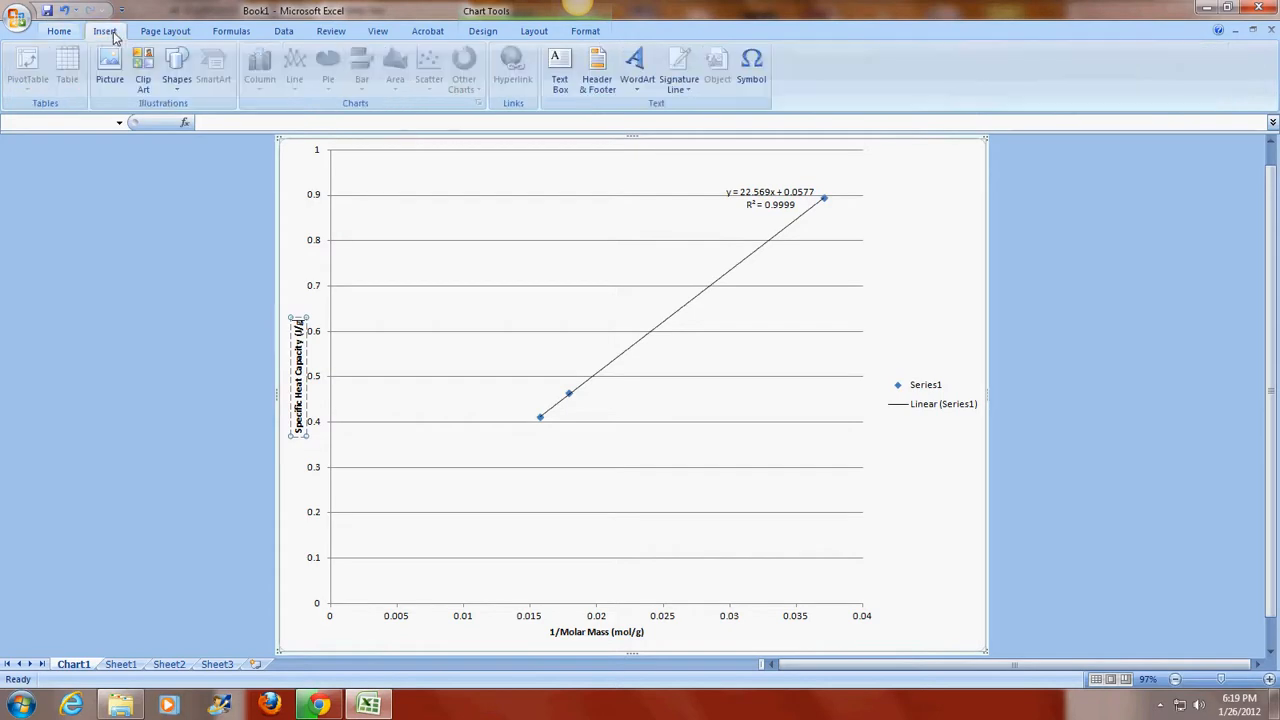
pyautogui.click(751, 65)
pyautogui.write('°C)')
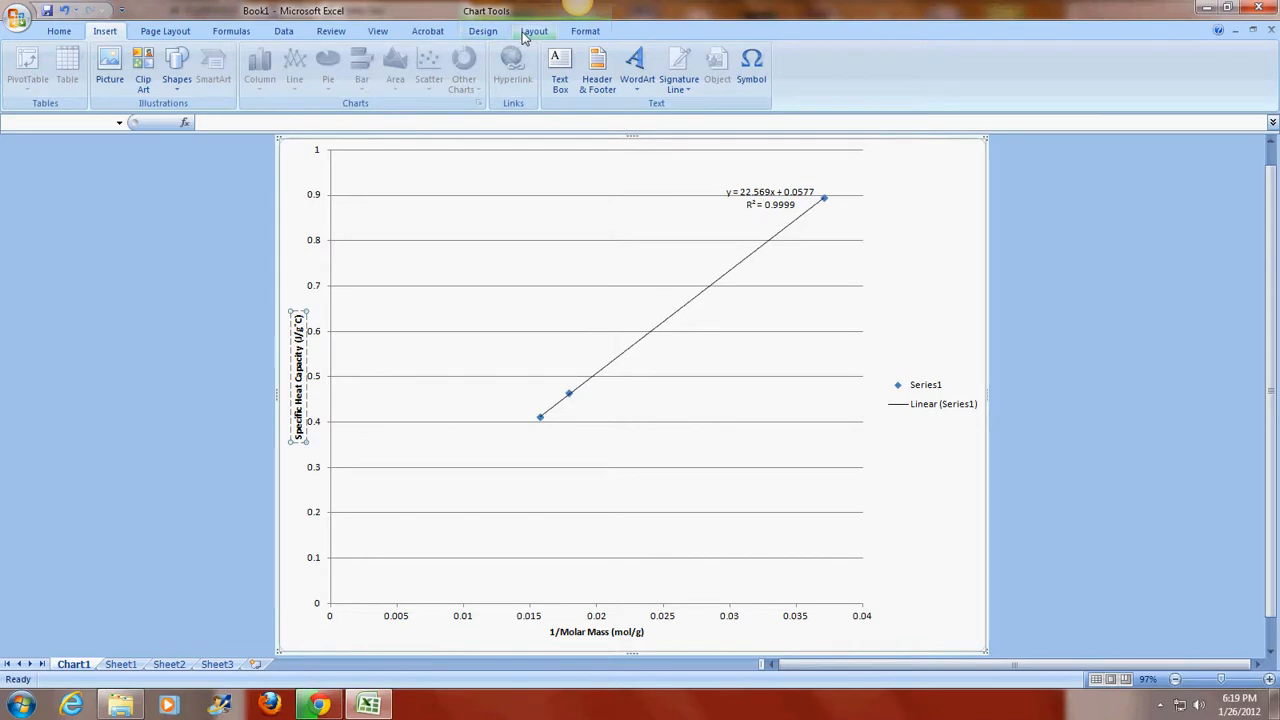
# Step: Add a chart title above the chart: 'Law of Dulong and Petit Plot for Aluminum, Copper, and Iron'
pyautogui.click(533, 31)
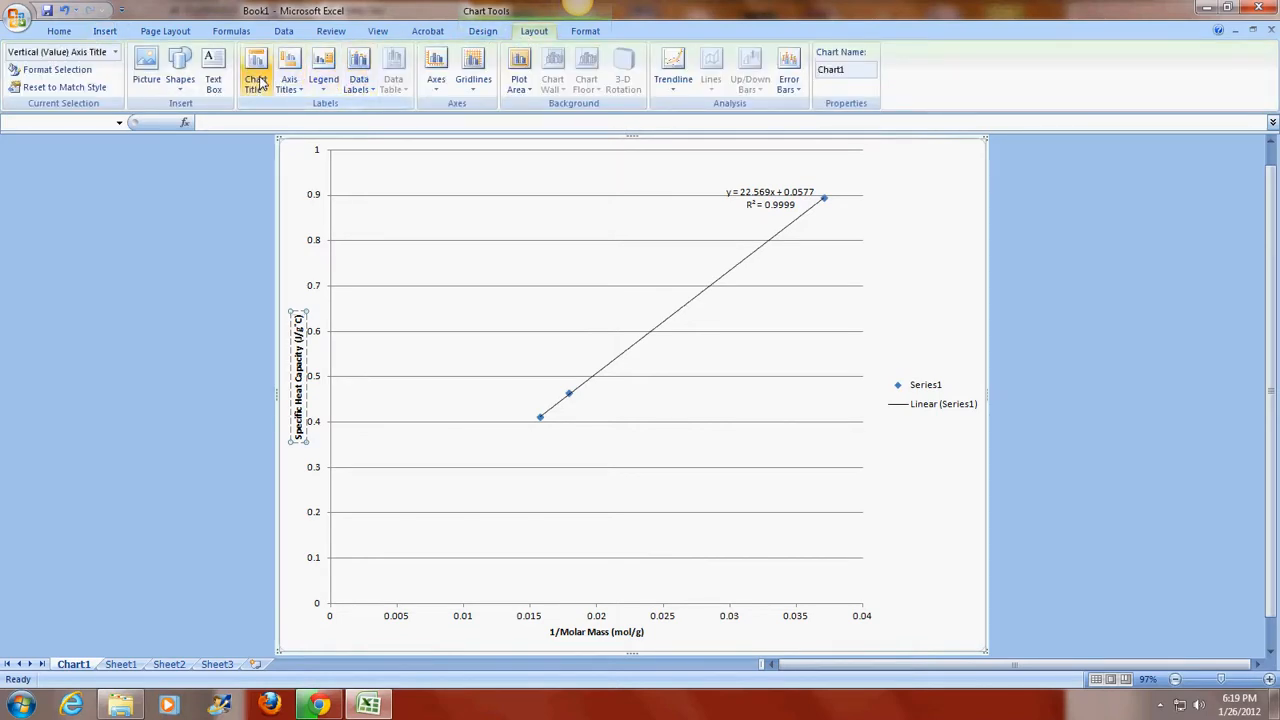
pyautogui.click(256, 70)
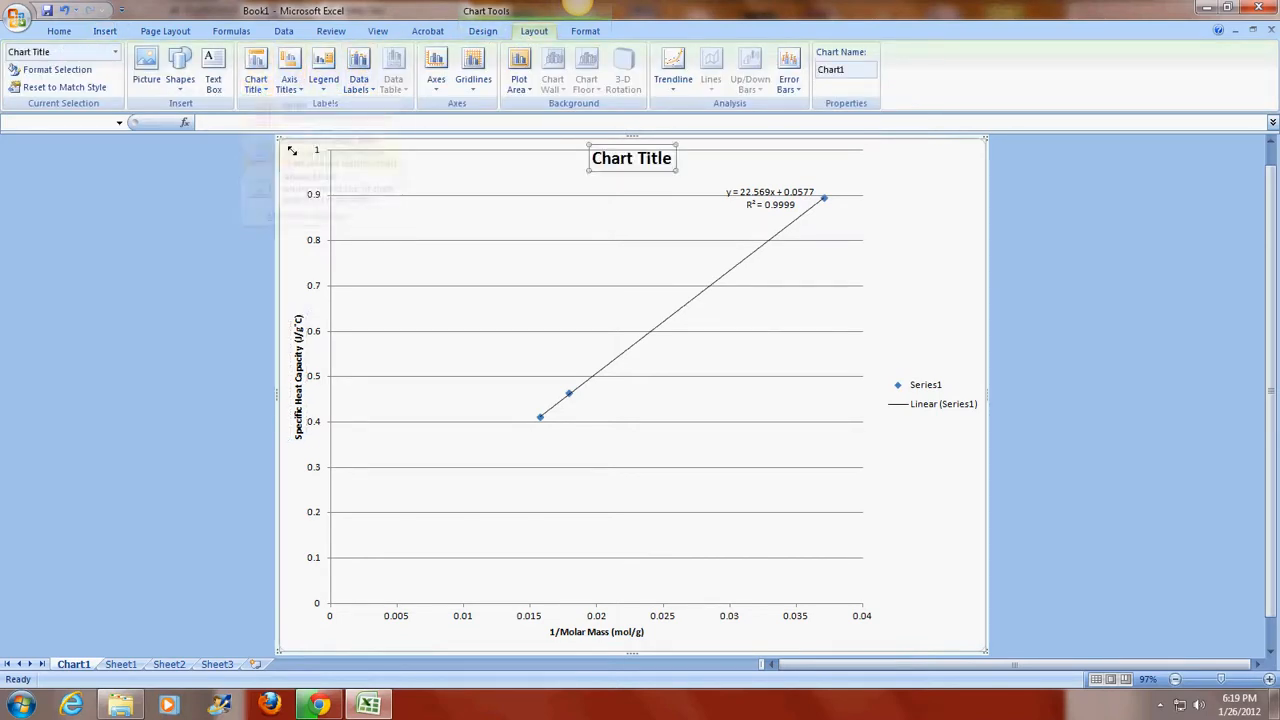
pyautogui.moveTo(655, 160)
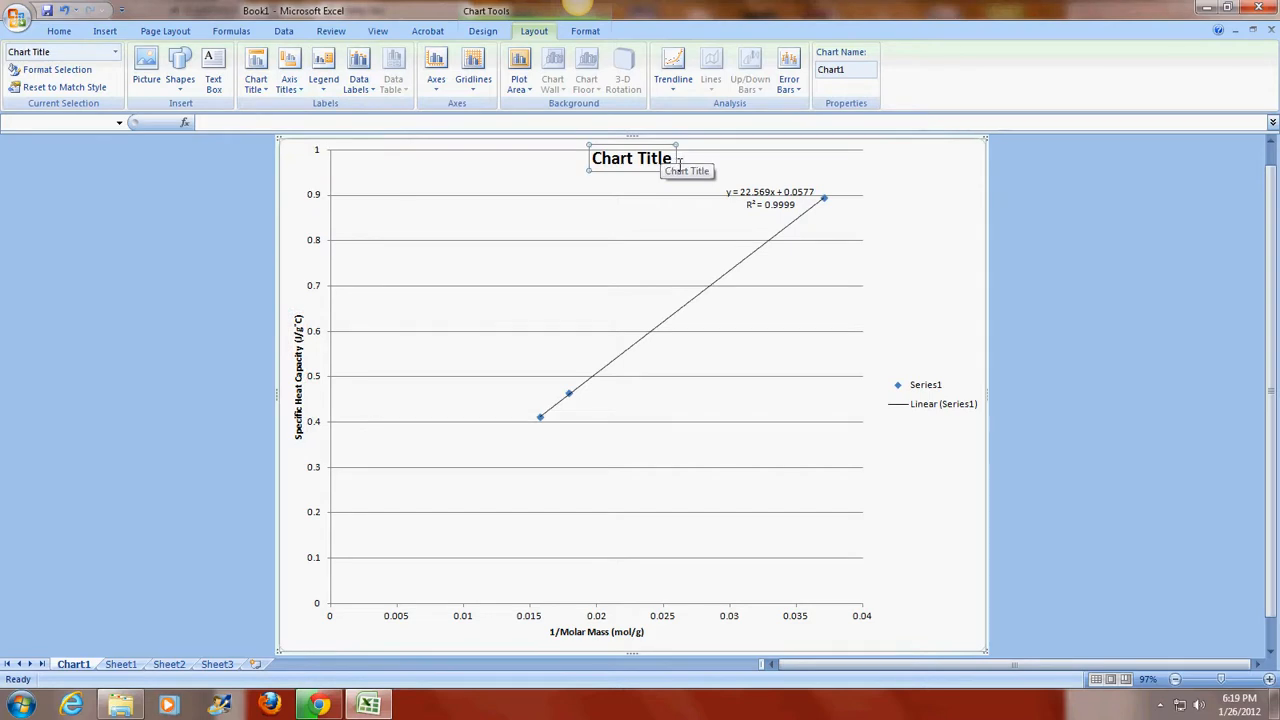
pyautogui.click(631, 158)
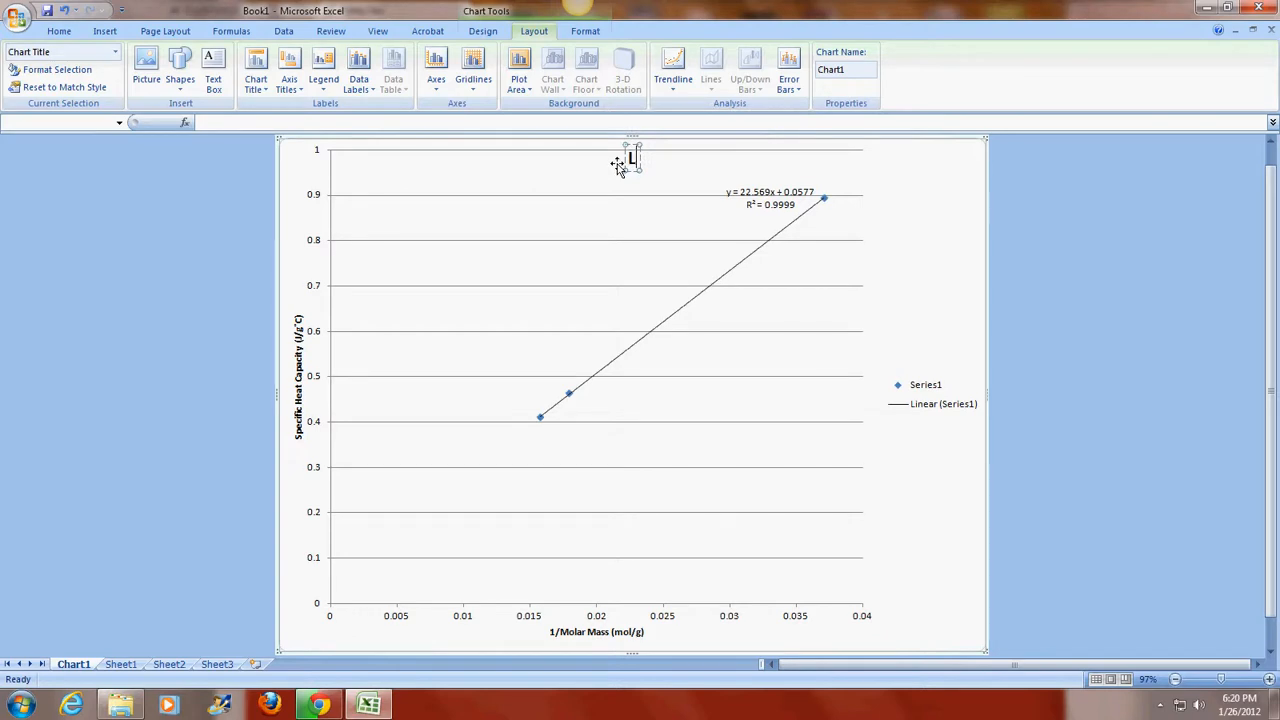
pyautogui.write('Law of Dulong and Petit Plot')
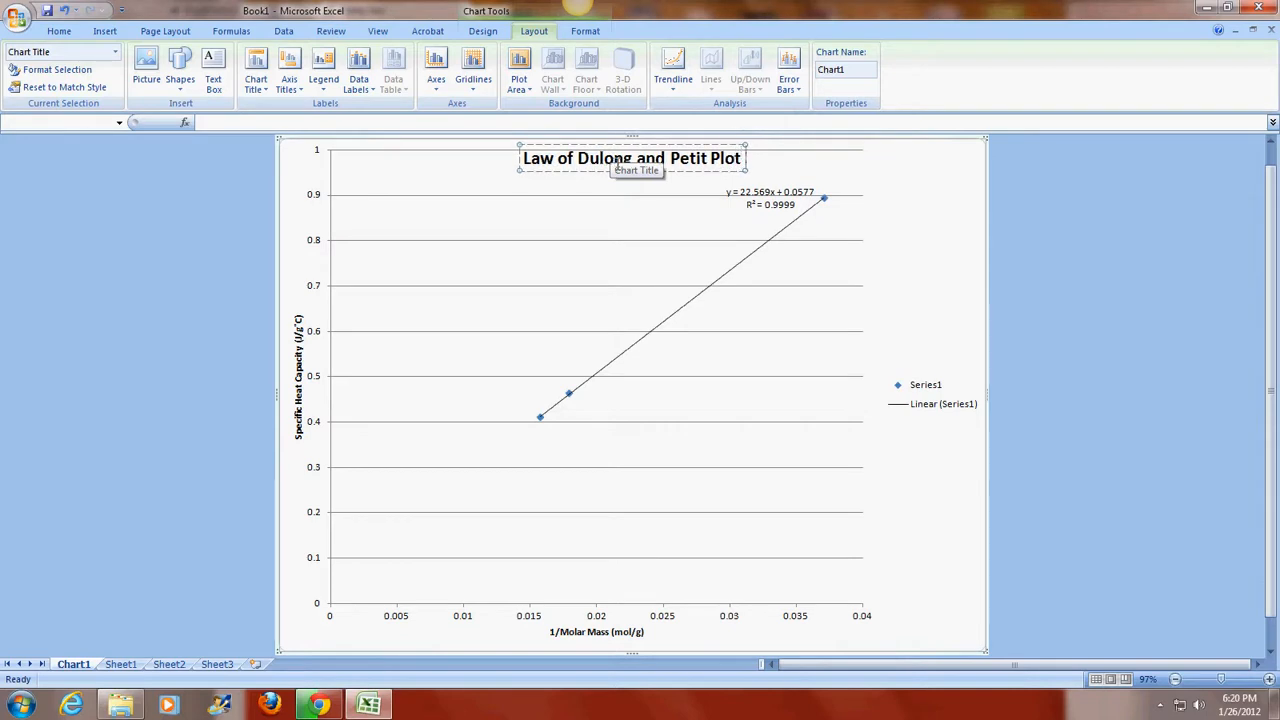
pyautogui.write('for Aluminum, Copper, and Iron')
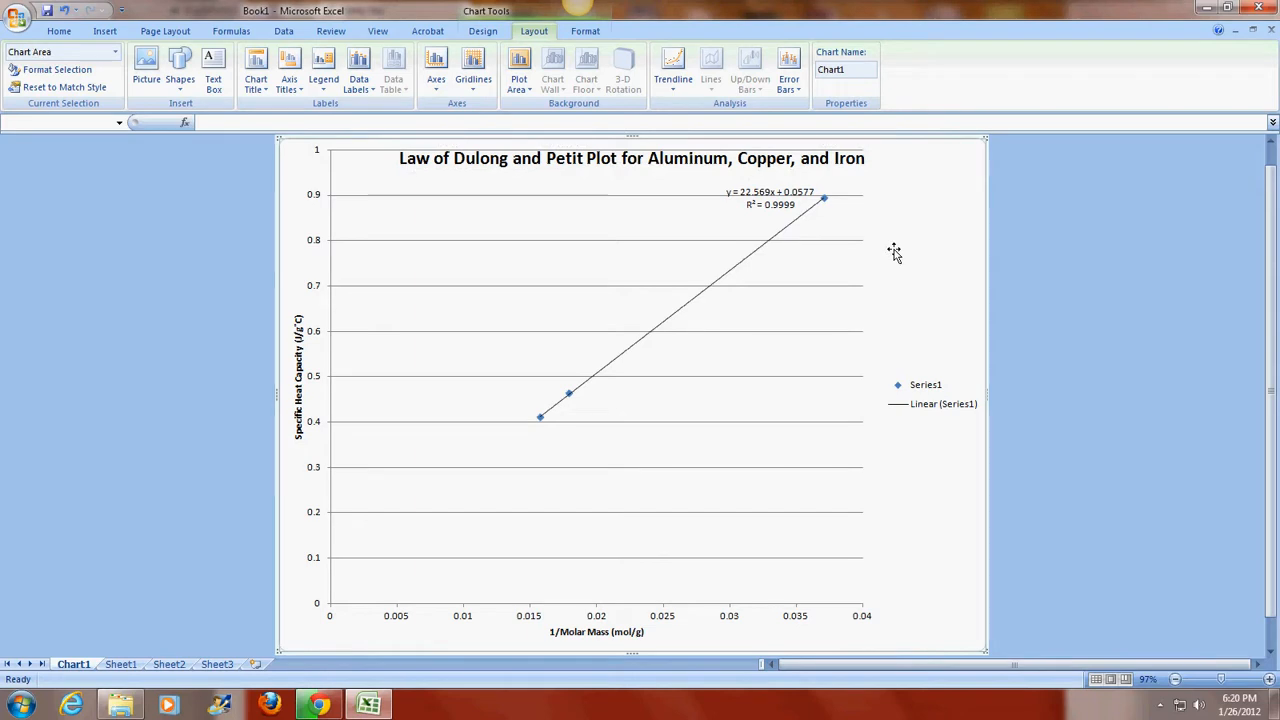
pyautogui.moveTo(672, 698)
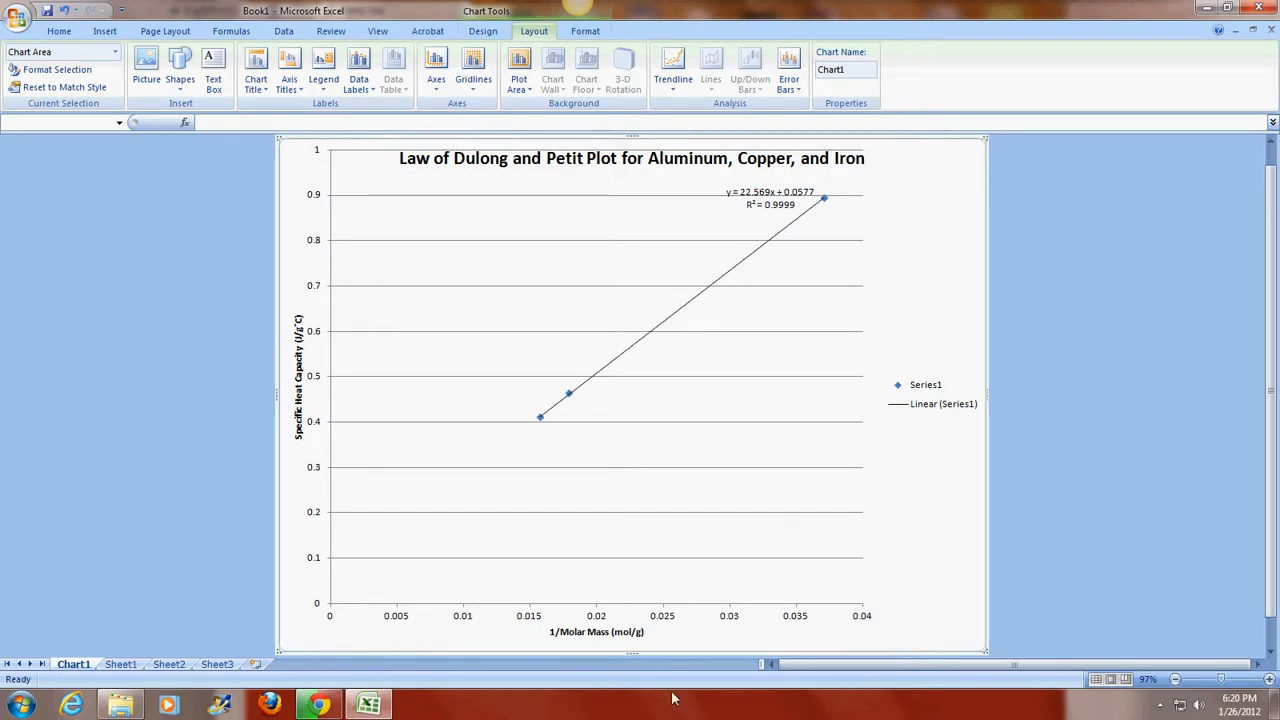
pyautogui.moveTo(378, 396)
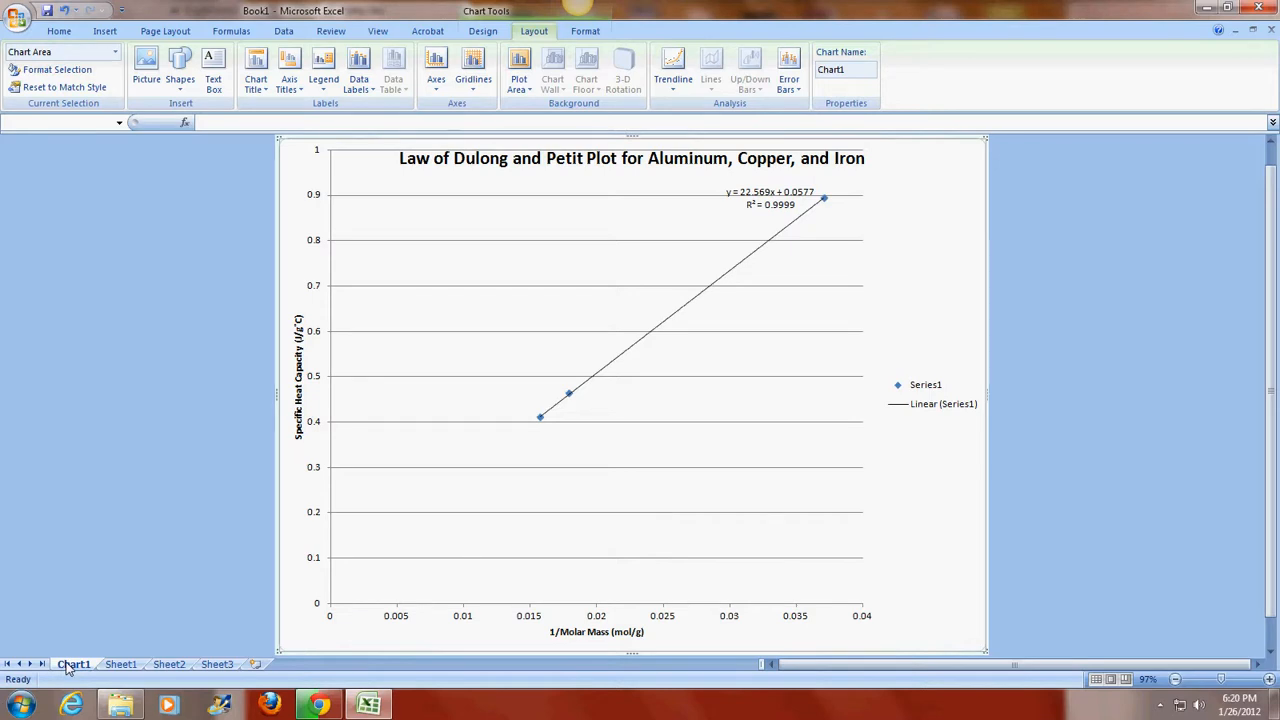
# Step: Rename the Chart1 sheet tab to 'Law of Dulong and Petit Plot'
pyautogui.rightClick(73, 664)
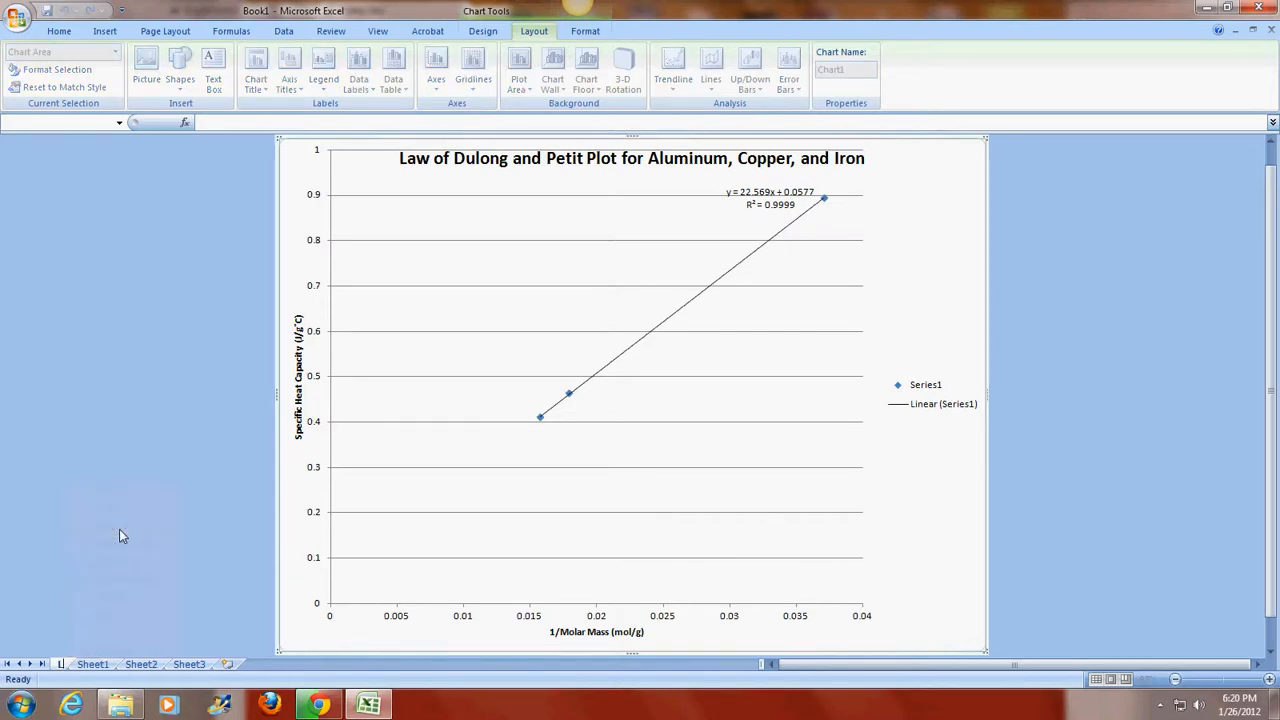
pyautogui.doubleClick(93, 663)
pyautogui.write('Law of Dulong and Petit Plot')
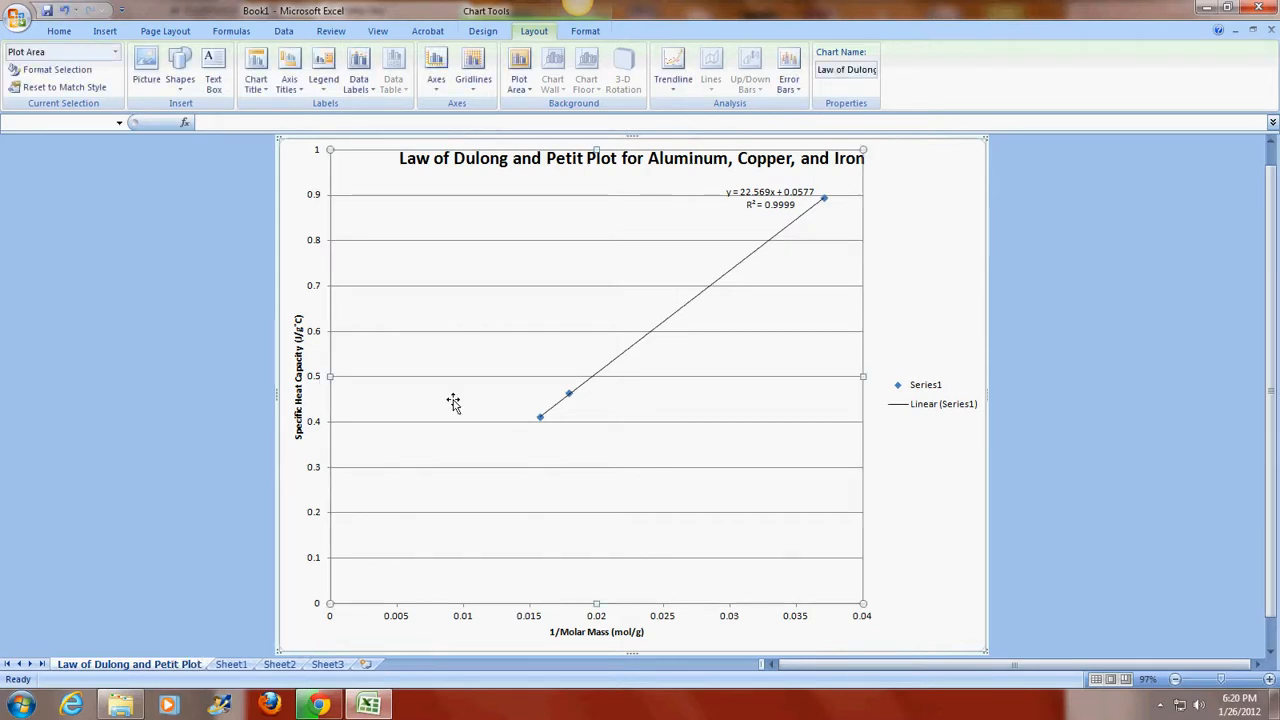
pyautogui.moveTo(750, 210)
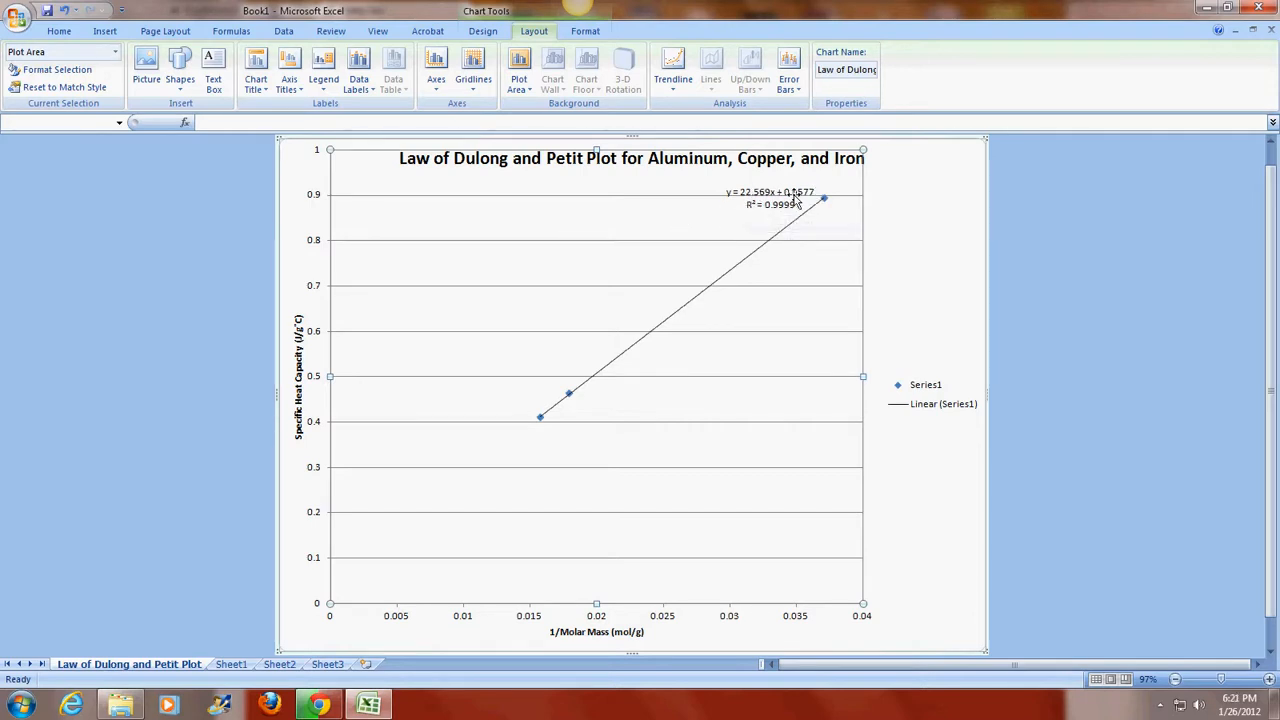
pyautogui.moveTo(785, 200)
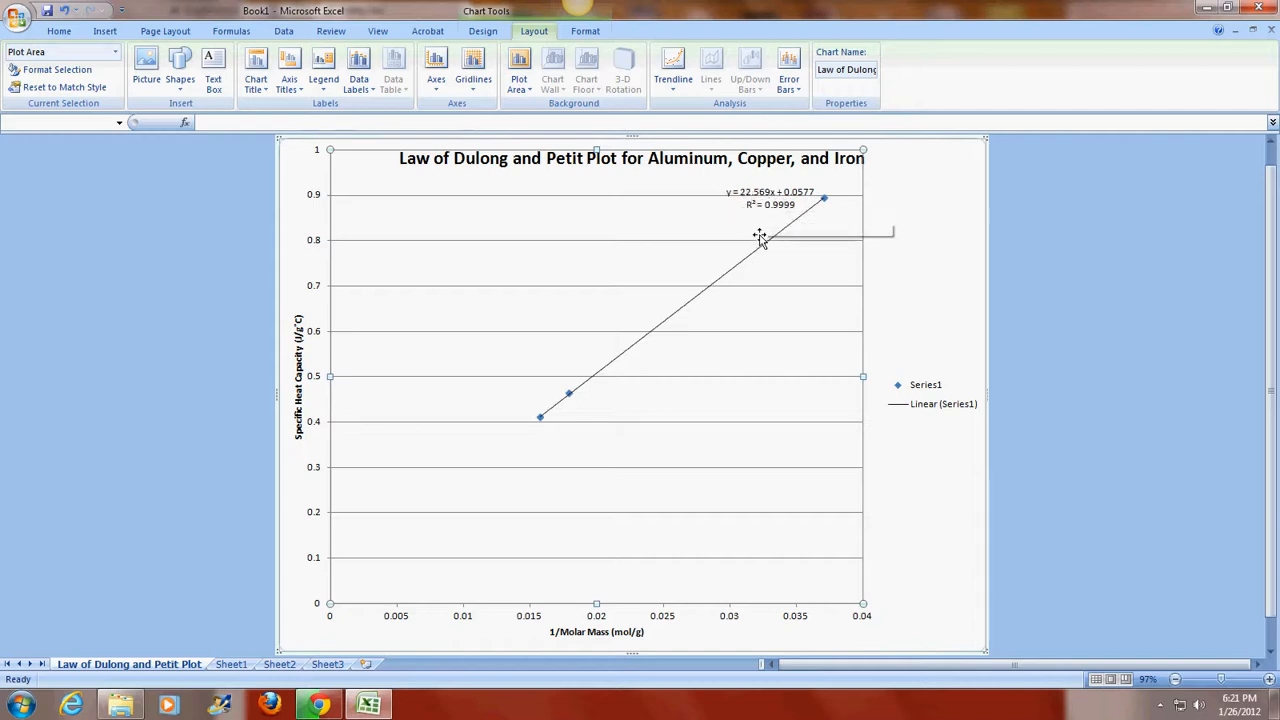
pyautogui.moveTo(750, 240)
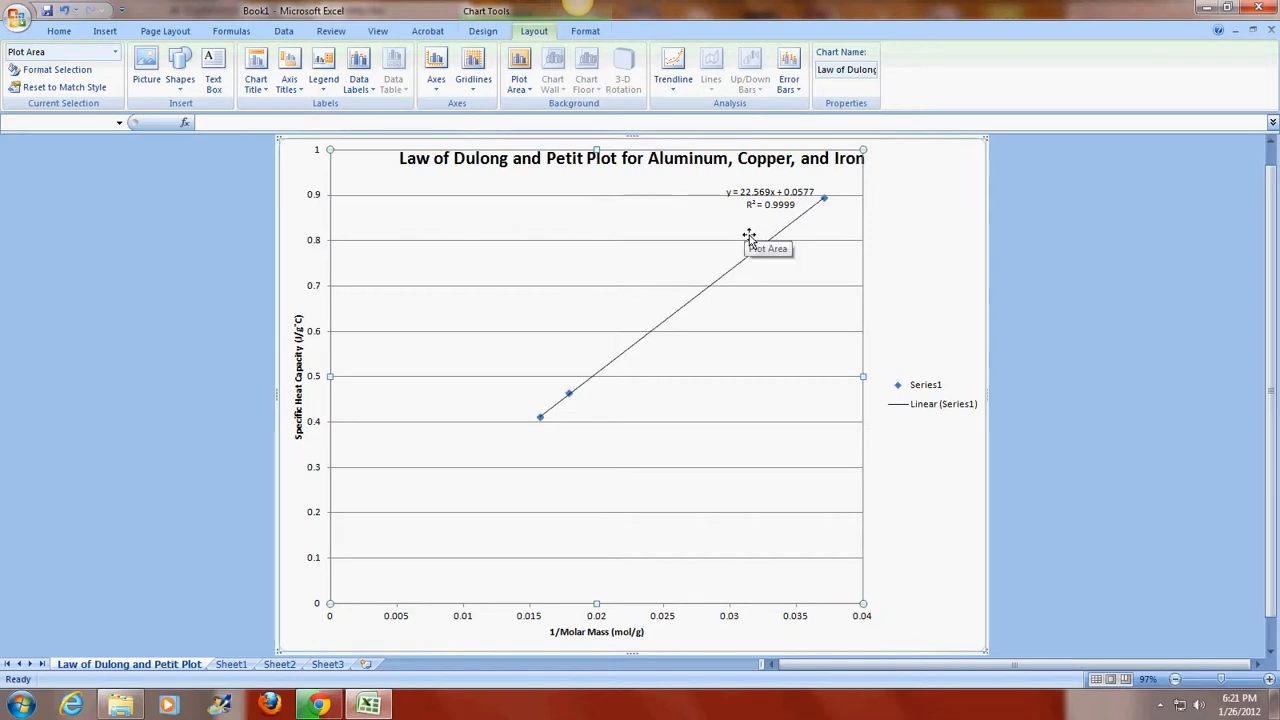
pyautogui.moveTo(748, 240)
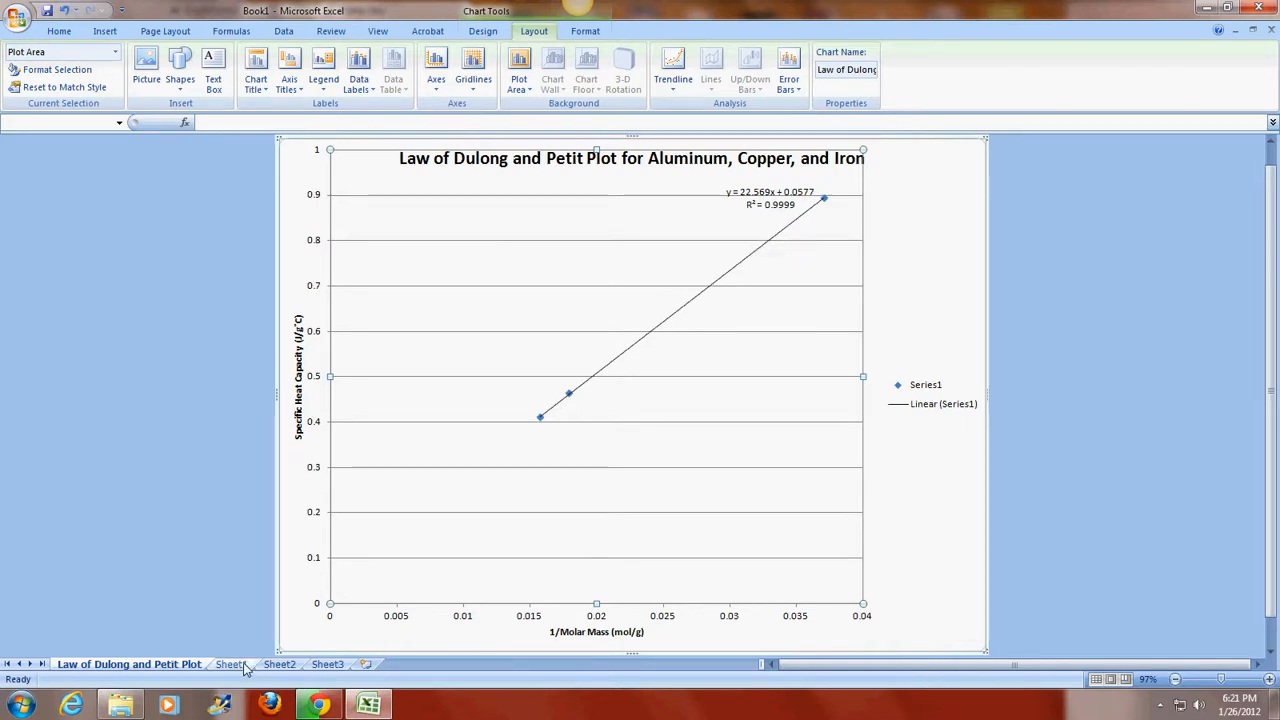
# Step: Rename the Sheet1 tab to 'Law of Dulong and Petit Data'
pyautogui.rightClick(229, 664)
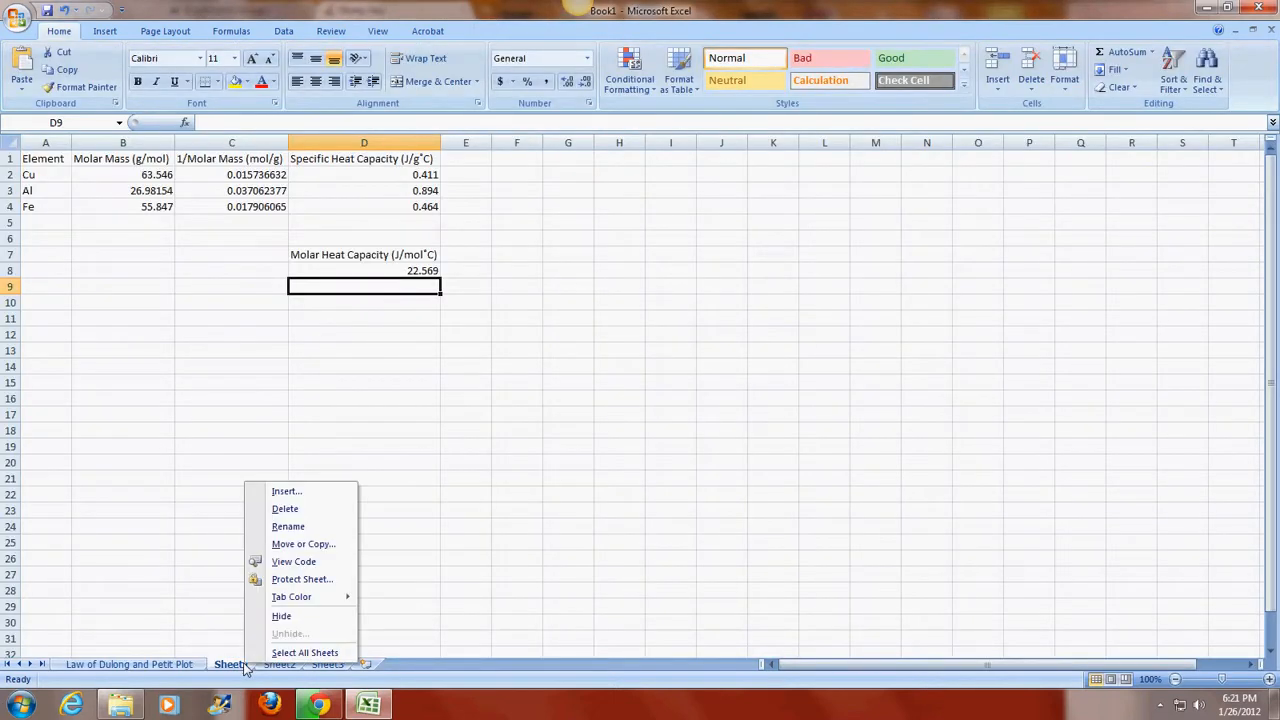
pyautogui.click(288, 526)
pyautogui.write('Law of Dulong and Petit Data')
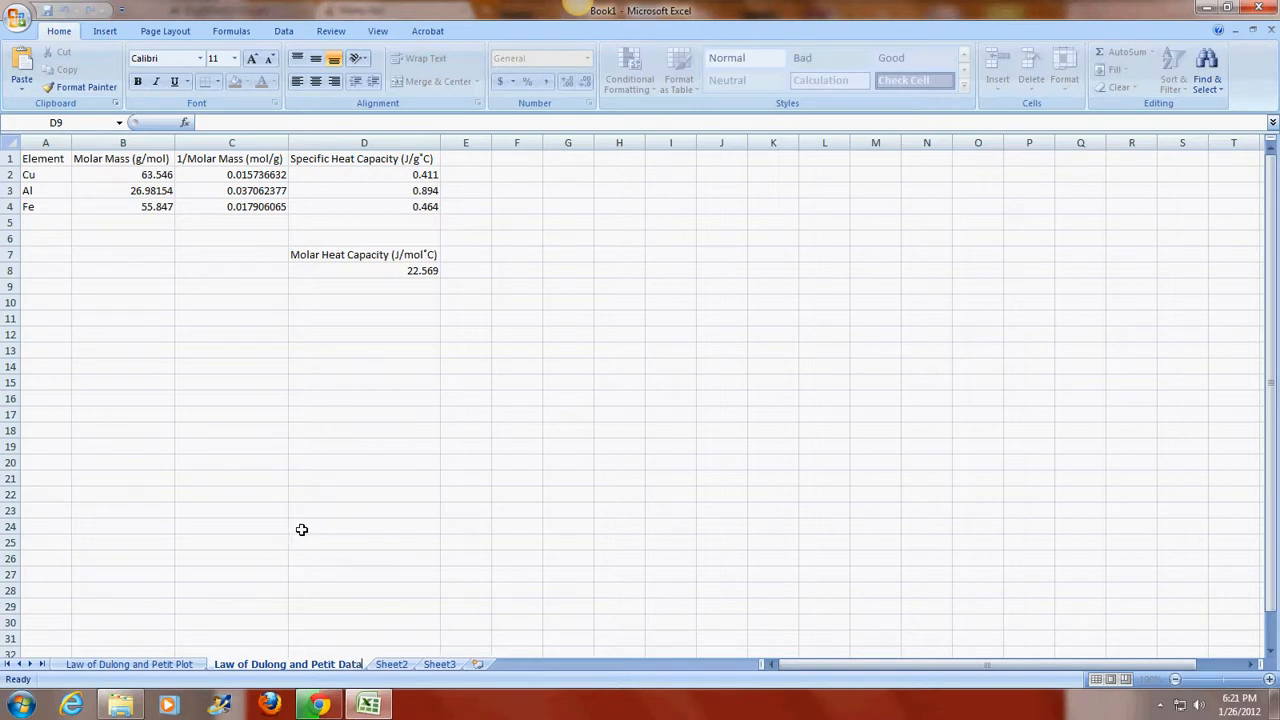
pyautogui.click(363, 302)
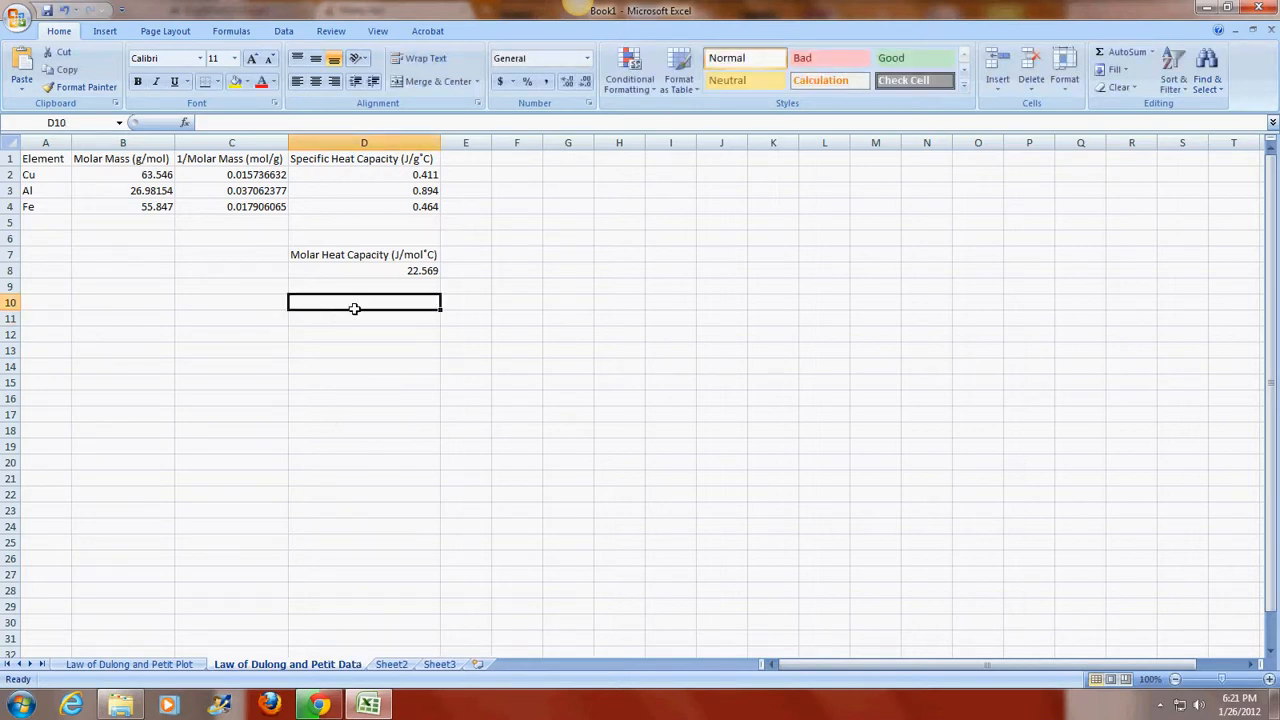
# Step: Label D10 'Percent Error' and begin the D11 formula =(24.9-D8)/24.9*
pyautogui.write('P')
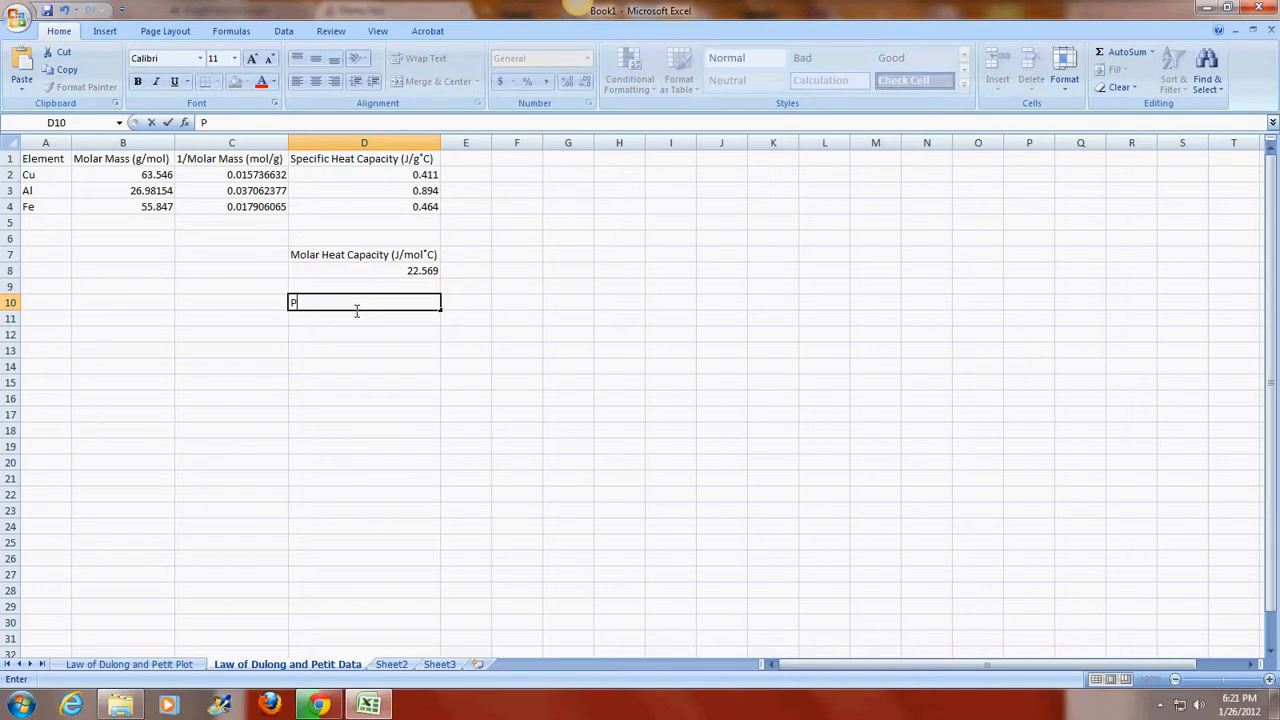
pyautogui.write('ercent Error')
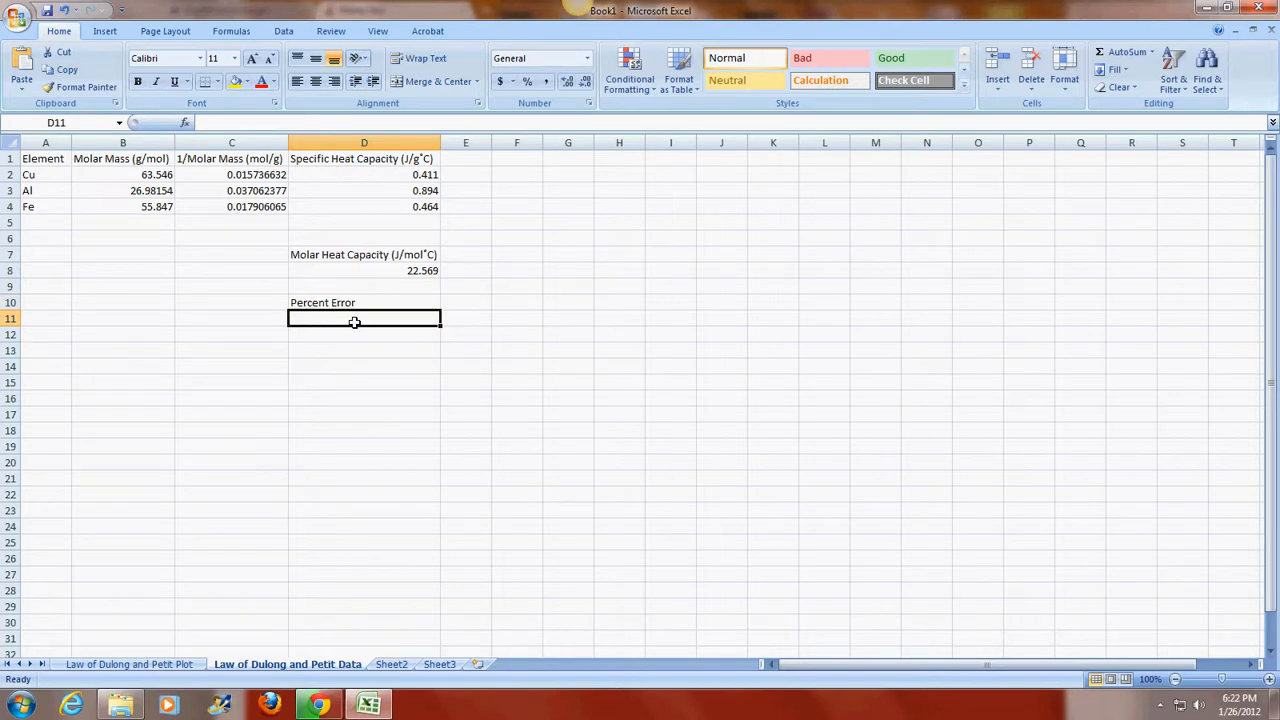
pyautogui.write('=')
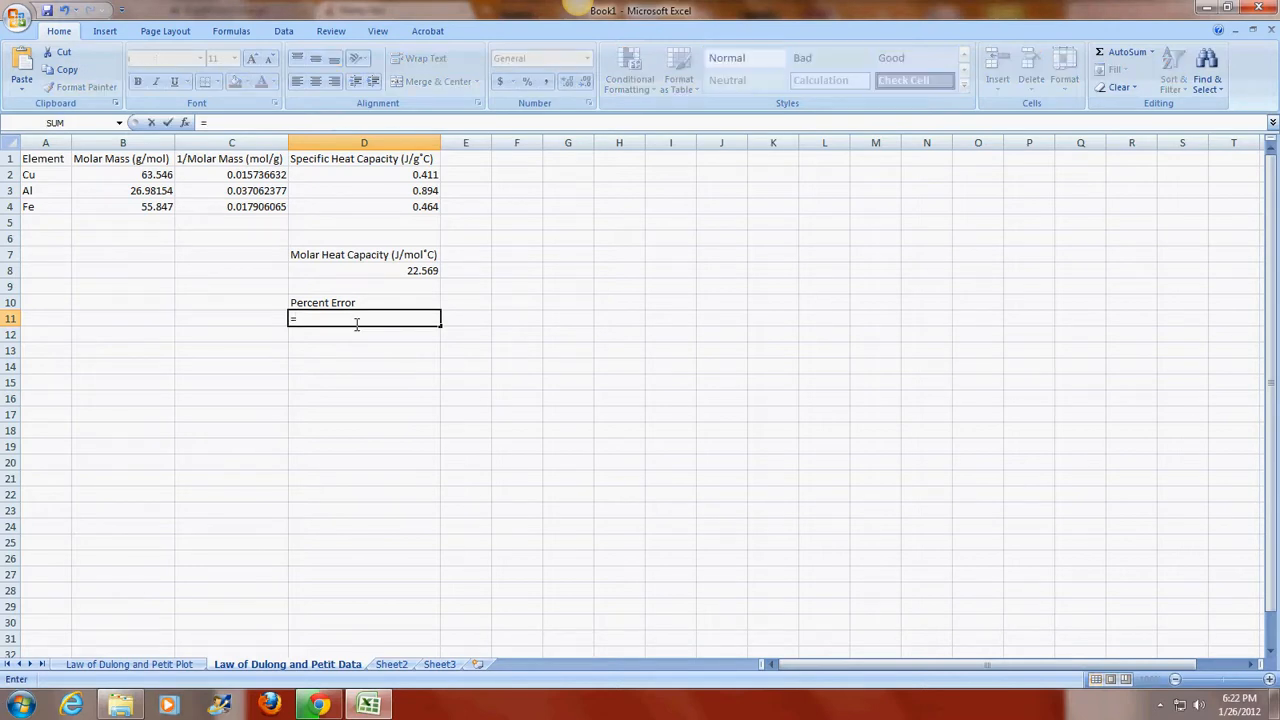
pyautogui.write('(')
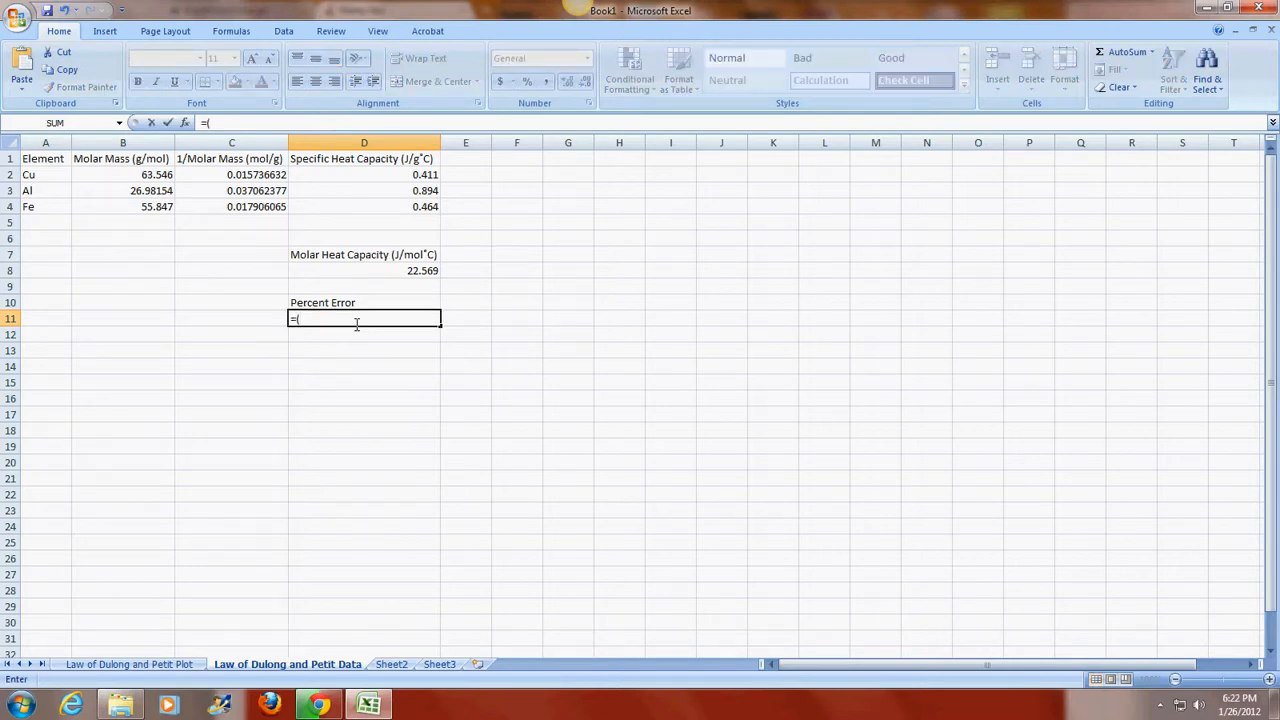
pyautogui.write('24.9')
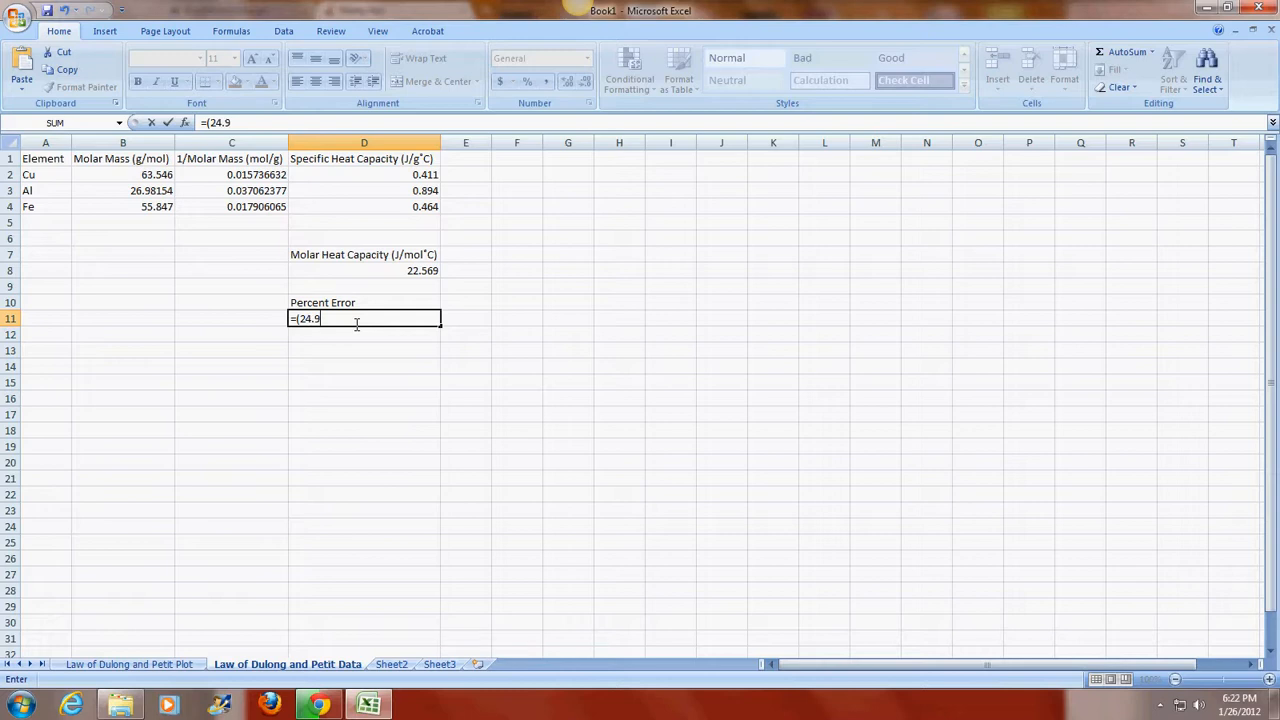
pyautogui.write('-D8')
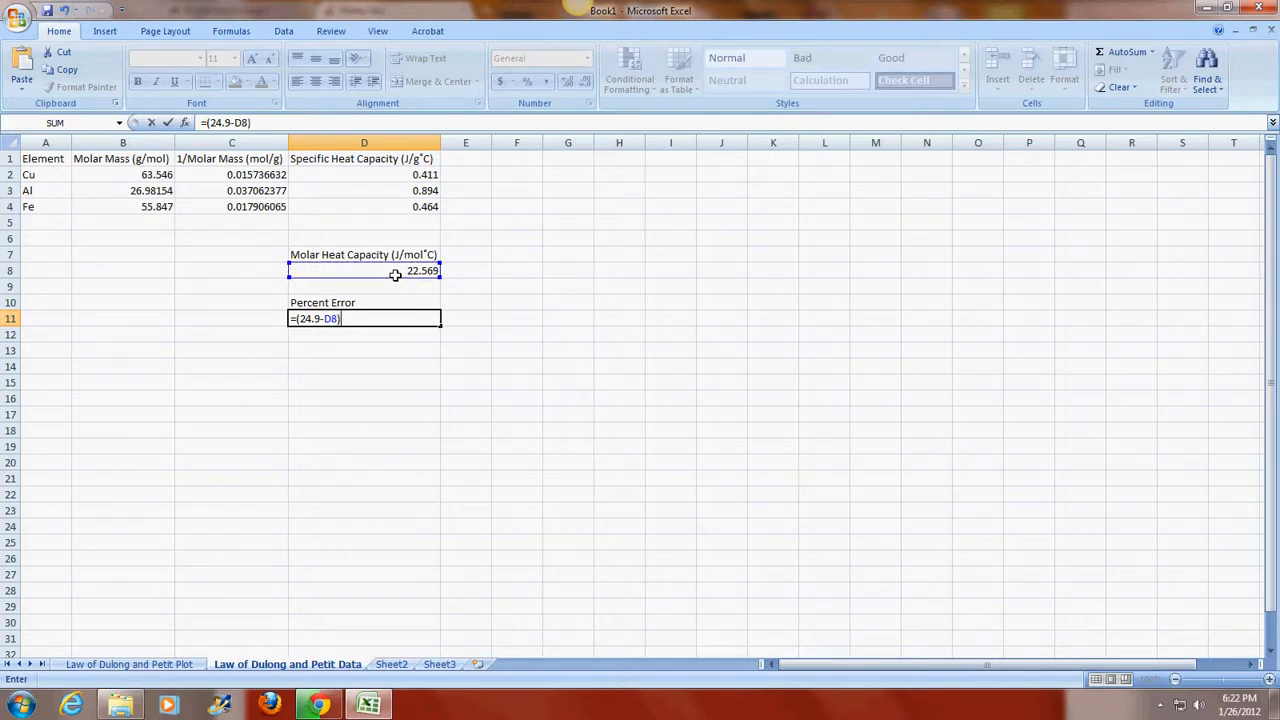
pyautogui.write('/')
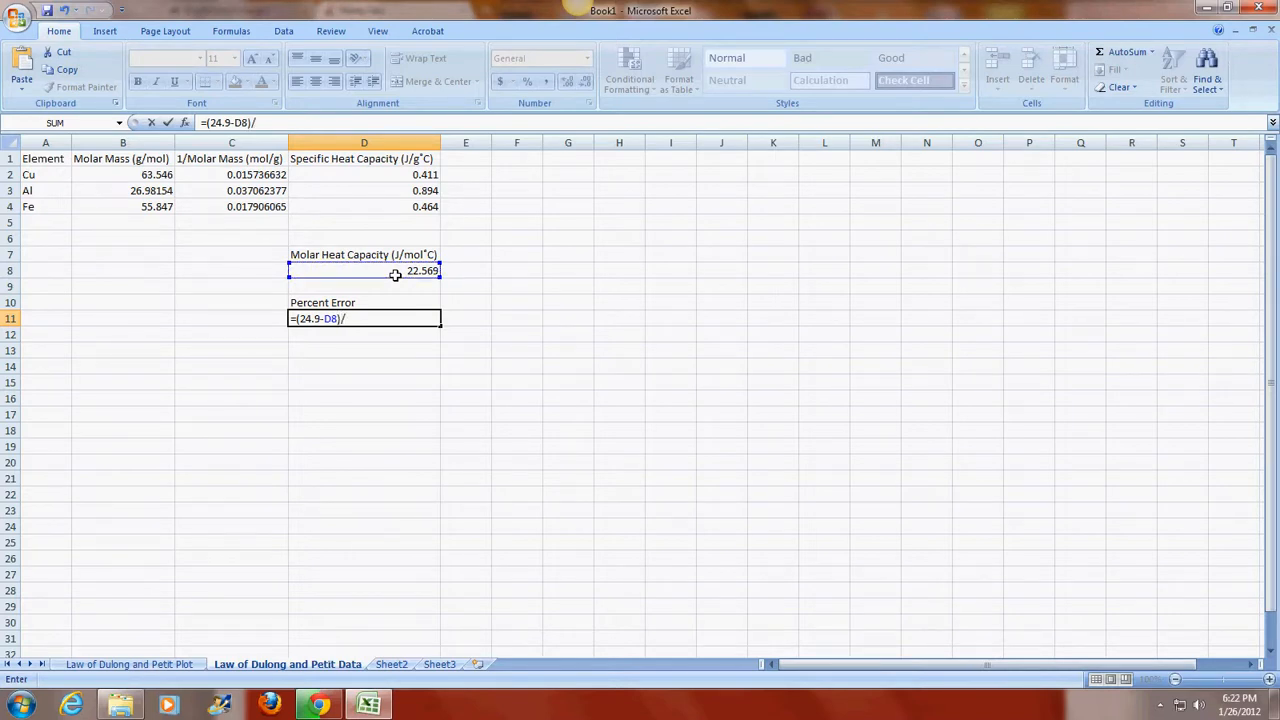
pyautogui.write('24.')
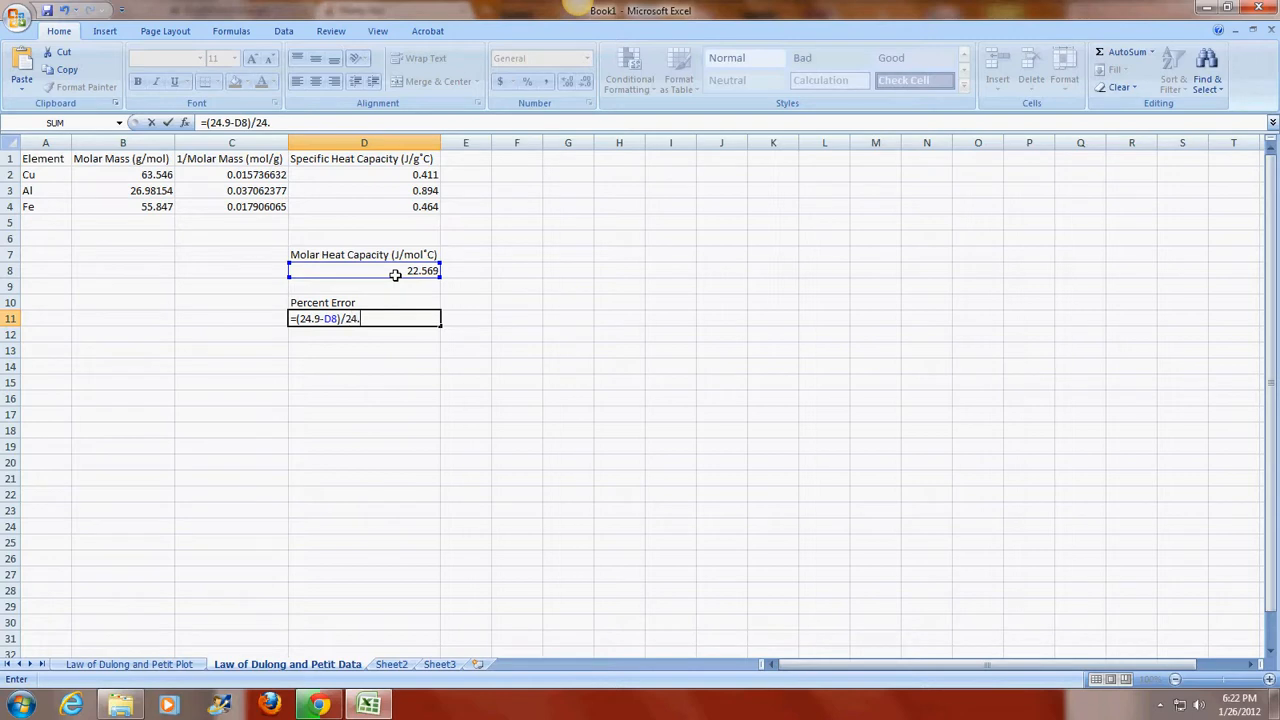
pyautogui.write('*')
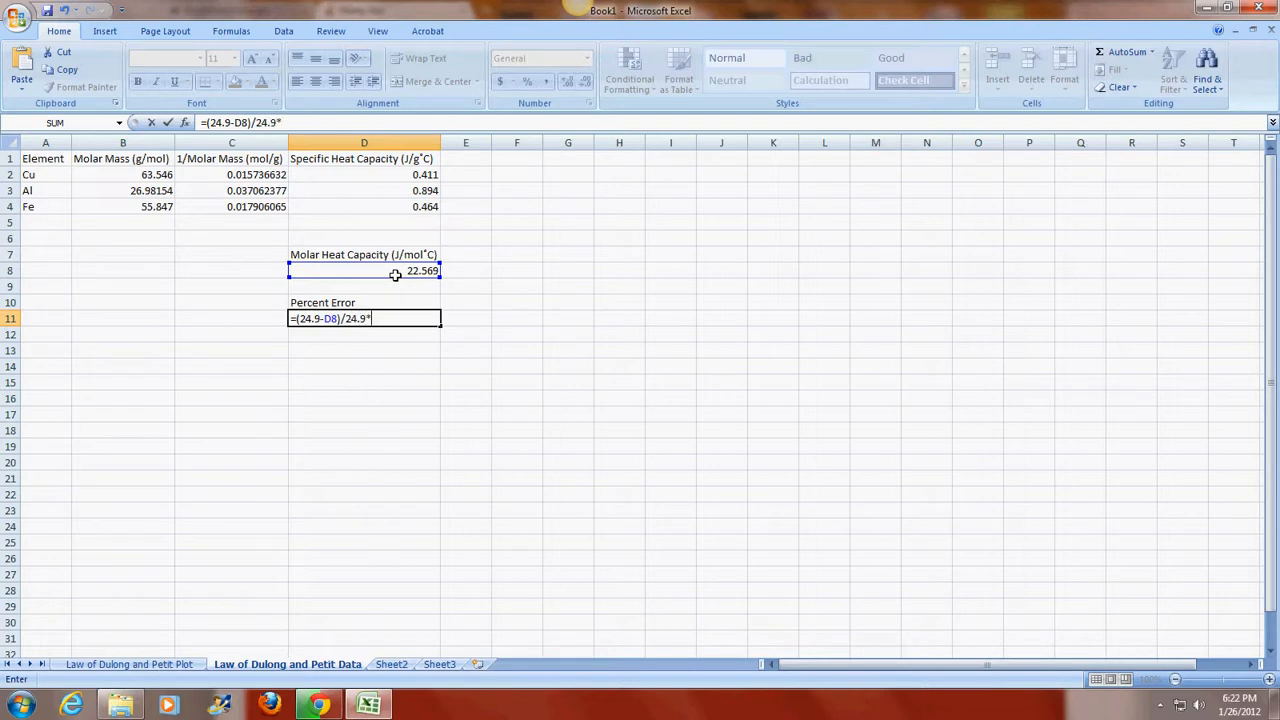